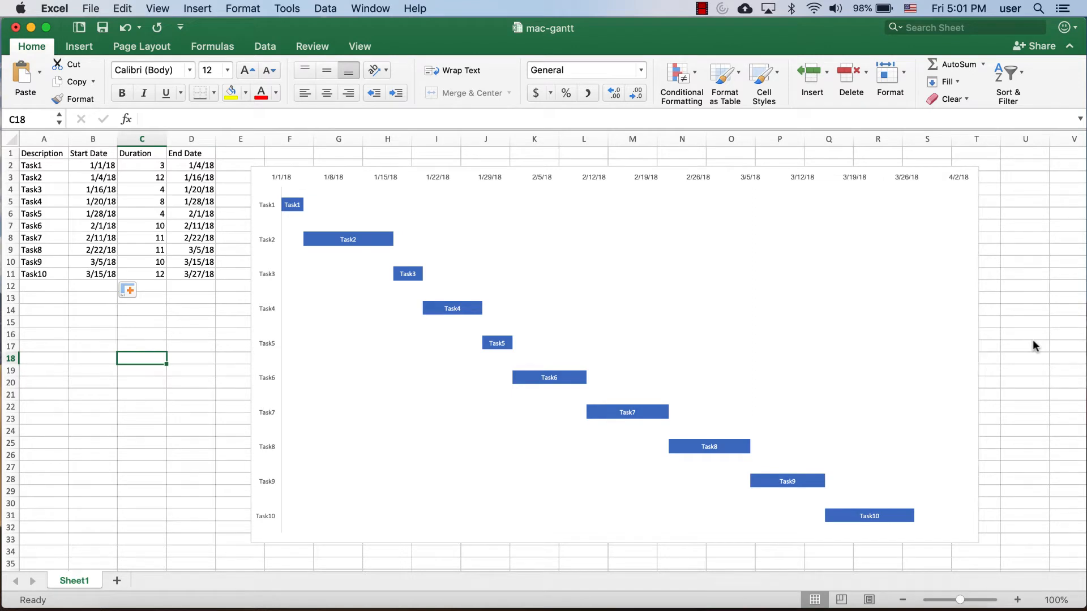
{"action": "mouse_move", "coordinate": [1019, 333]}
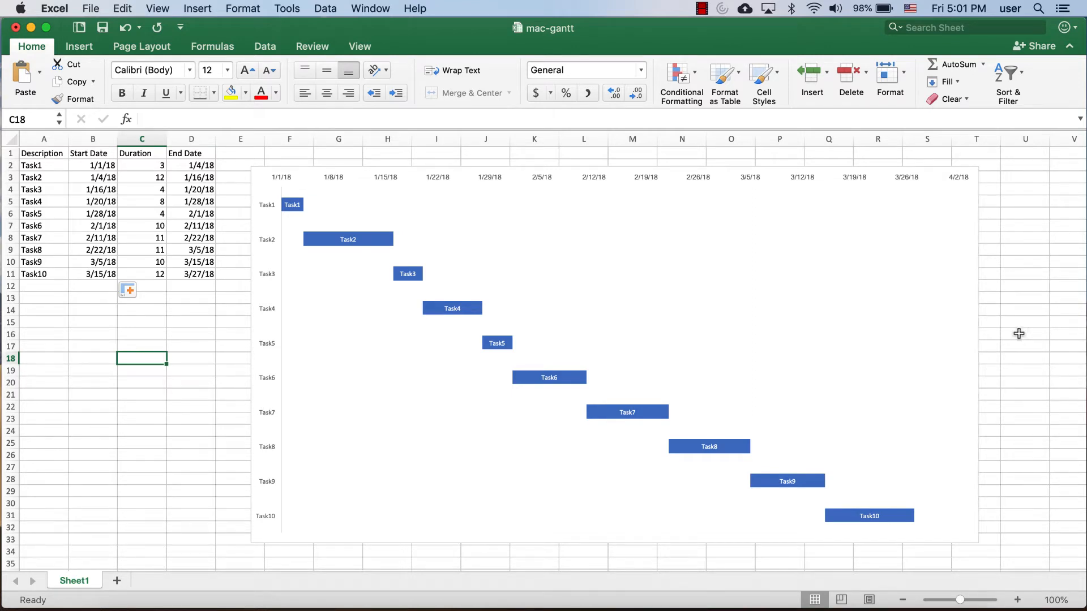
{"action": "mouse_move", "coordinate": [333, 216]}
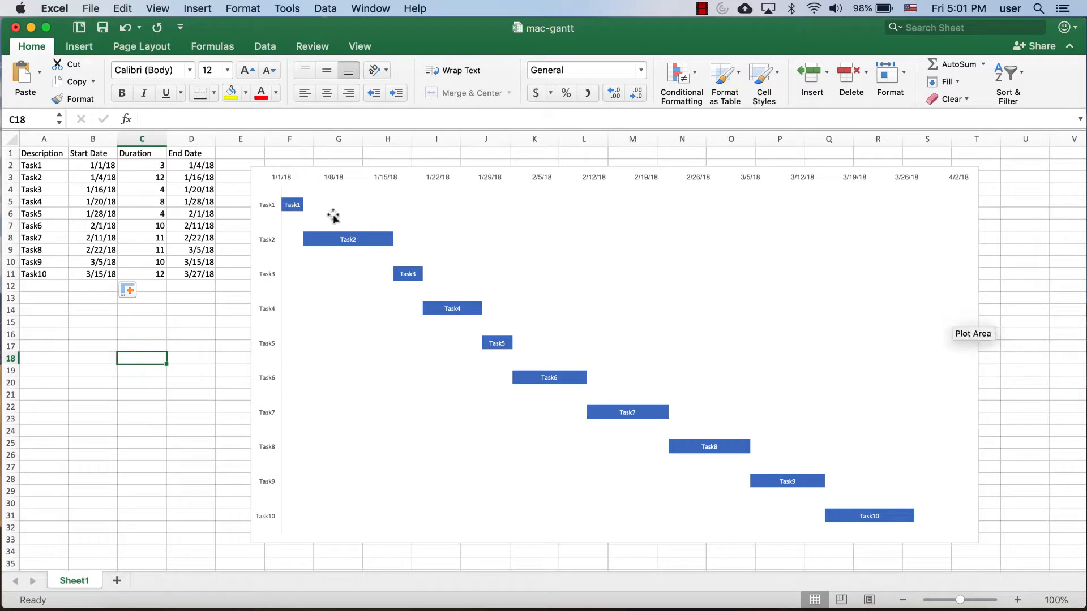
{"action": "mouse_move", "coordinate": [292, 204]}
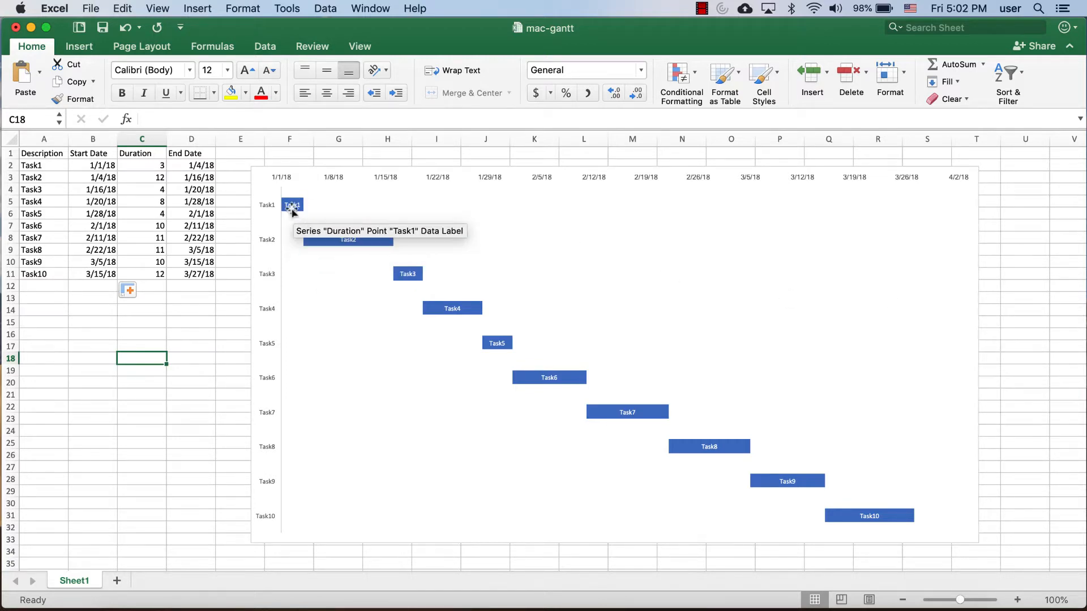
{"action": "mouse_move", "coordinate": [340, 238]}
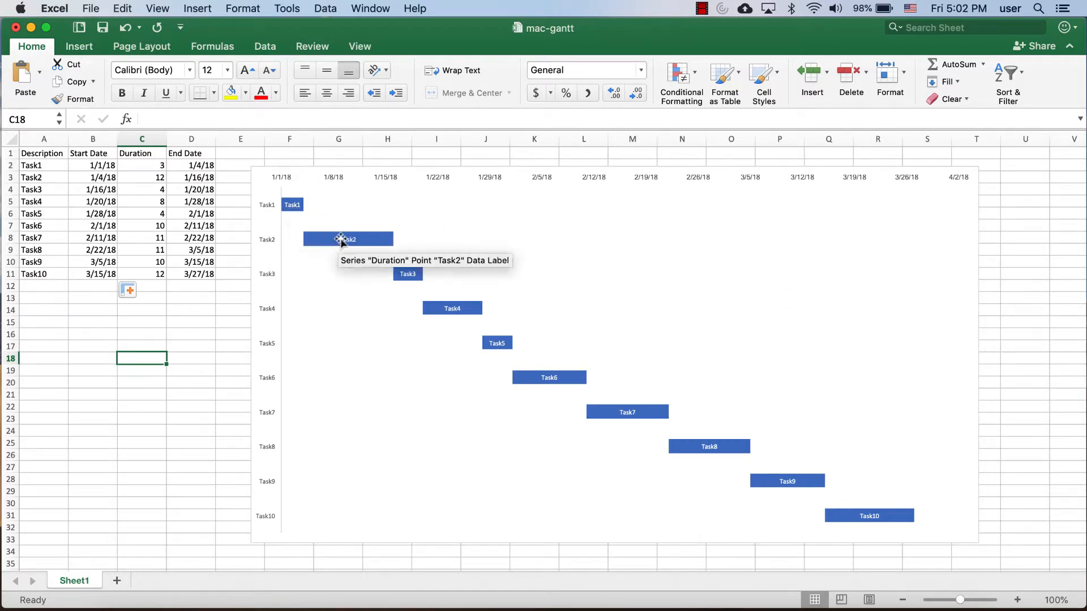
{"action": "mouse_move", "coordinate": [592, 342]}
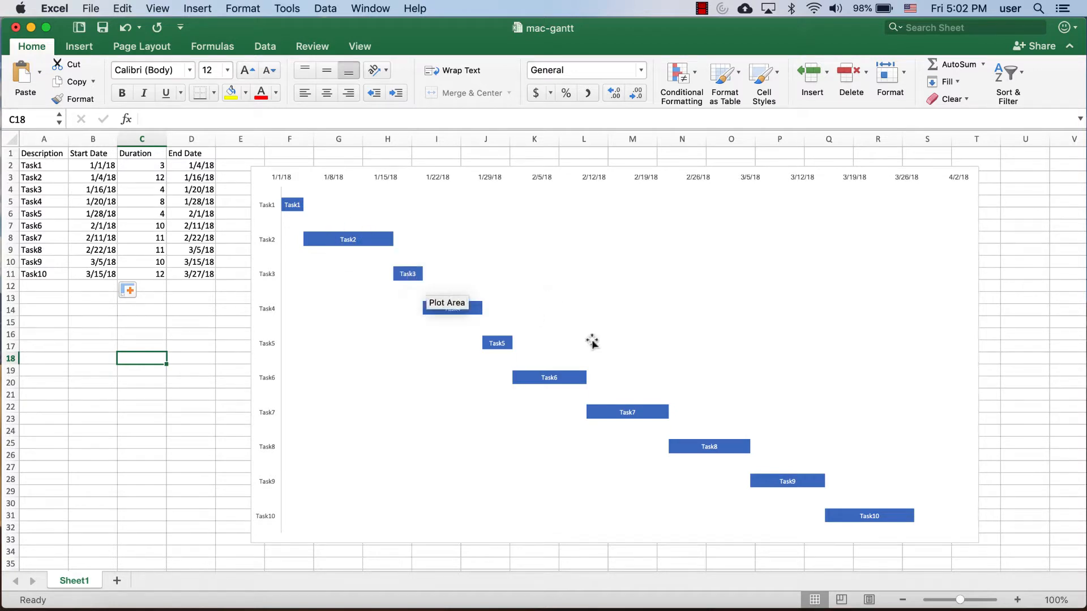
{"action": "mouse_move", "coordinate": [803, 444]}
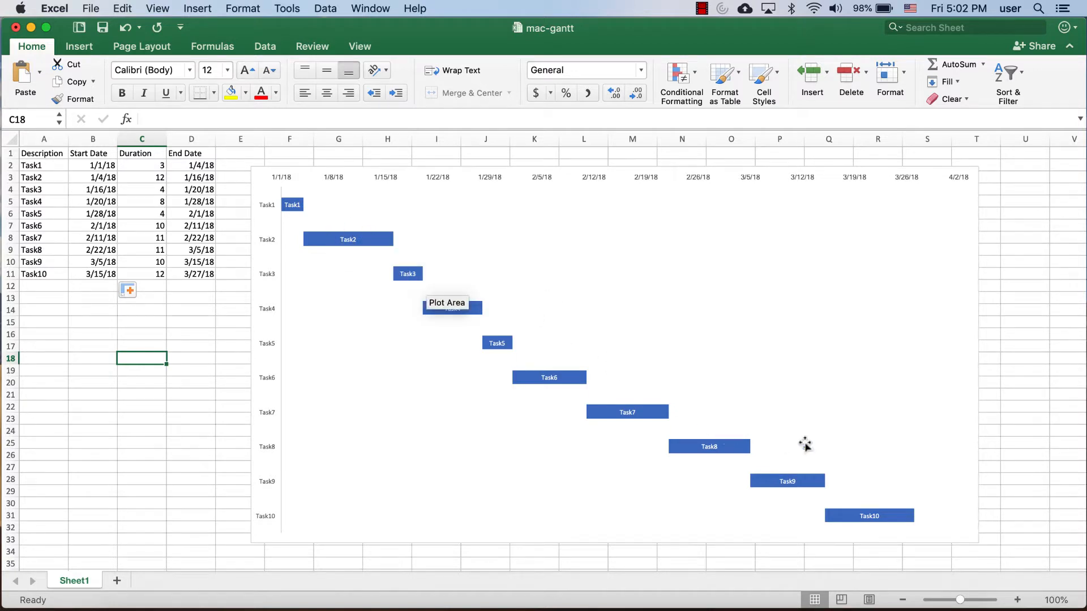
{"action": "mouse_move", "coordinate": [859, 245]}
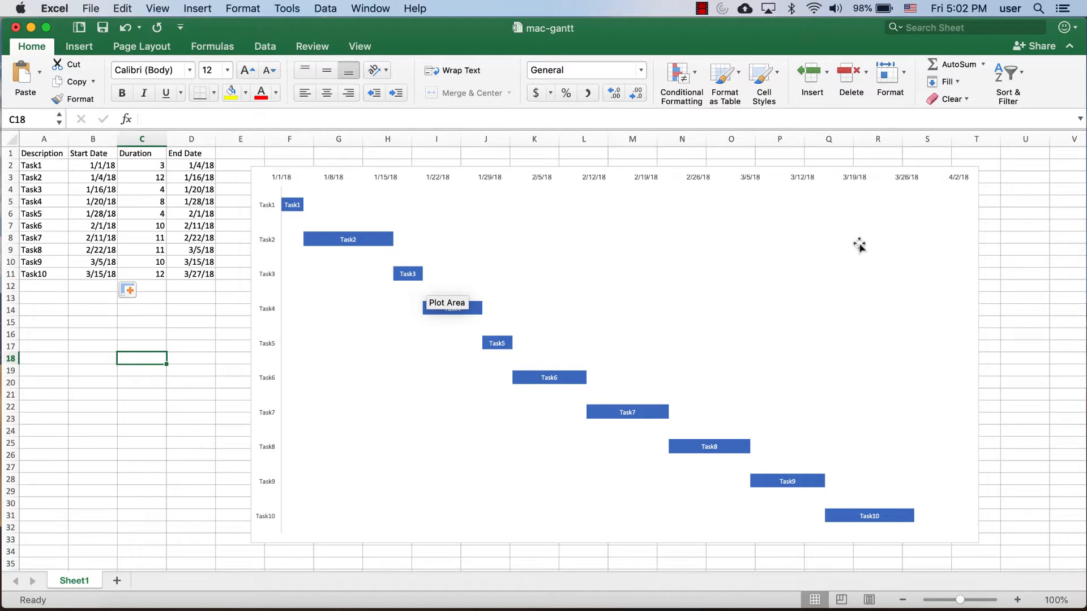
{"action": "mouse_move", "coordinate": [875, 230]}
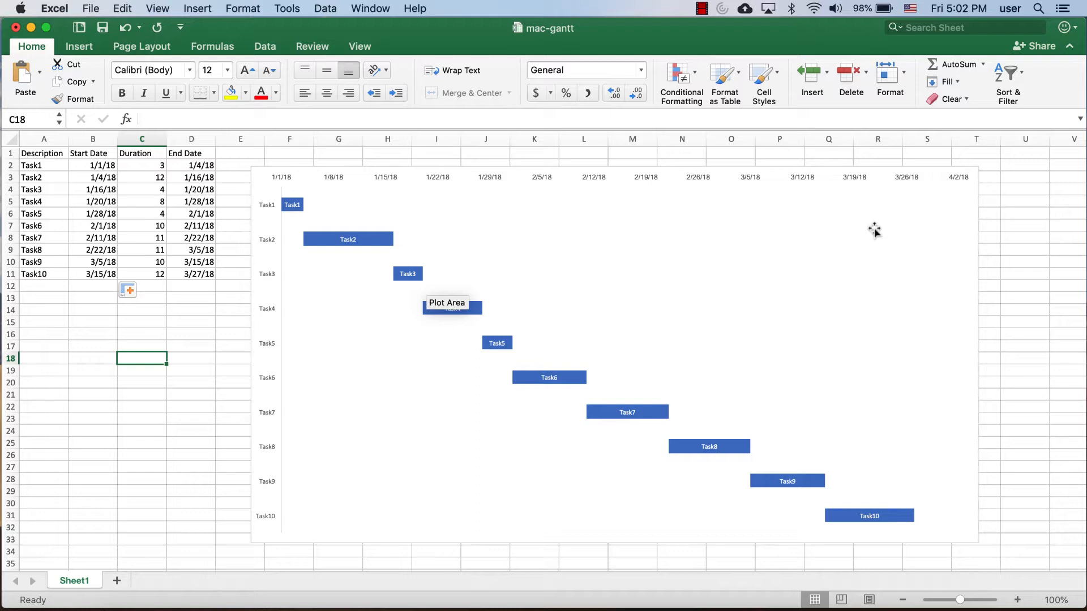
{"action": "mouse_move", "coordinate": [607, 180]}
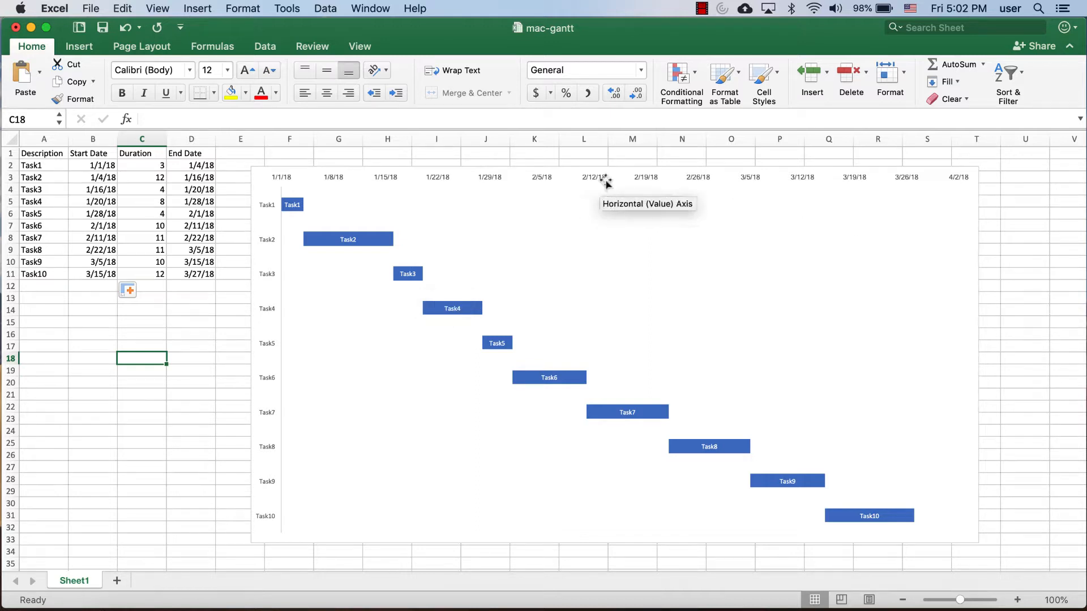
Delete the existing Gantt chart from the sheet
{"action": "left_click", "coordinate": [616, 167]}
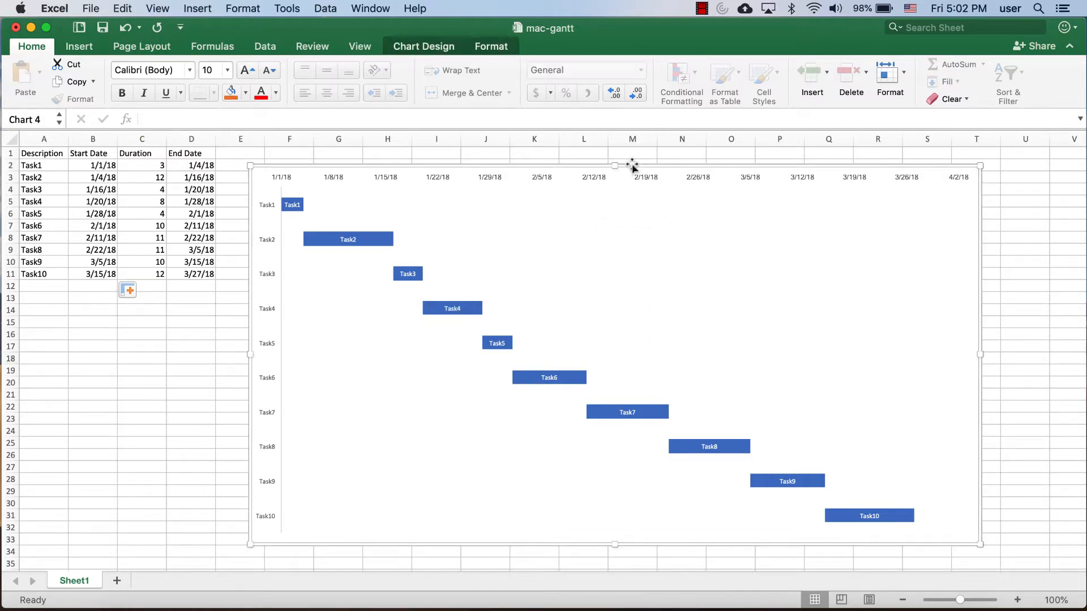
{"action": "left_click", "coordinate": [141, 359]}
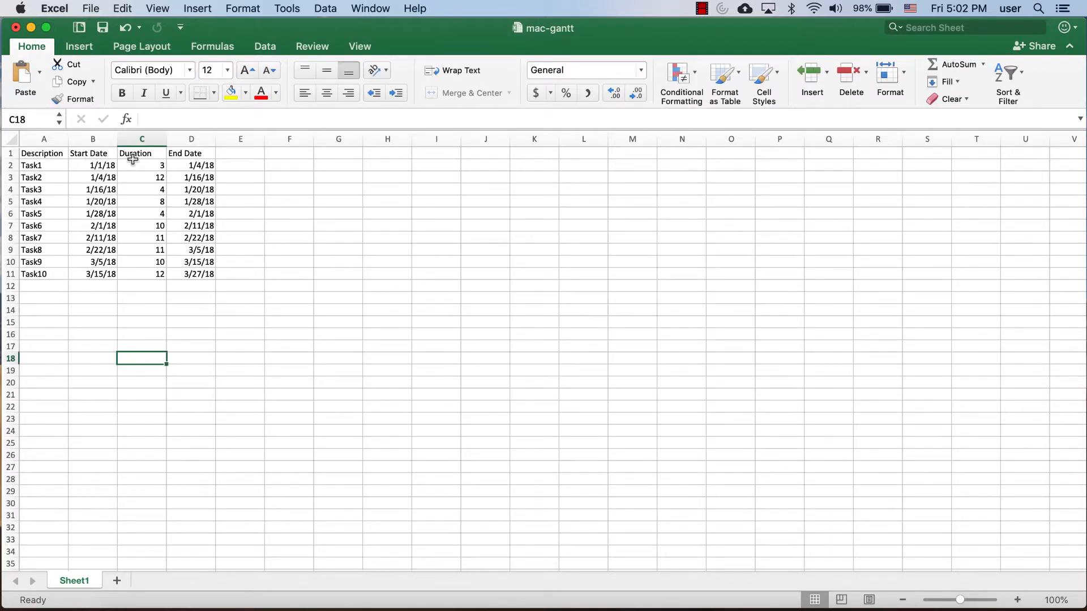
Inspect the start, duration and end-date formulas for Task1 and Task2, confirming end equals start plus duration
{"action": "left_click", "coordinate": [93, 178]}
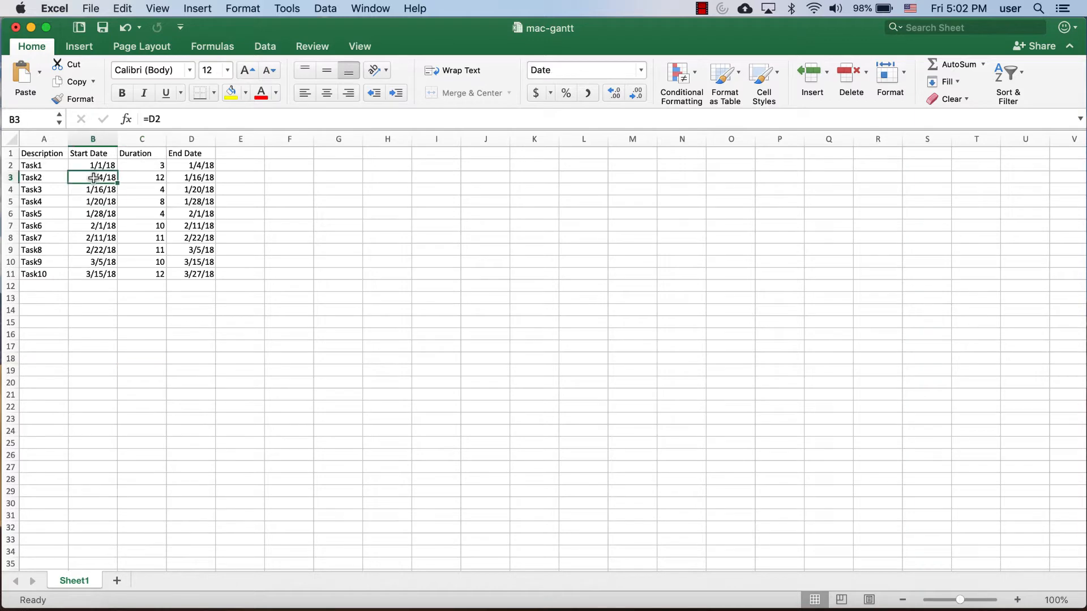
{"action": "left_click", "coordinate": [93, 165]}
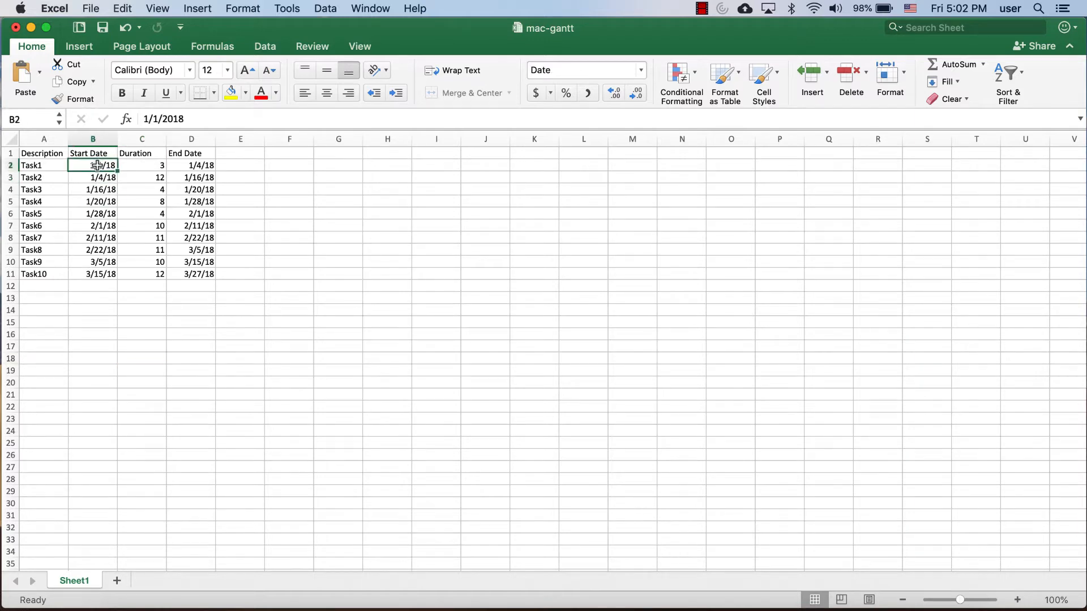
{"action": "left_click", "coordinate": [141, 166]}
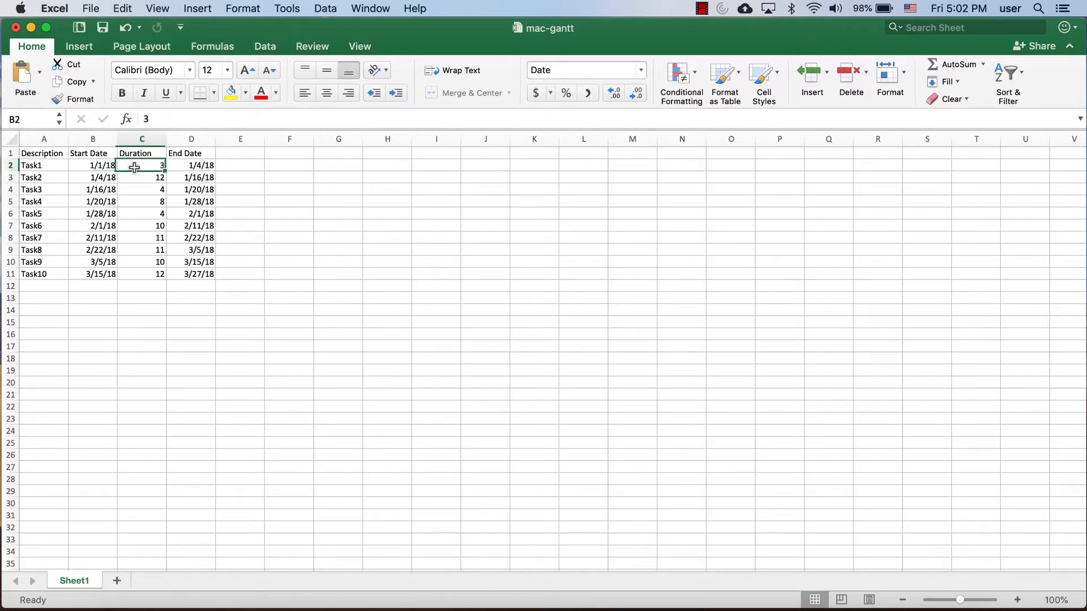
{"action": "left_click", "coordinate": [191, 166]}
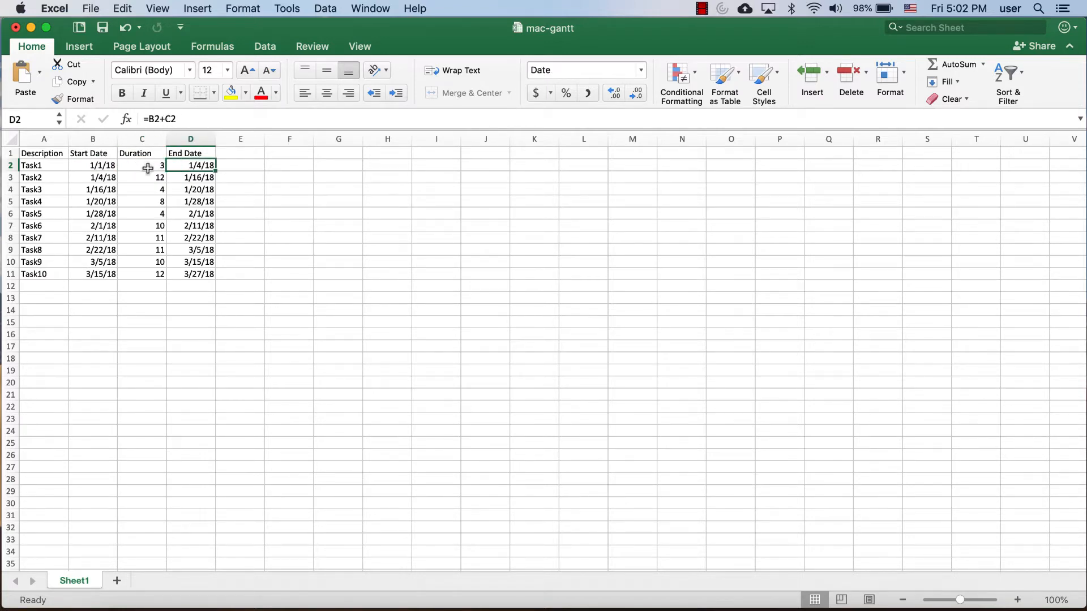
{"action": "left_click", "coordinate": [92, 178]}
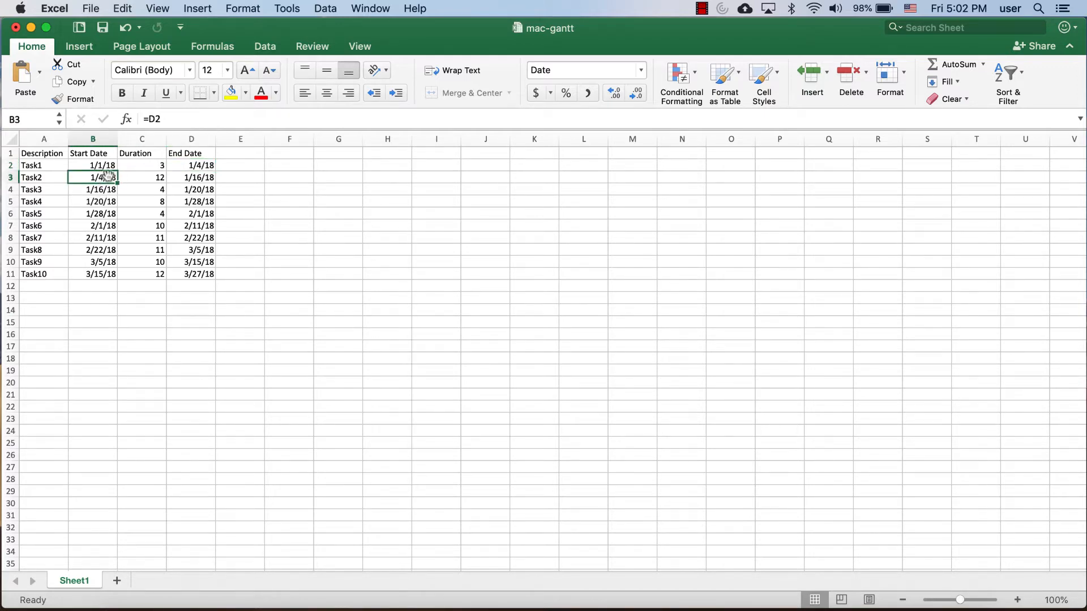
{"action": "left_click", "coordinate": [141, 177]}
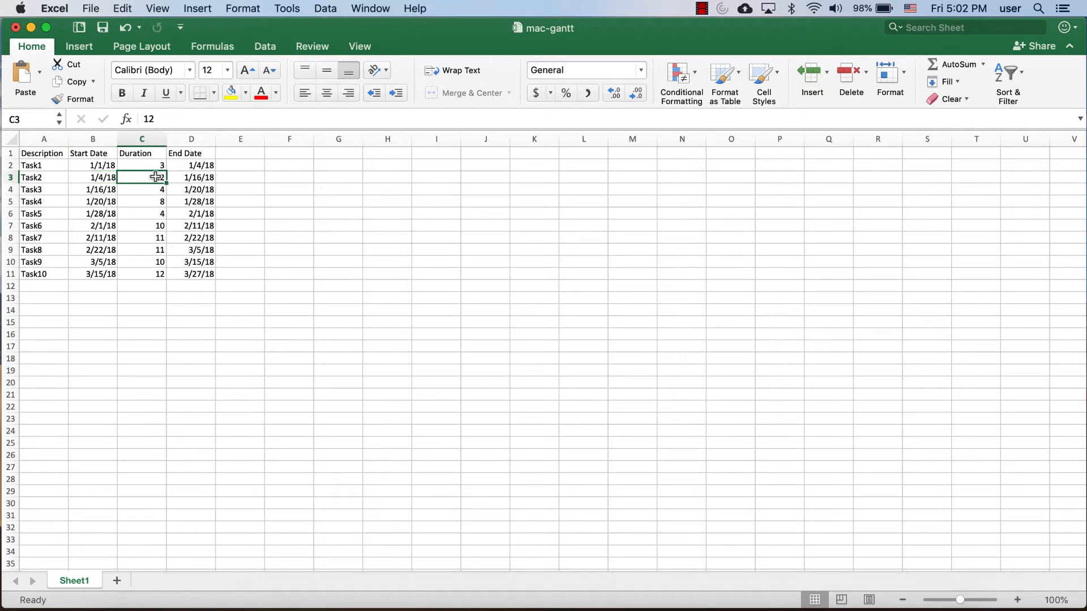
{"action": "left_click", "coordinate": [191, 176]}
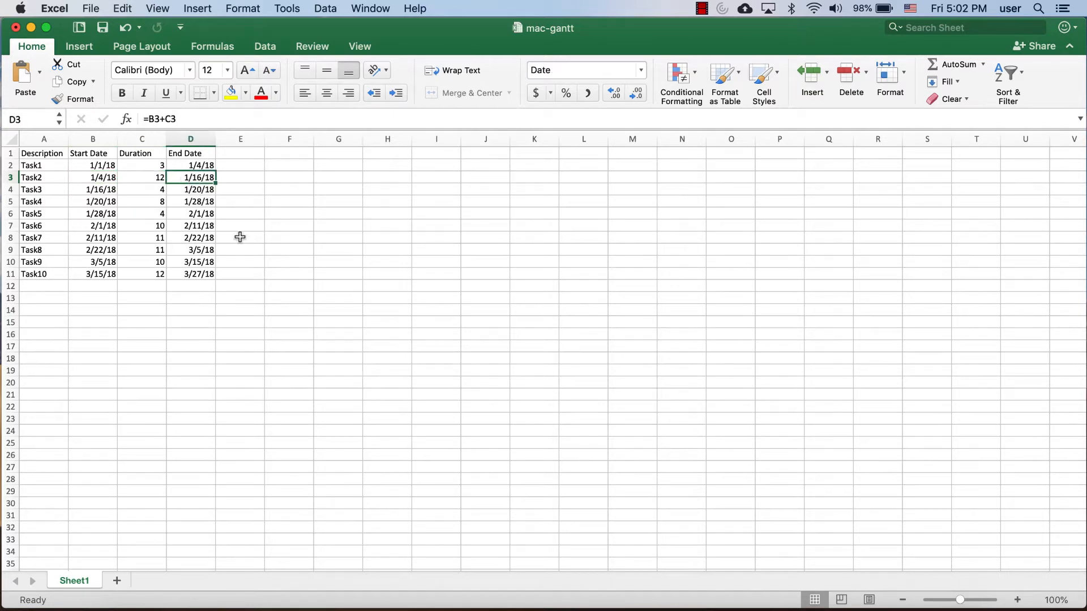
{"action": "left_click", "coordinate": [288, 238]}
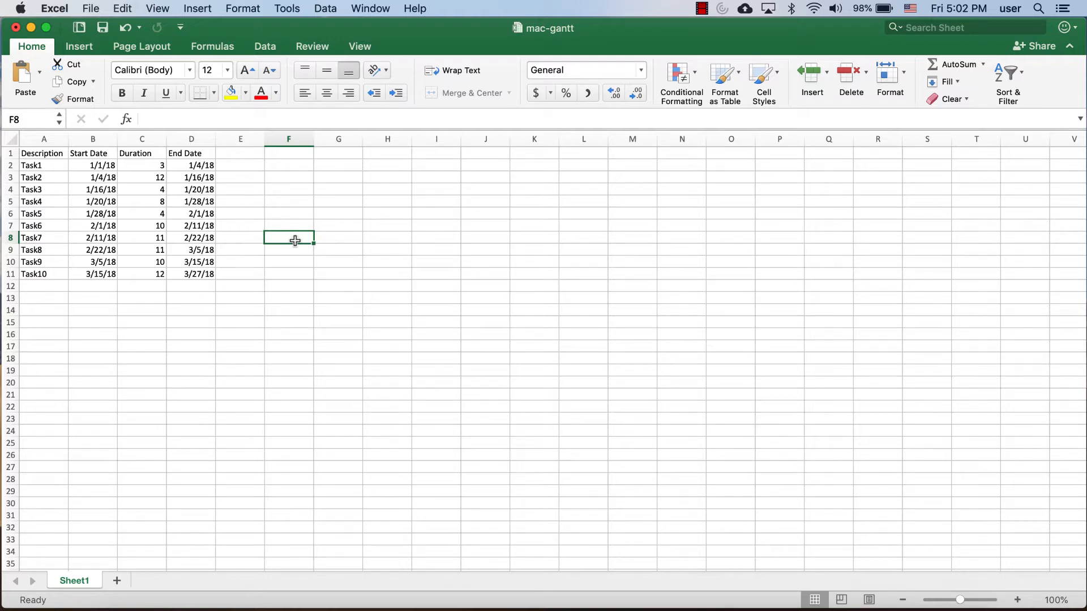
Insert an empty stacked bar chart beside the task table
{"action": "left_click", "coordinate": [78, 46]}
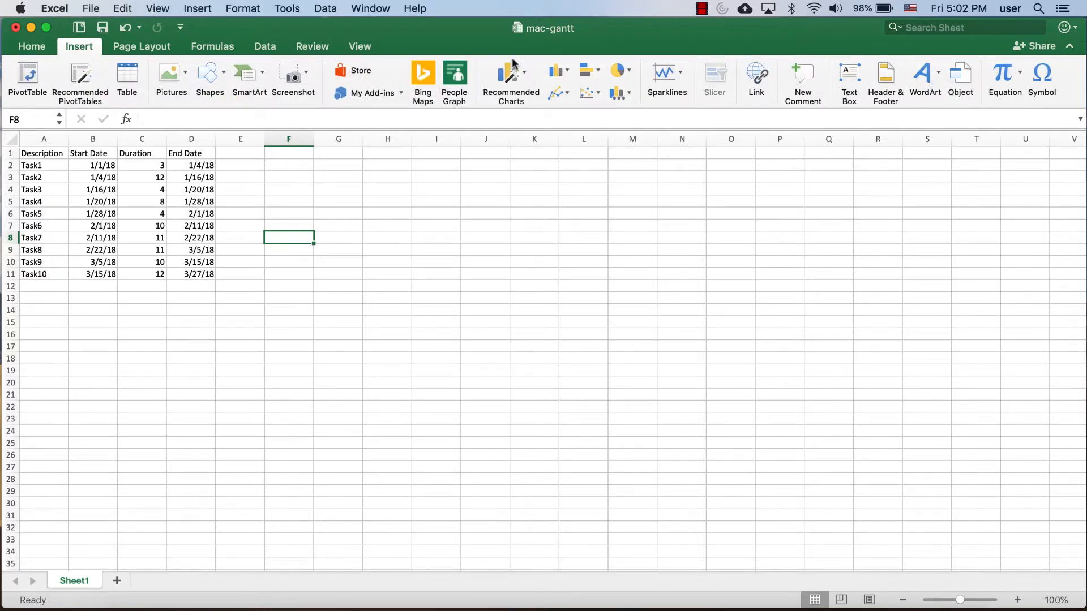
{"action": "left_click", "coordinate": [585, 72]}
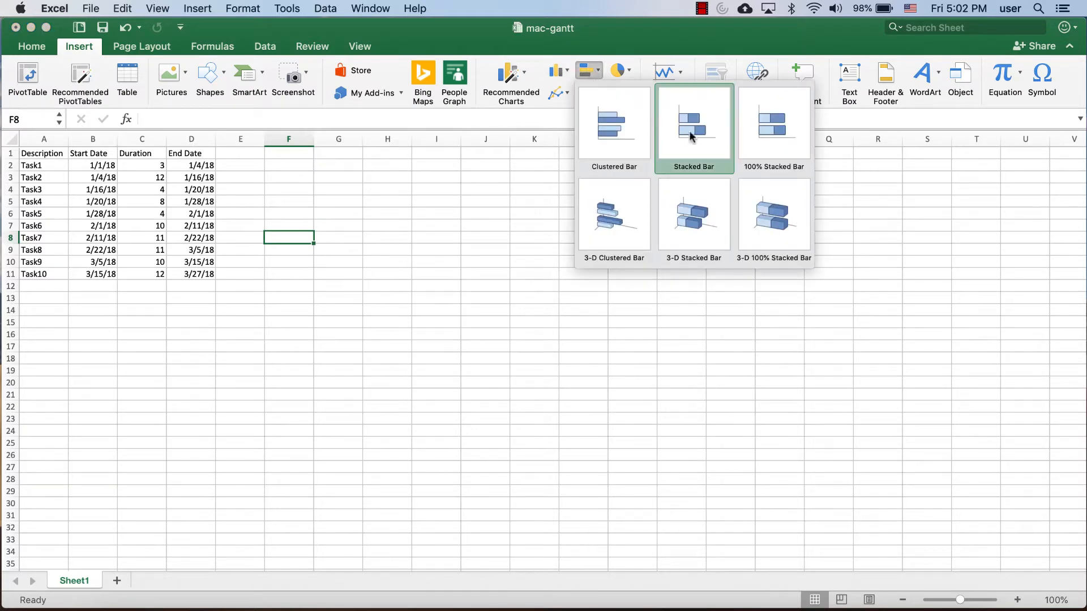
{"action": "left_click", "coordinate": [692, 124]}
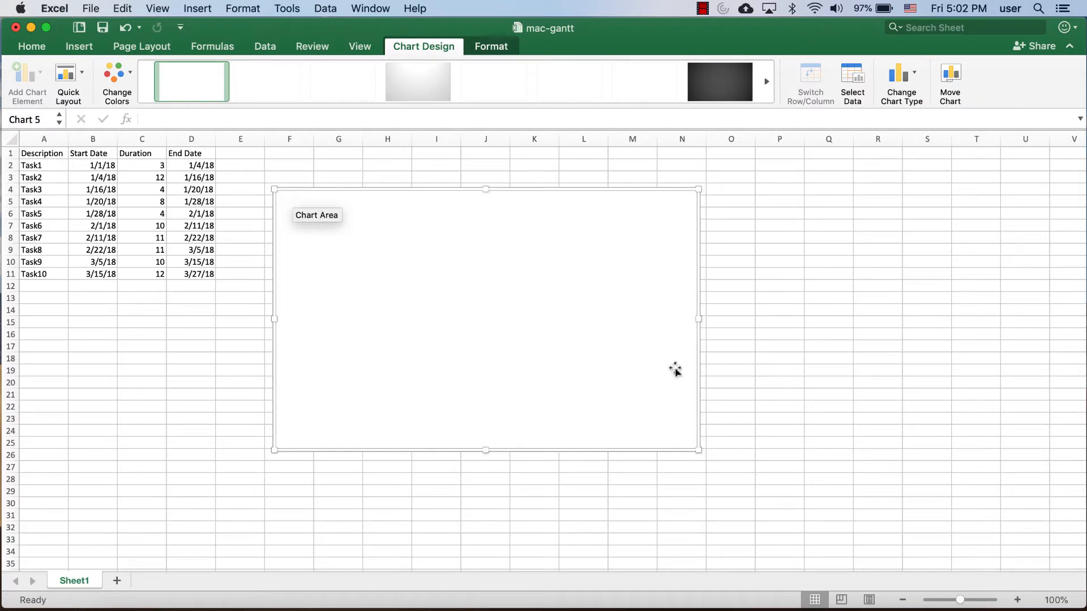
{"action": "mouse_move", "coordinate": [806, 476]}
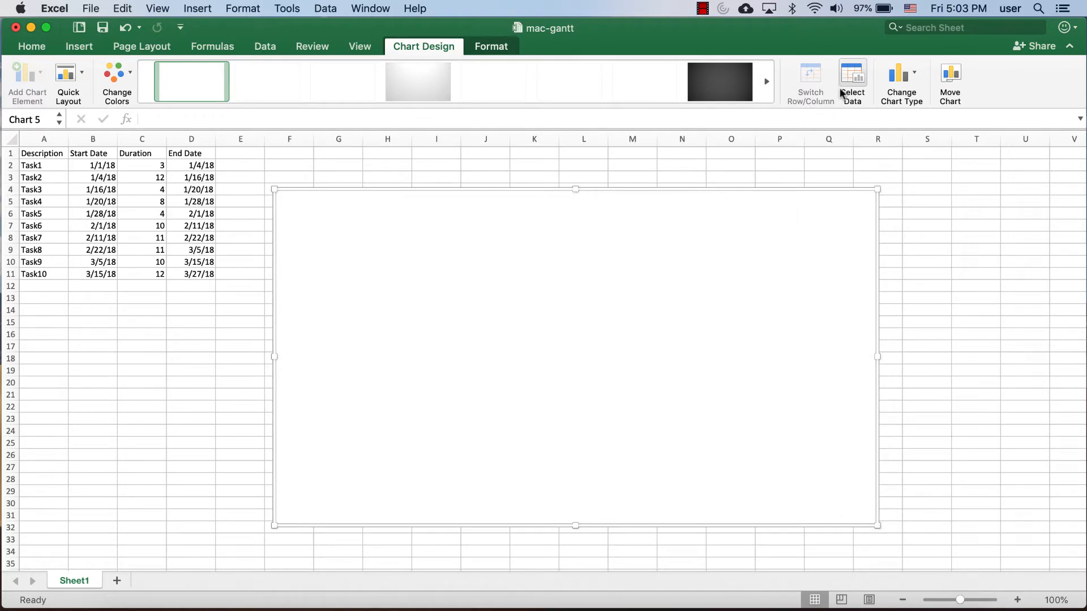
In Select Data Source, change the category axis labels range to $A$2:$A$11
{"action": "left_click", "coordinate": [851, 80]}
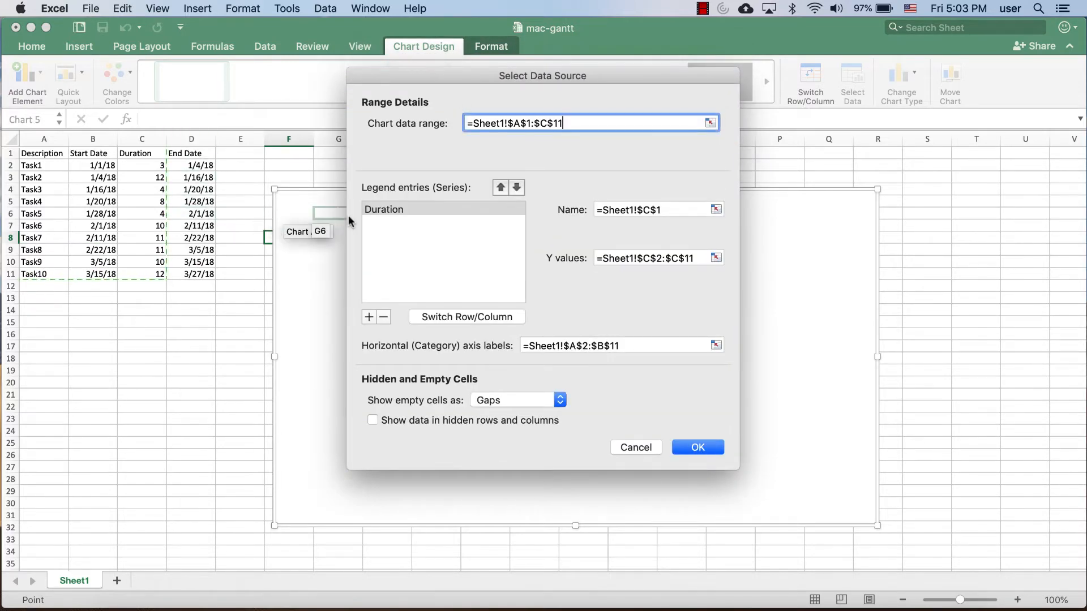
{"action": "mouse_move", "coordinate": [395, 215]}
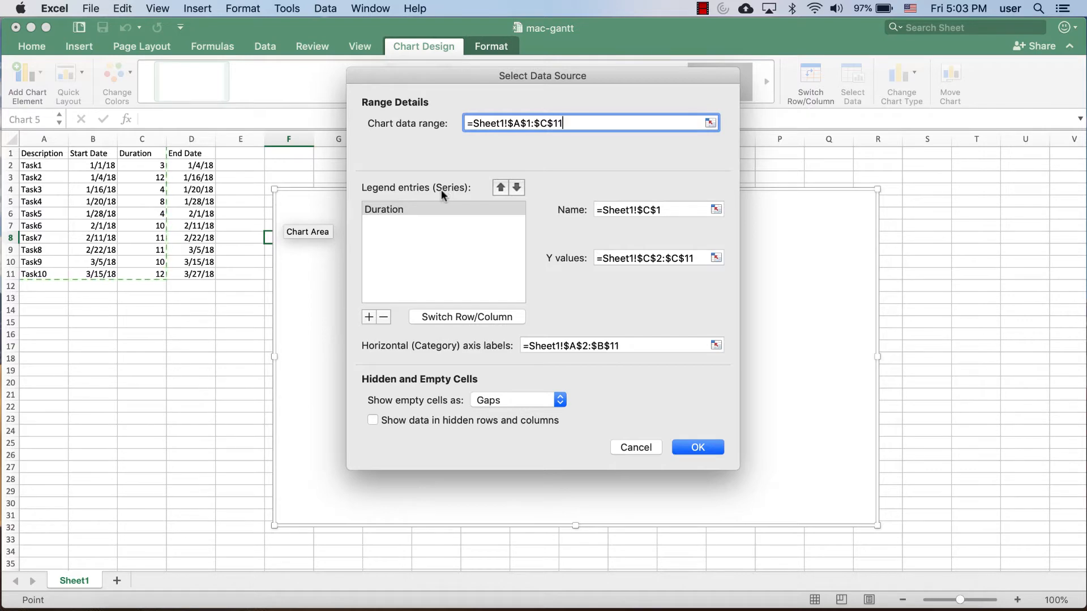
{"action": "mouse_move", "coordinate": [398, 231]}
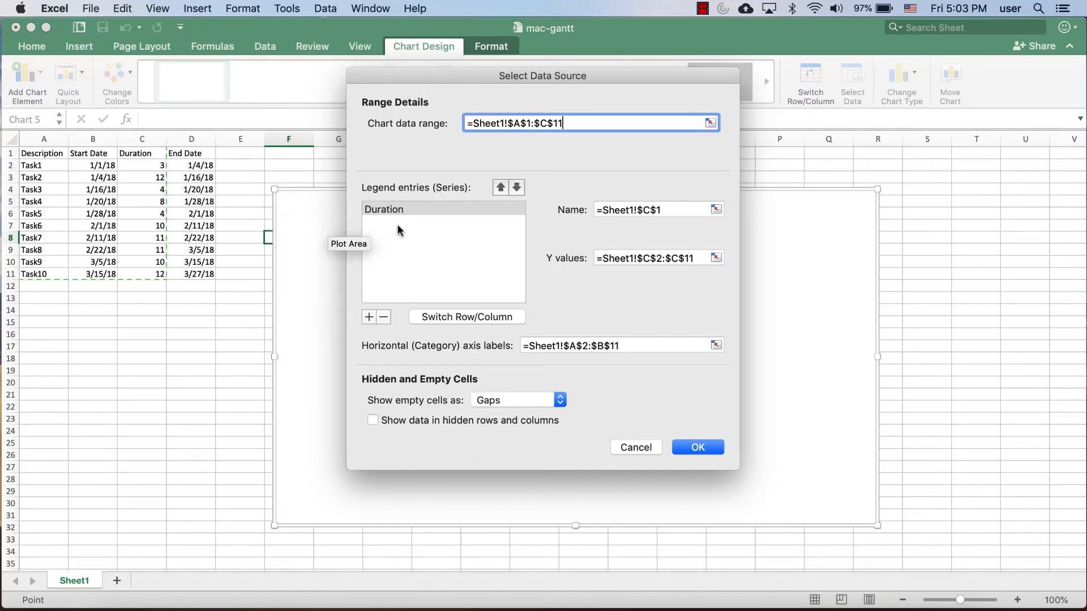
{"action": "mouse_move", "coordinate": [555, 208]}
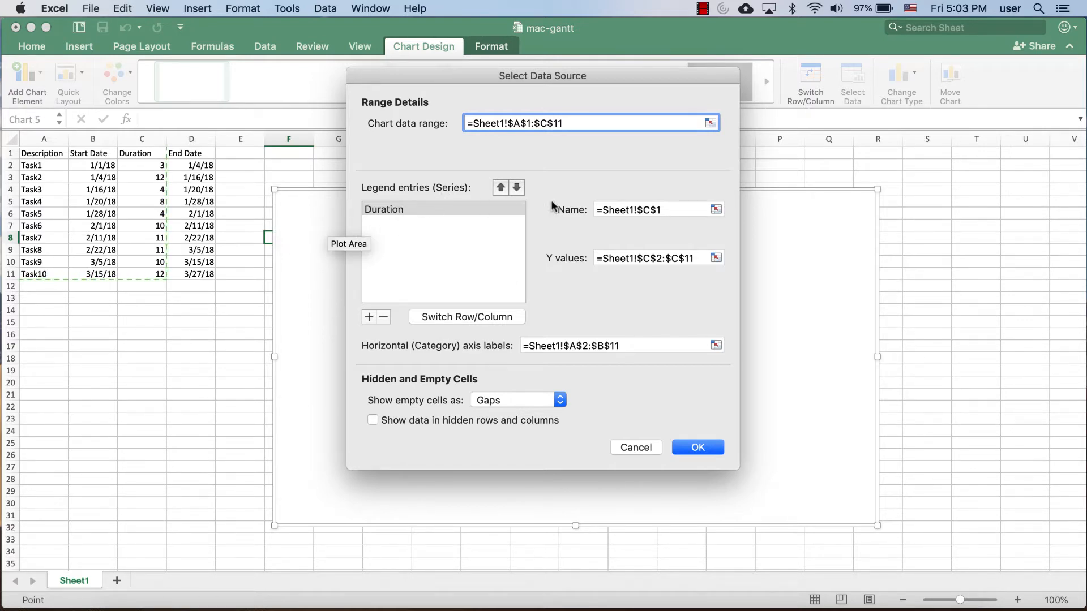
{"action": "mouse_move", "coordinate": [588, 251]}
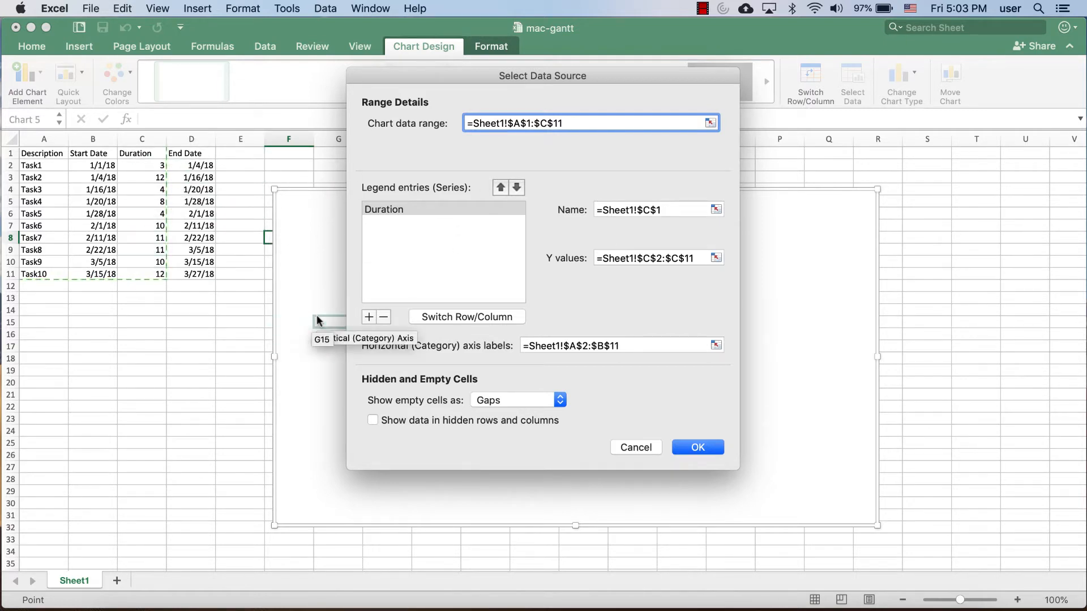
{"action": "mouse_move", "coordinate": [514, 351]}
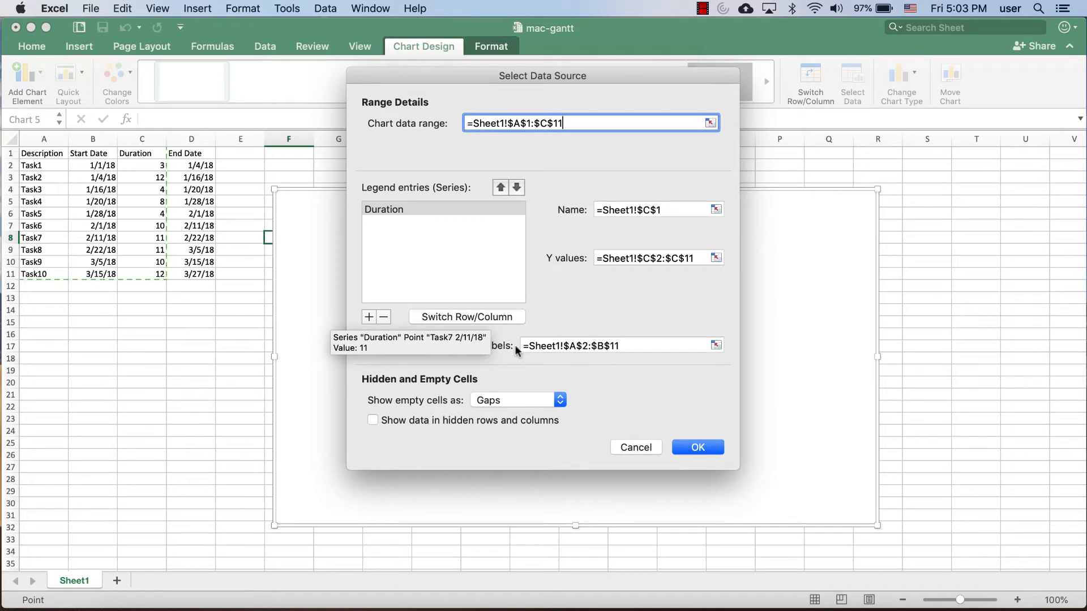
{"action": "mouse_move", "coordinate": [588, 78]}
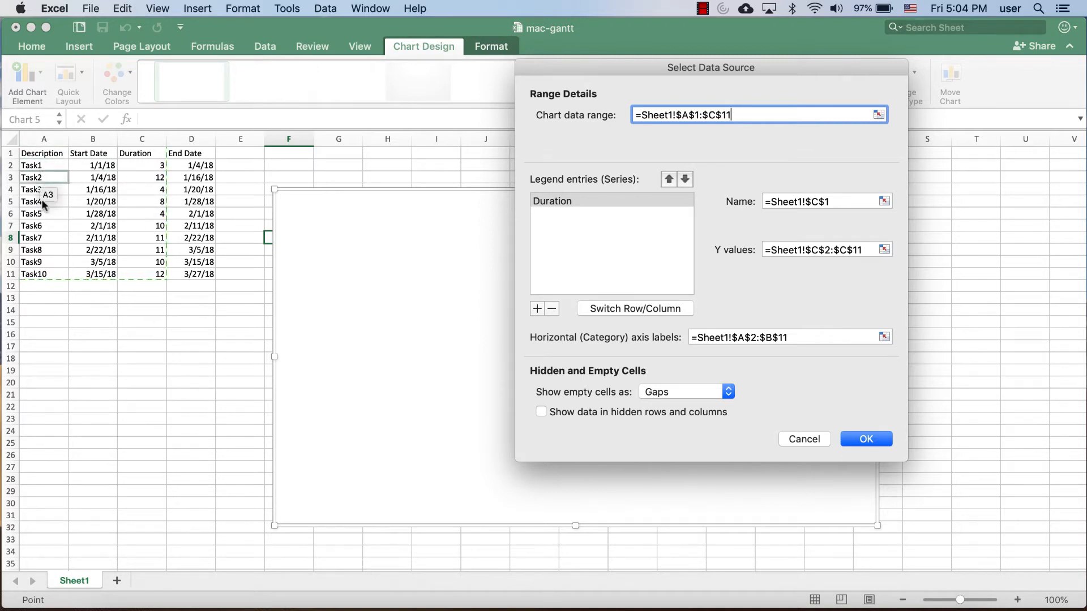
{"action": "left_click", "coordinate": [771, 337]}
{"action": "type", "text": "a"}
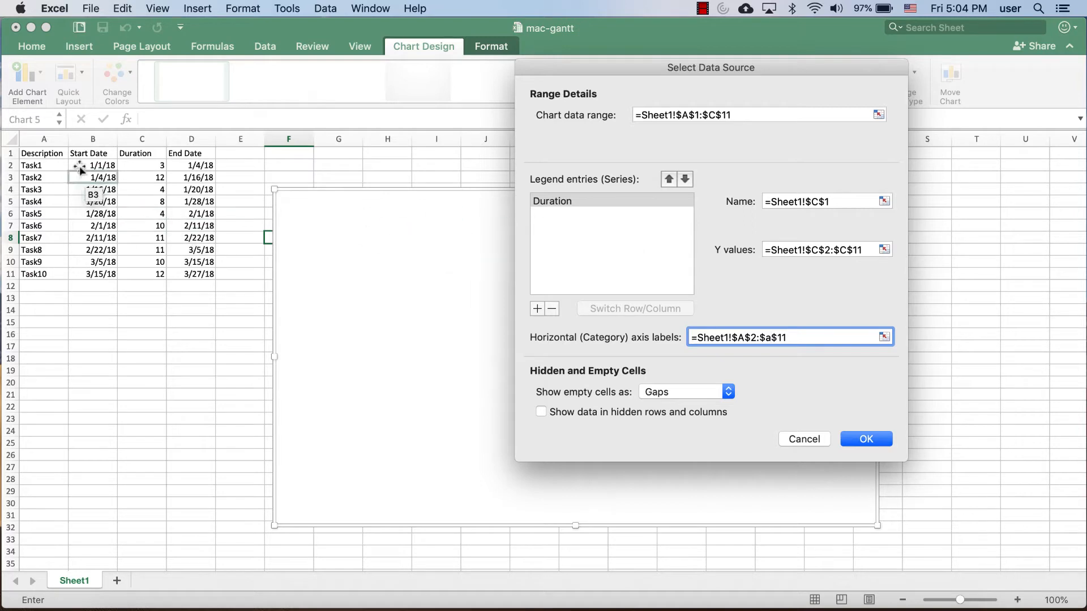
Add a Start Date series named from B1 with Y values B2:B11
{"action": "left_click", "coordinate": [537, 308]}
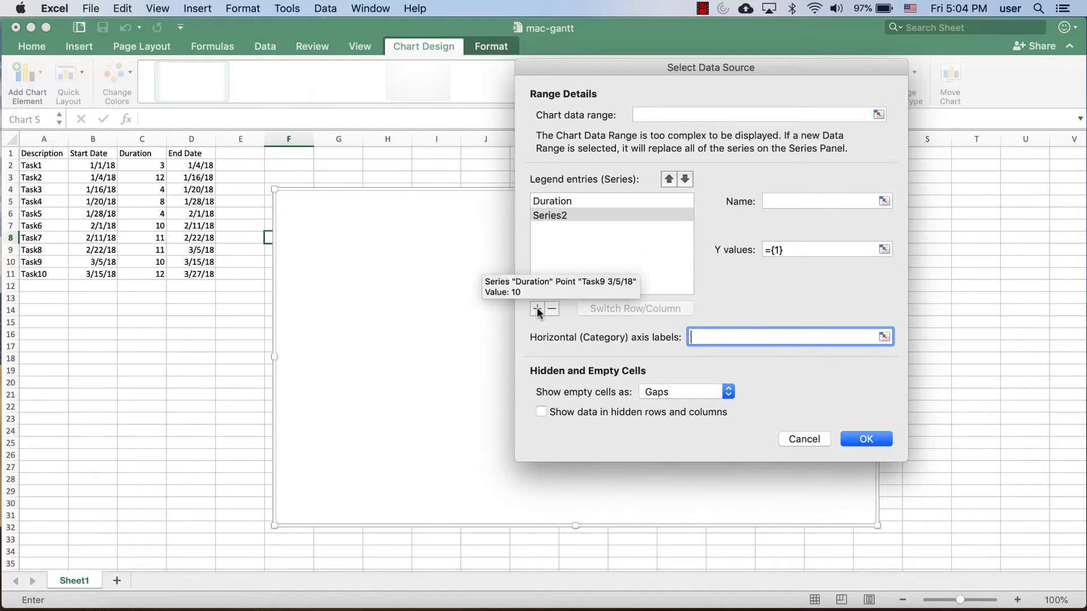
{"action": "left_click", "coordinate": [827, 201]}
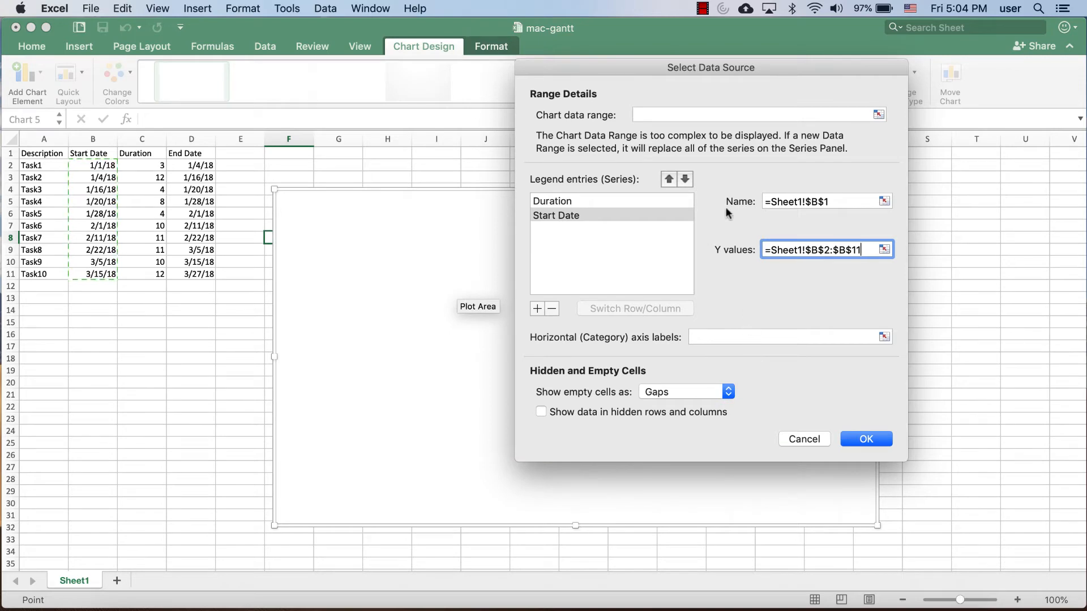
{"action": "mouse_move", "coordinate": [792, 397]}
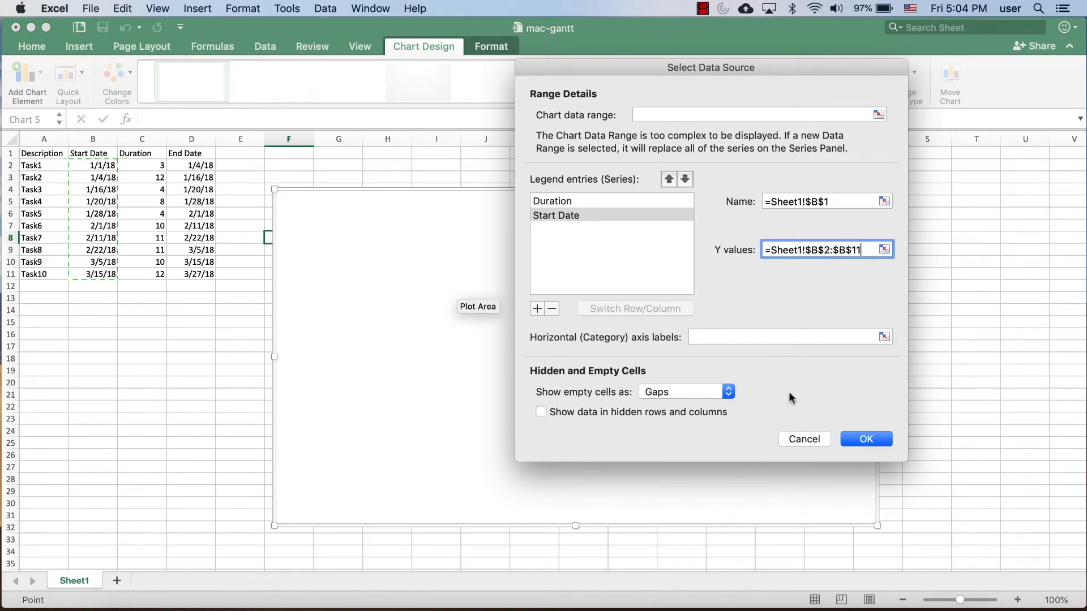
{"action": "left_click", "coordinate": [866, 439]}
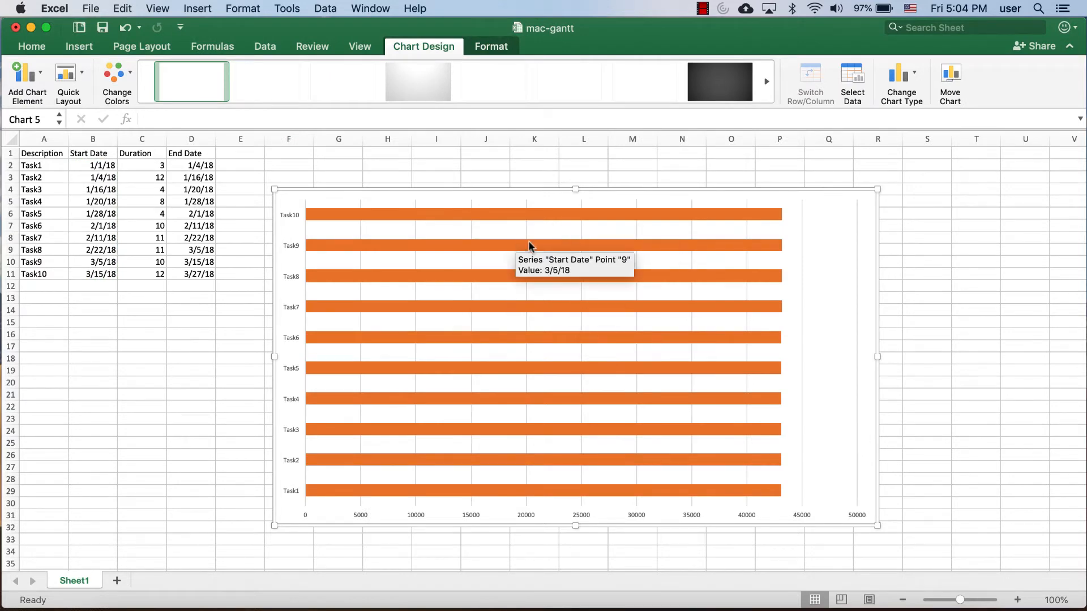
Move the Start Date series above Duration in the chart's series order
{"action": "left_click", "coordinate": [852, 81]}
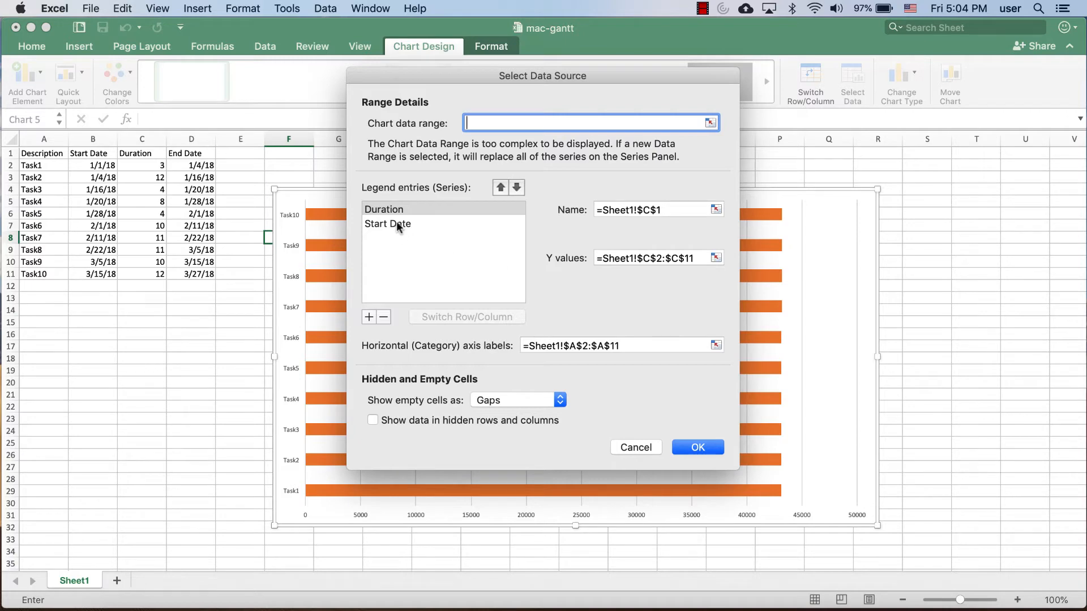
{"action": "left_click", "coordinate": [387, 223]}
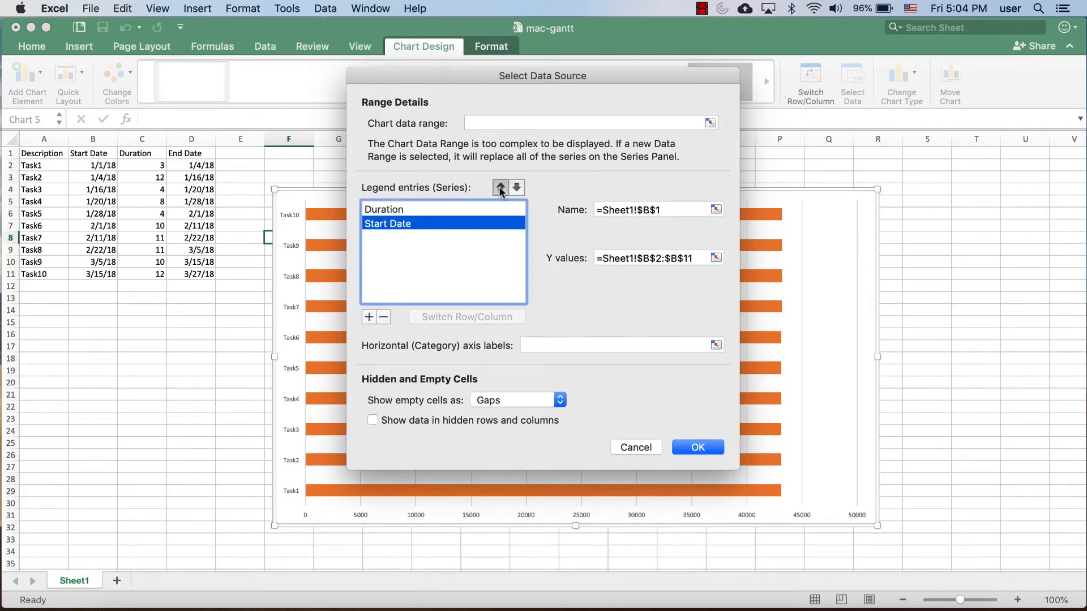
{"action": "left_click", "coordinate": [500, 187]}
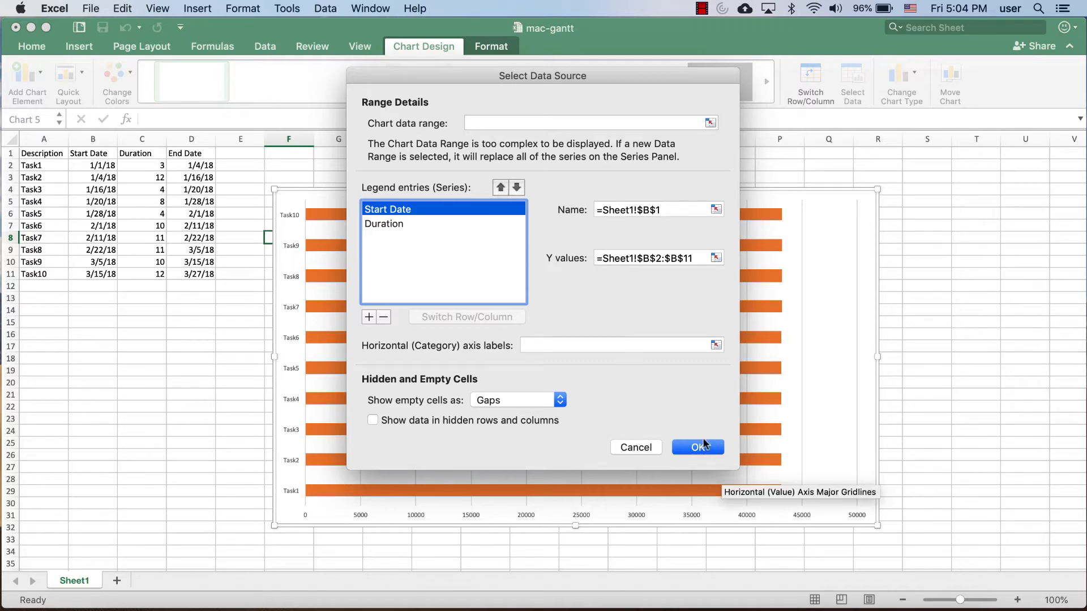
{"action": "left_click", "coordinate": [697, 447]}
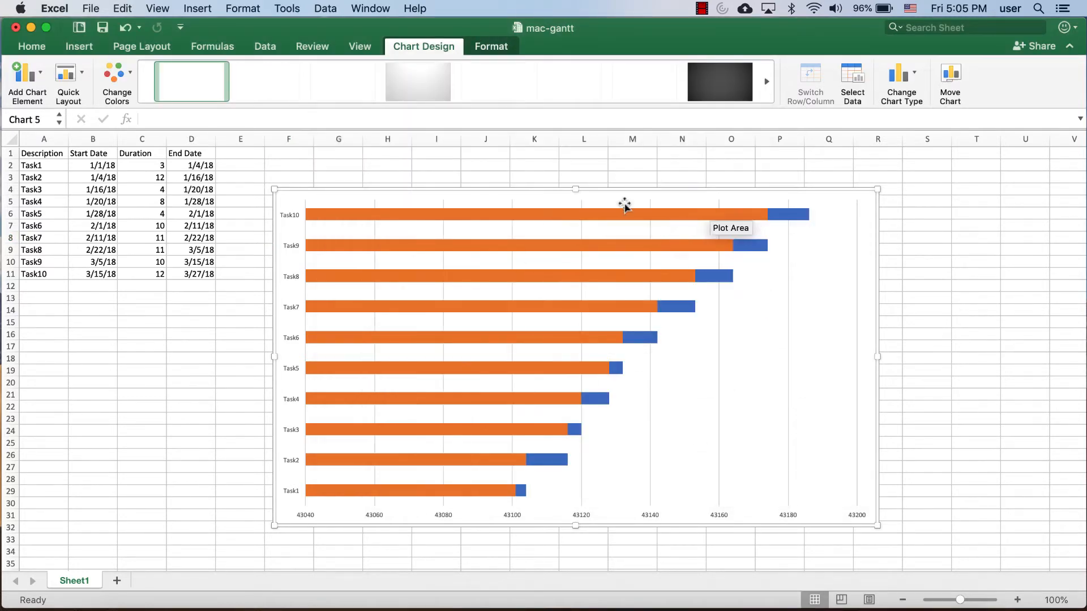
{"action": "mouse_move", "coordinate": [548, 365]}
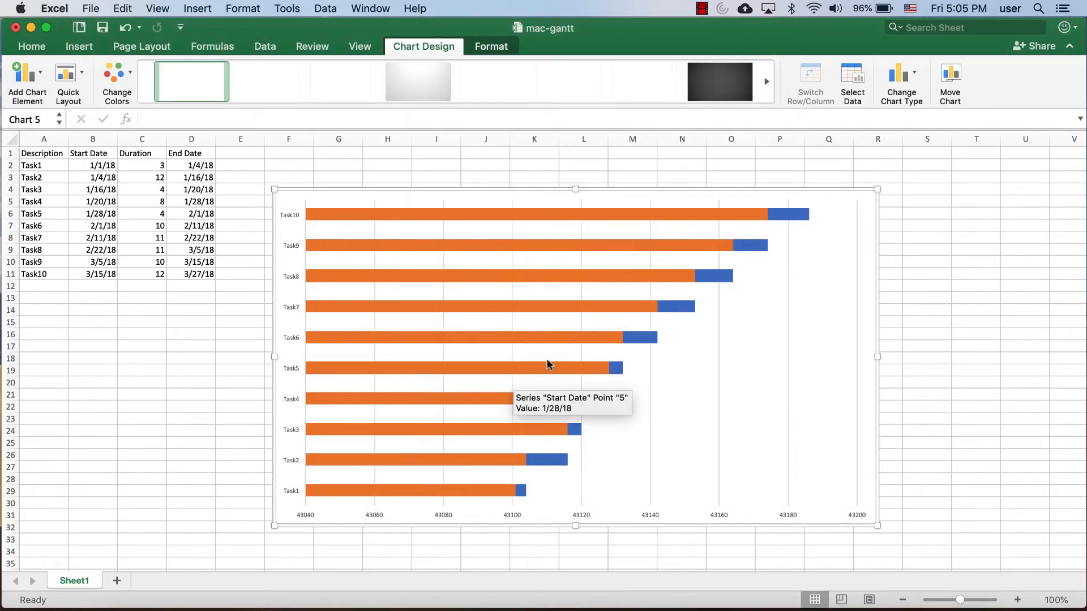
{"action": "mouse_move", "coordinate": [303, 483]}
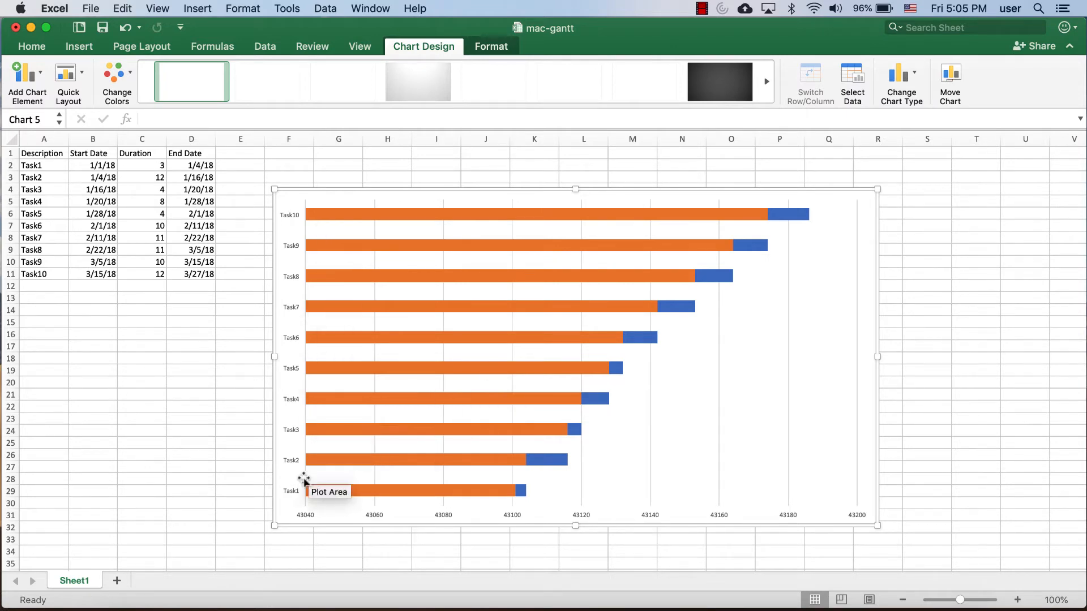
{"action": "mouse_move", "coordinate": [279, 307]}
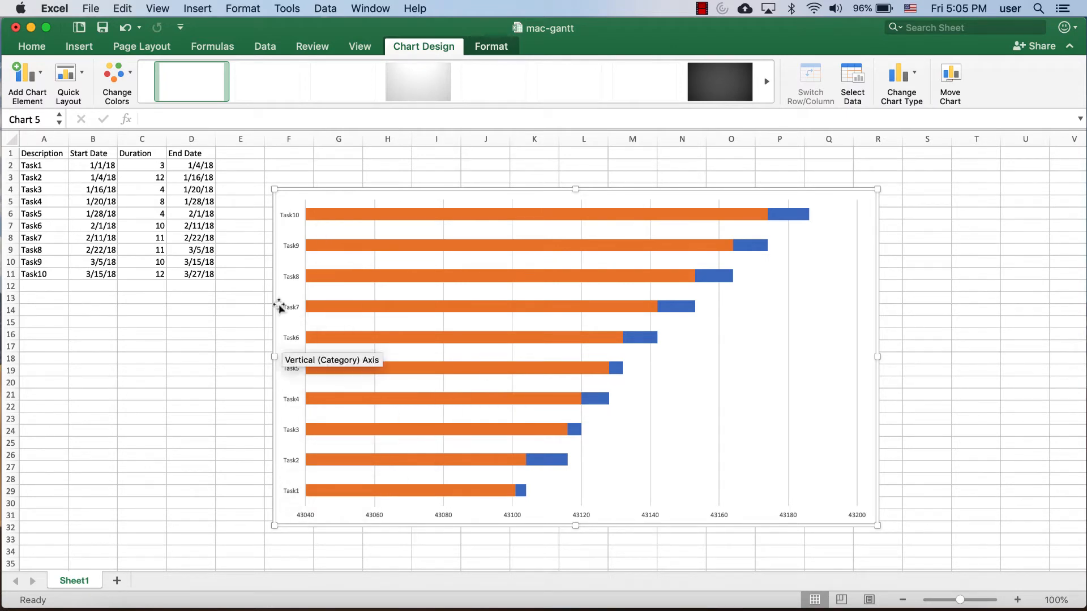
{"action": "mouse_move", "coordinate": [483, 482]}
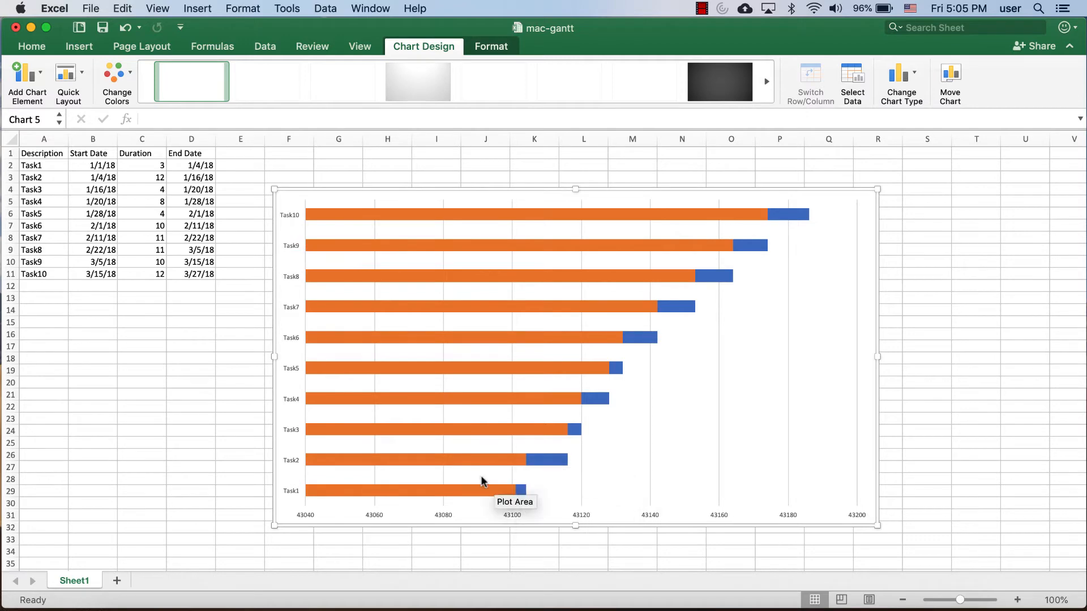
{"action": "mouse_move", "coordinate": [295, 457]}
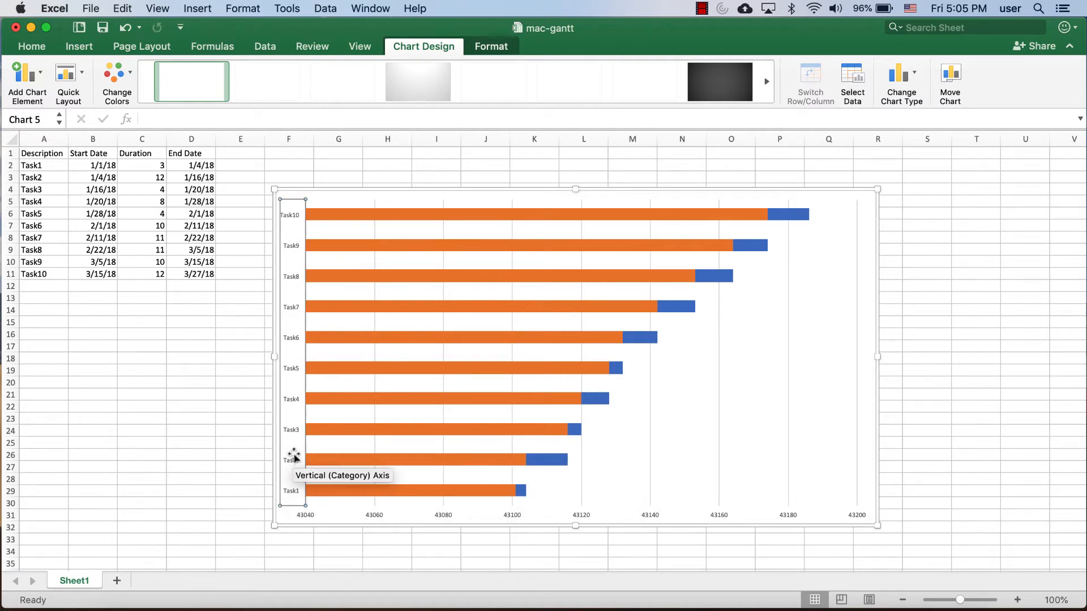
Set the vertical task axis to Categories in reverse order so Task1 is at the top
{"action": "left_click", "coordinate": [490, 47]}
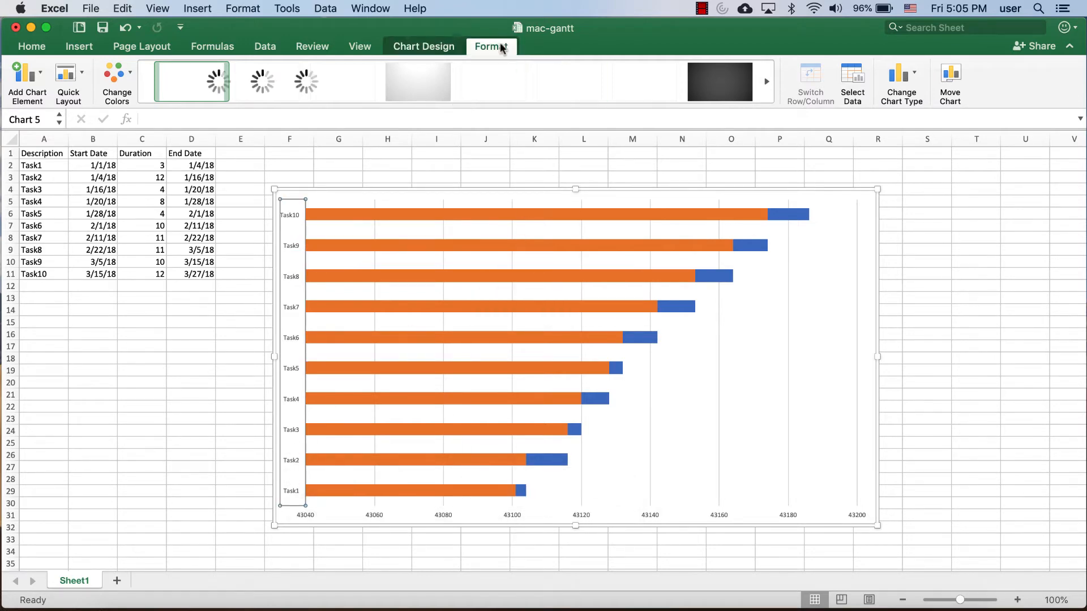
{"action": "left_click", "coordinate": [490, 46]}
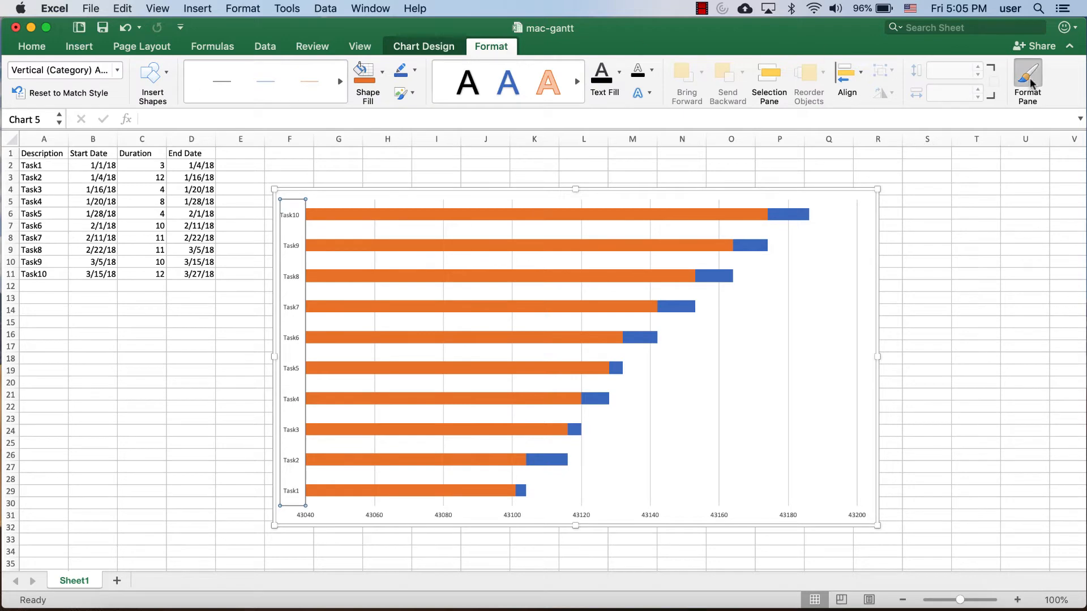
{"action": "left_click", "coordinate": [1028, 76]}
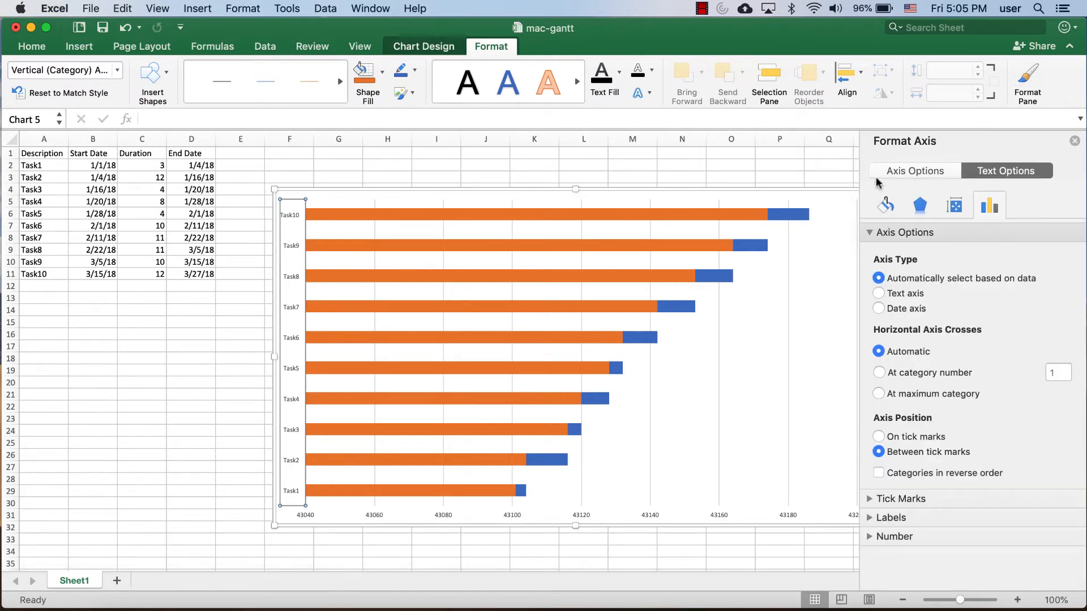
{"action": "mouse_move", "coordinate": [346, 257]}
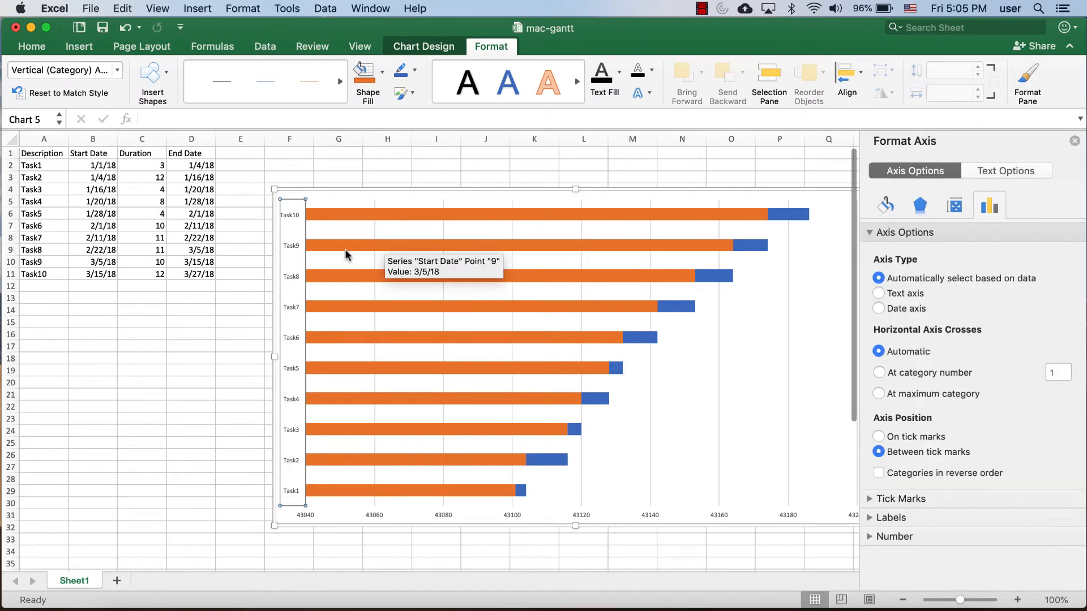
{"action": "mouse_move", "coordinate": [930, 443]}
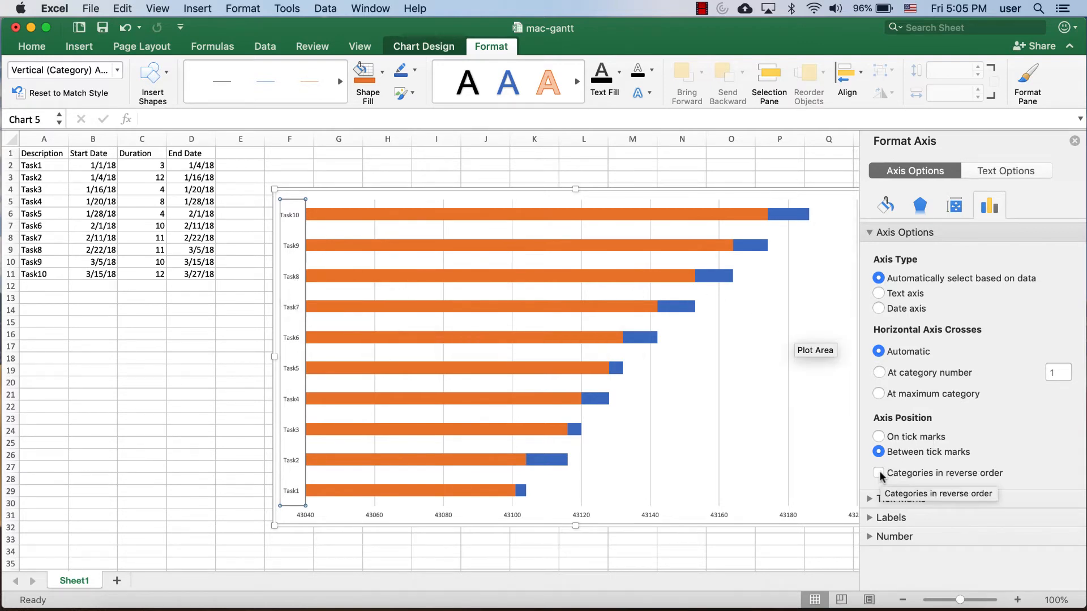
{"action": "left_click", "coordinate": [878, 473]}
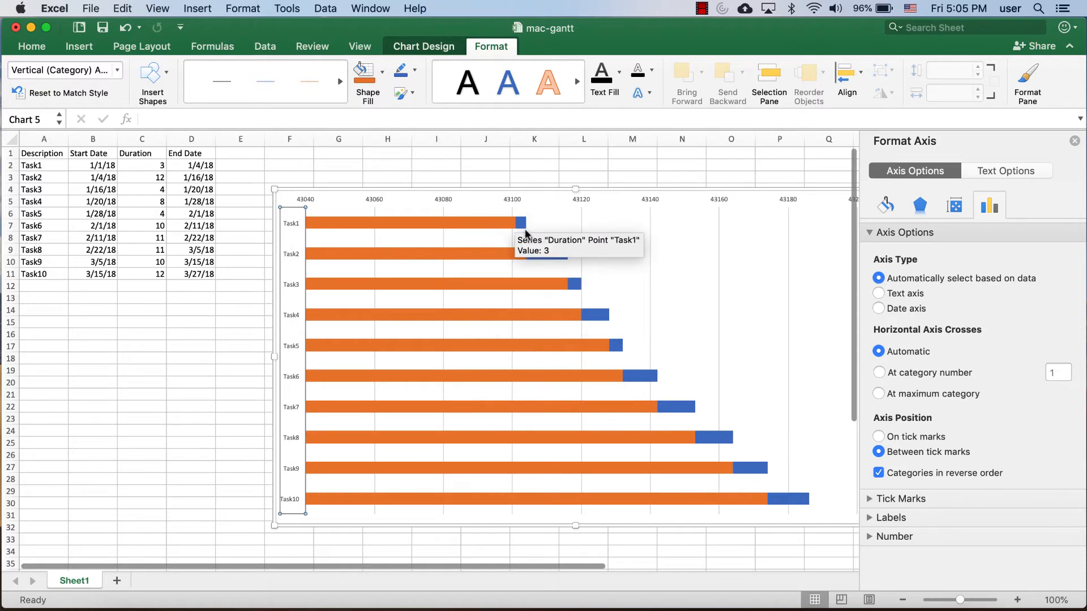
{"action": "mouse_move", "coordinate": [296, 226]}
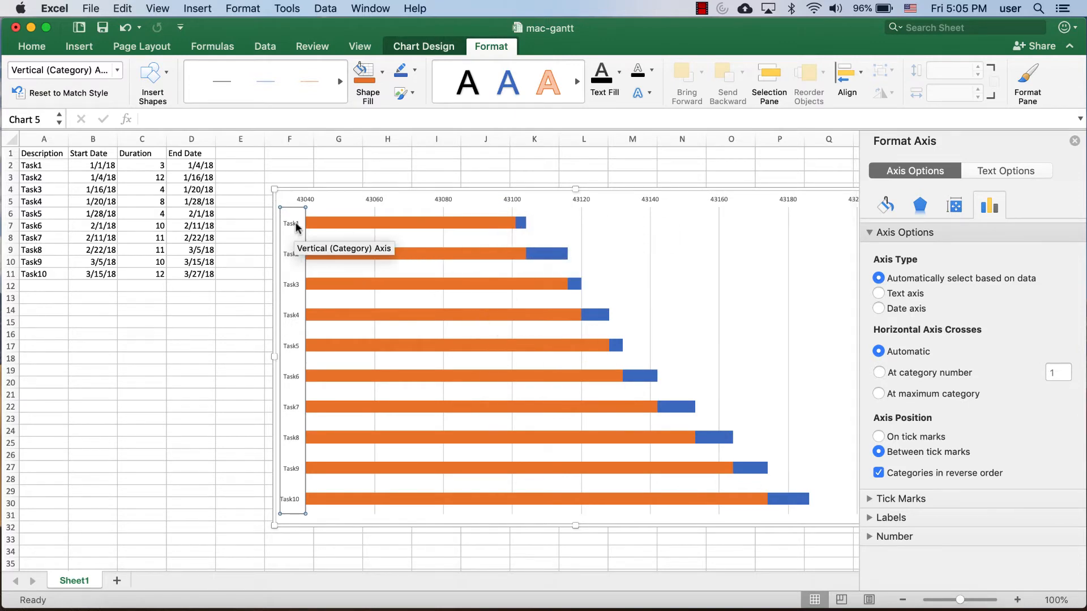
{"action": "mouse_move", "coordinate": [505, 222]}
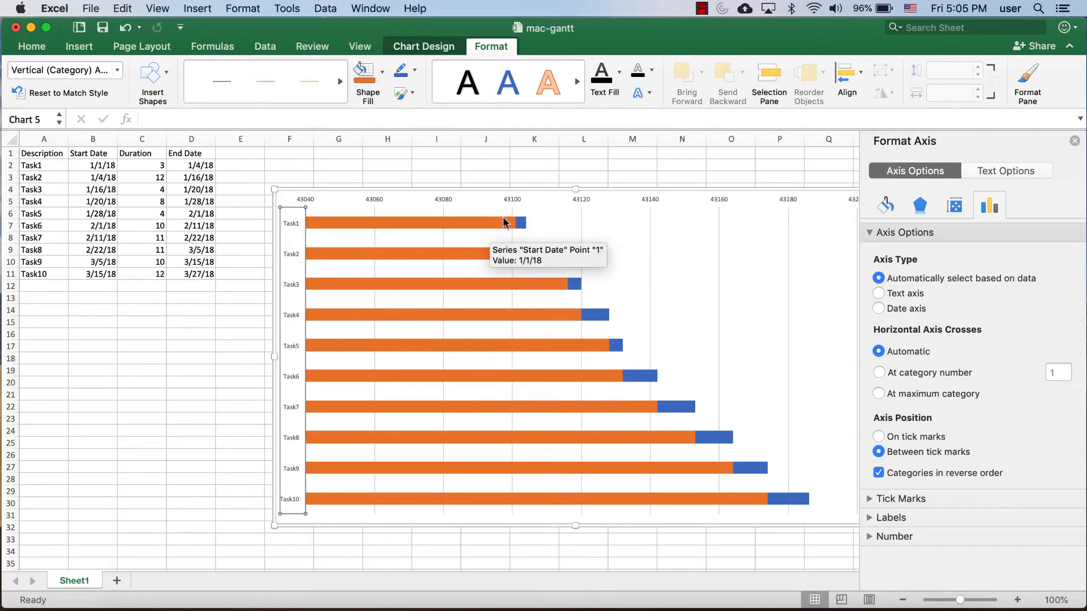
{"action": "mouse_move", "coordinate": [520, 226]}
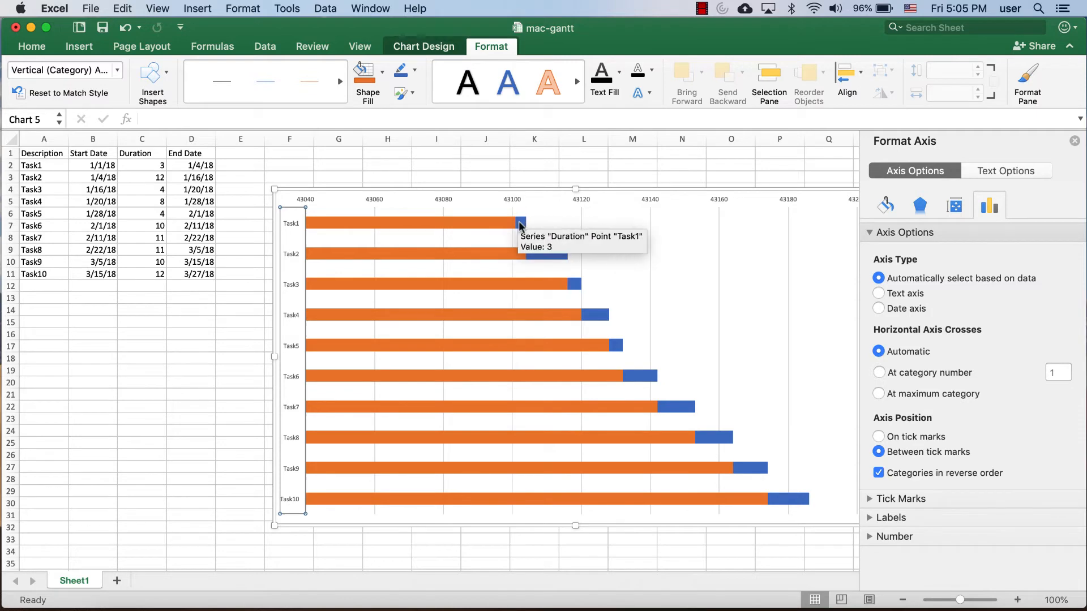
{"action": "mouse_move", "coordinate": [307, 202]}
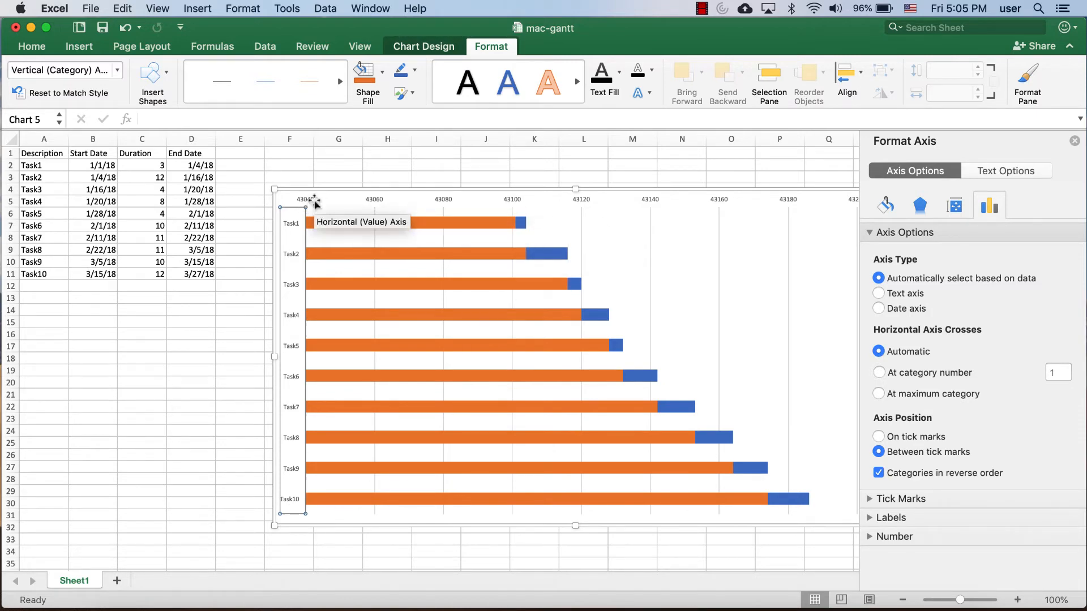
{"action": "mouse_move", "coordinate": [381, 202]}
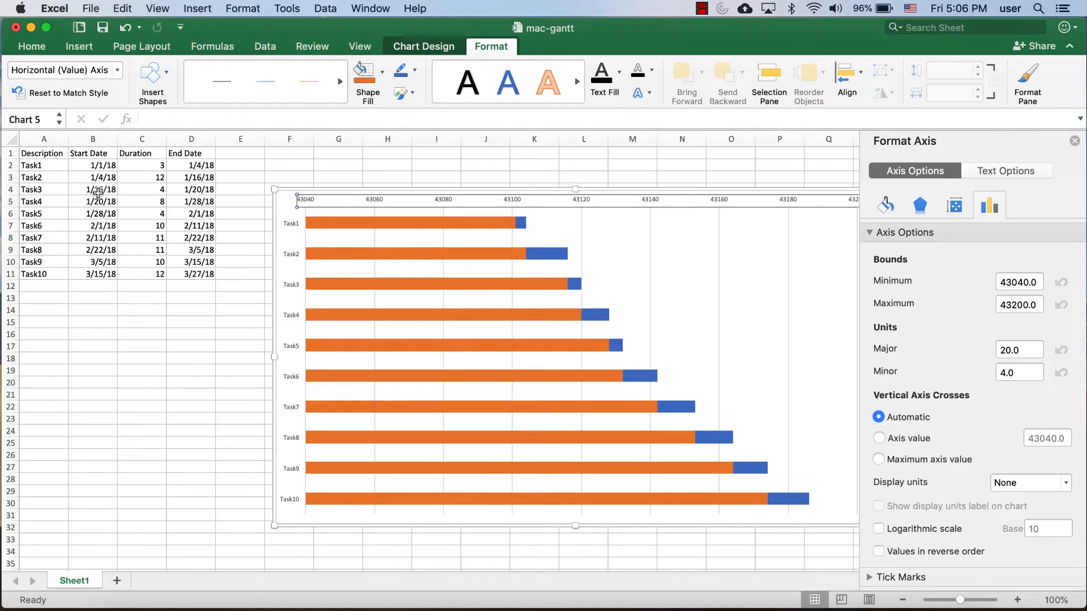
{"action": "mouse_move", "coordinate": [433, 197]}
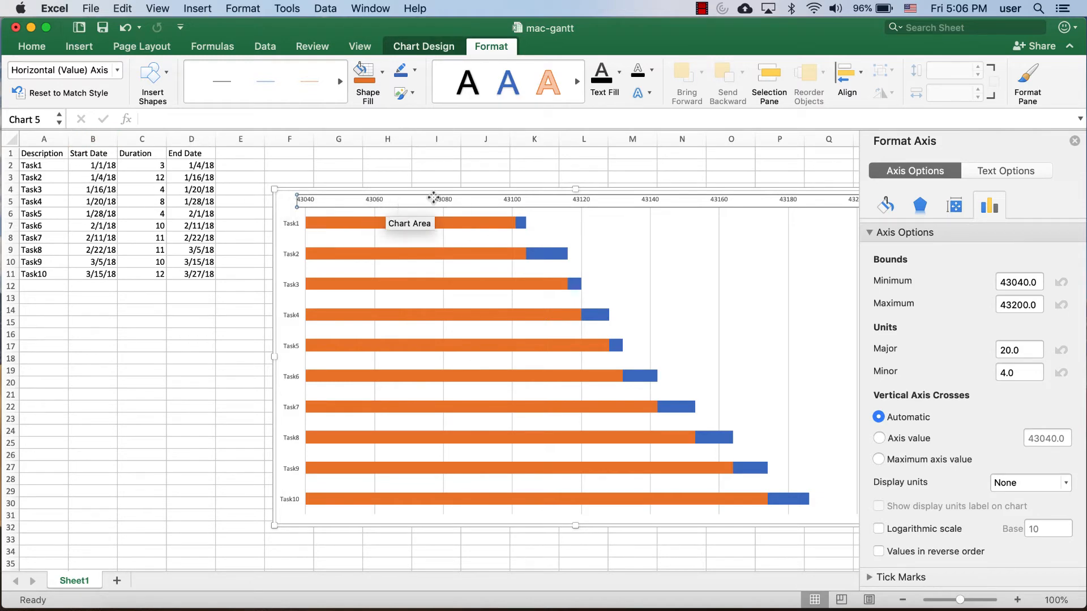
{"action": "mouse_move", "coordinate": [537, 204]}
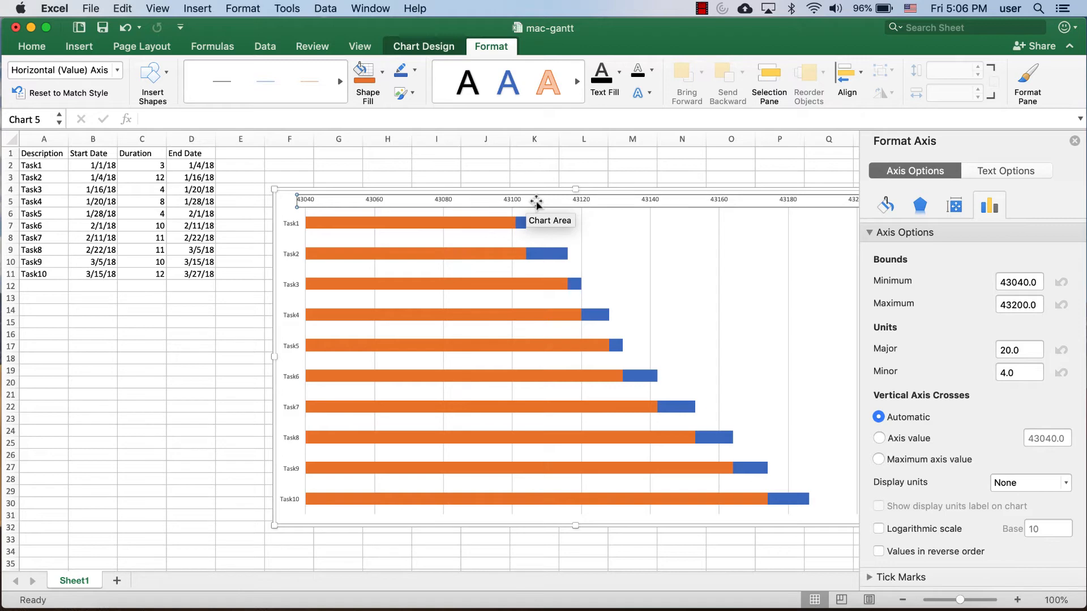
{"action": "mouse_move", "coordinate": [747, 275]}
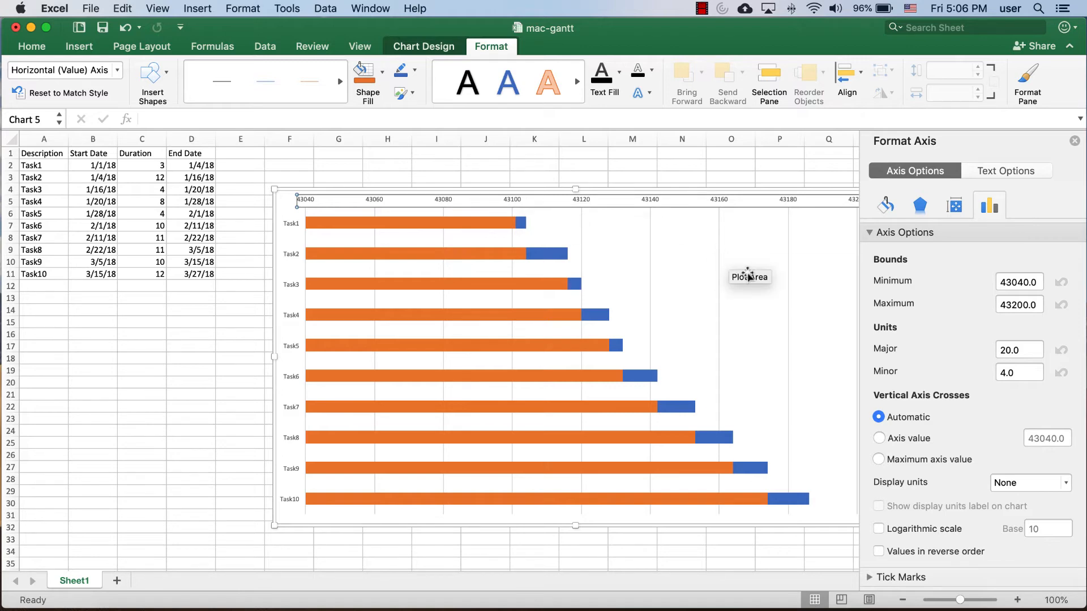
{"action": "mouse_move", "coordinate": [797, 296]}
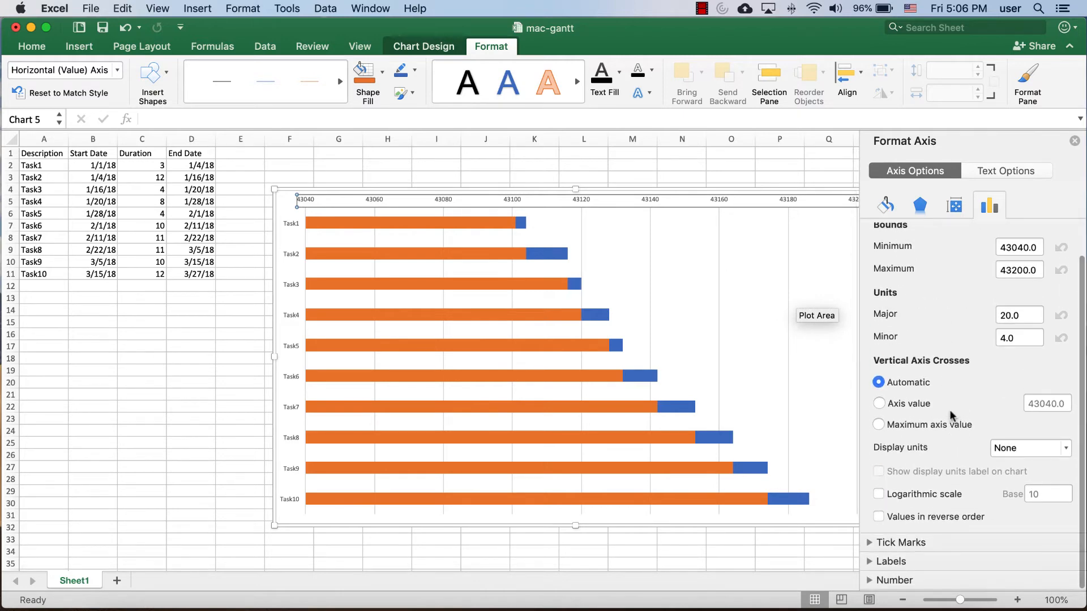
{"action": "mouse_move", "coordinate": [909, 144]}
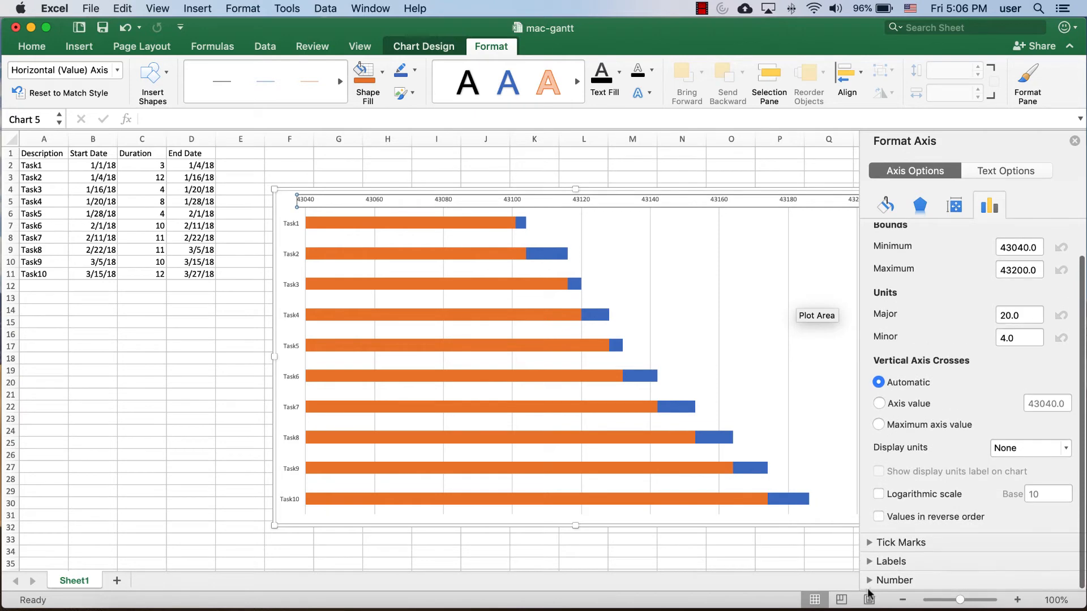
Set the horizontal axis number category to Date
{"action": "left_click", "coordinate": [893, 580]}
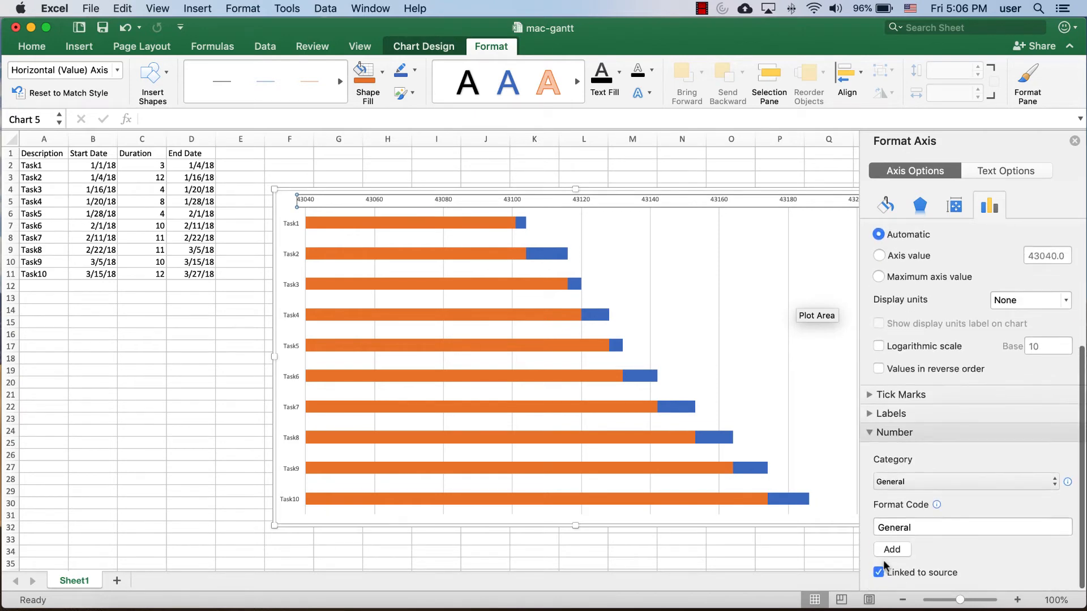
{"action": "left_click", "coordinate": [963, 482]}
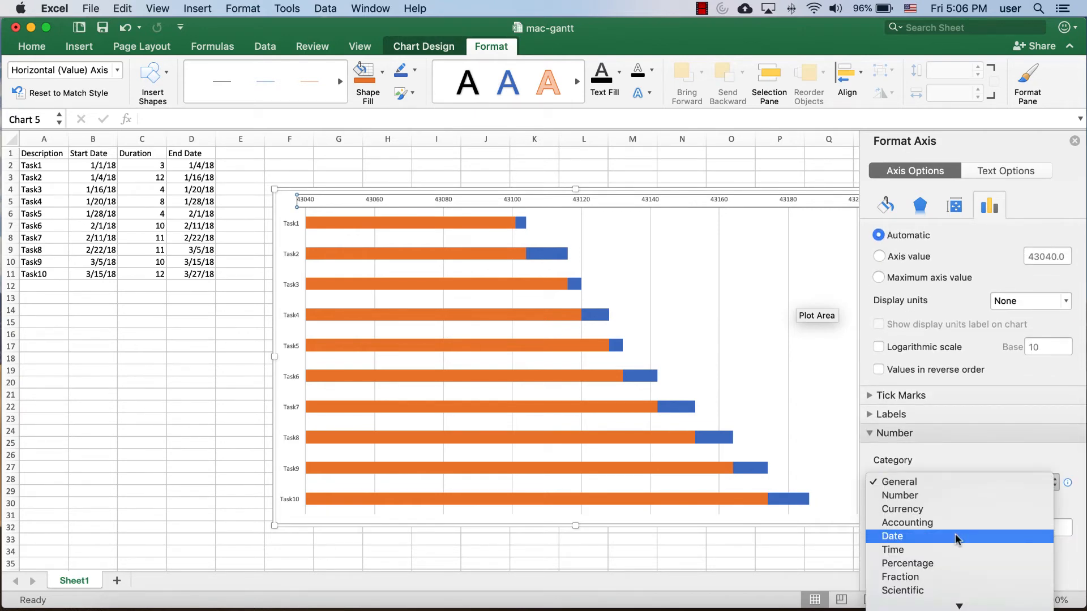
{"action": "left_click", "coordinate": [891, 535]}
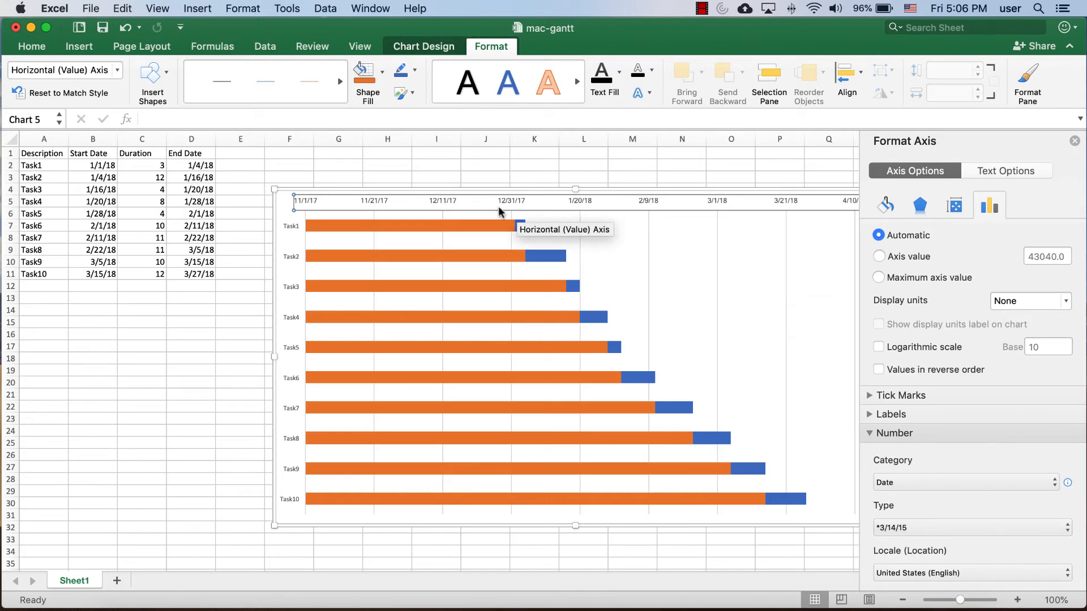
{"action": "mouse_move", "coordinate": [456, 222]}
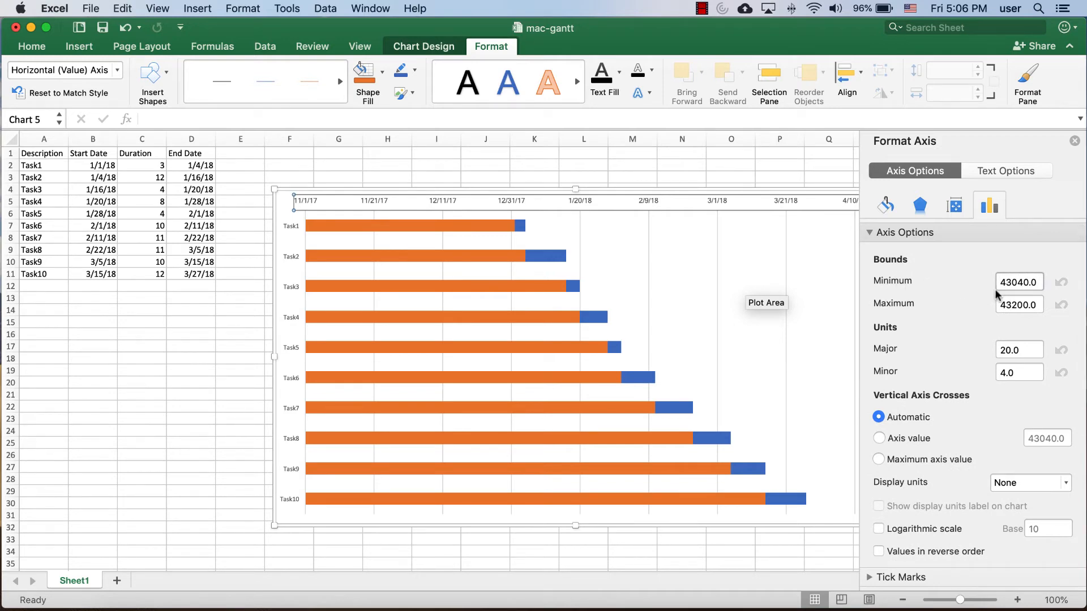
{"action": "mouse_move", "coordinate": [335, 209]}
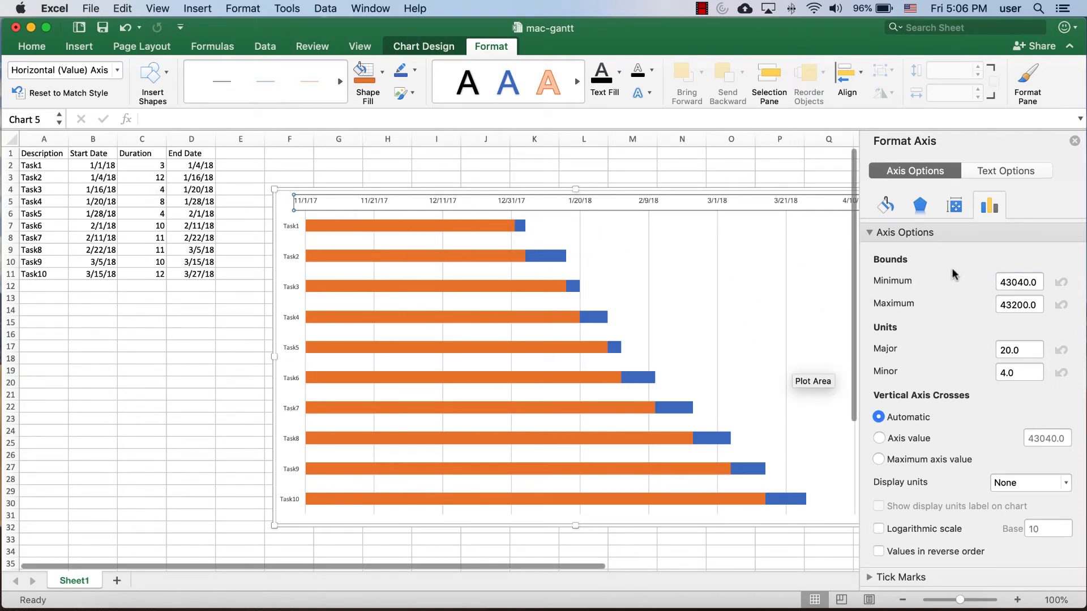
Set the horizontal axis minimum bound to 1/1/18
{"action": "left_click", "coordinate": [1018, 282]}
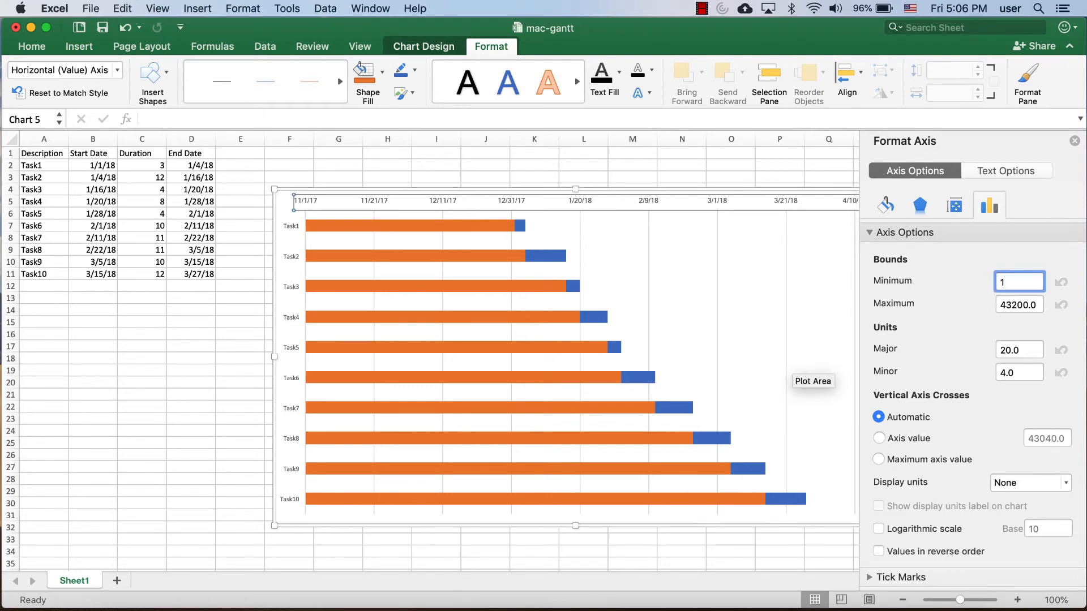
{"action": "type", "text": "1/1/18"}
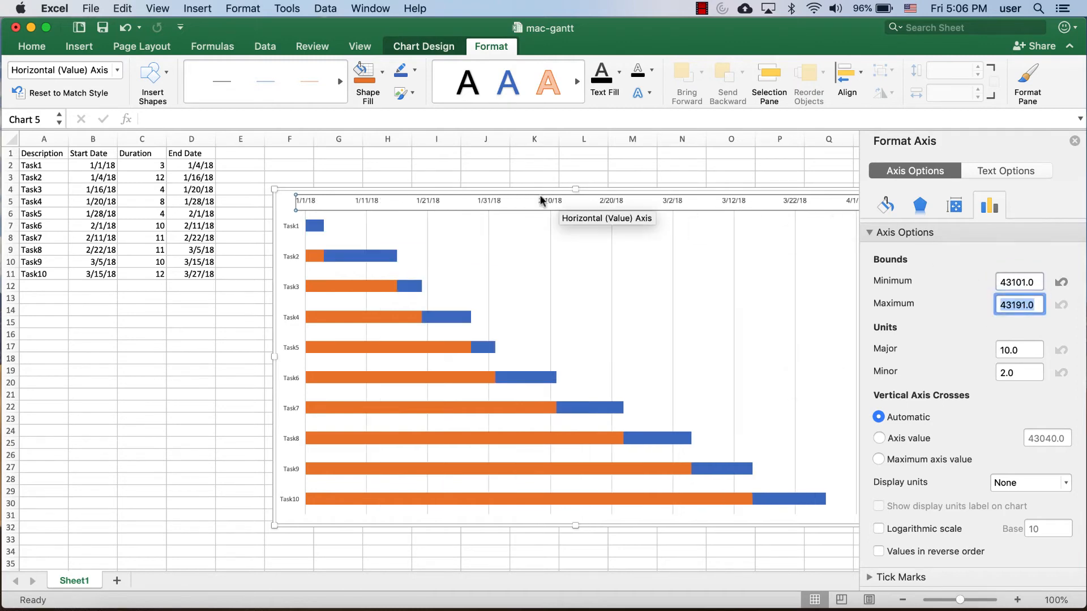
{"action": "mouse_move", "coordinate": [352, 264]}
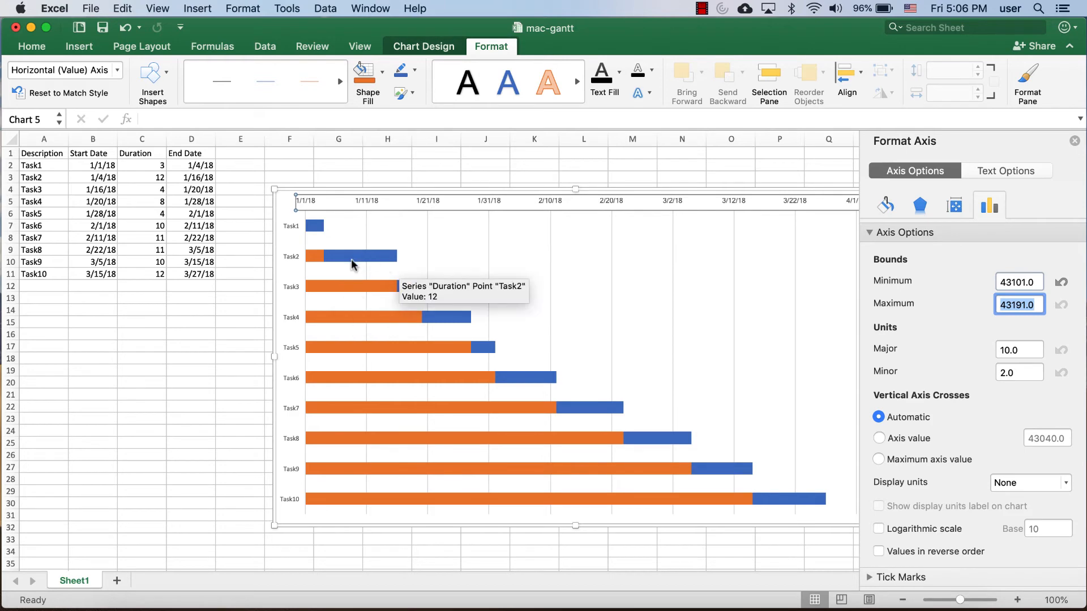
{"action": "mouse_move", "coordinate": [359, 327]}
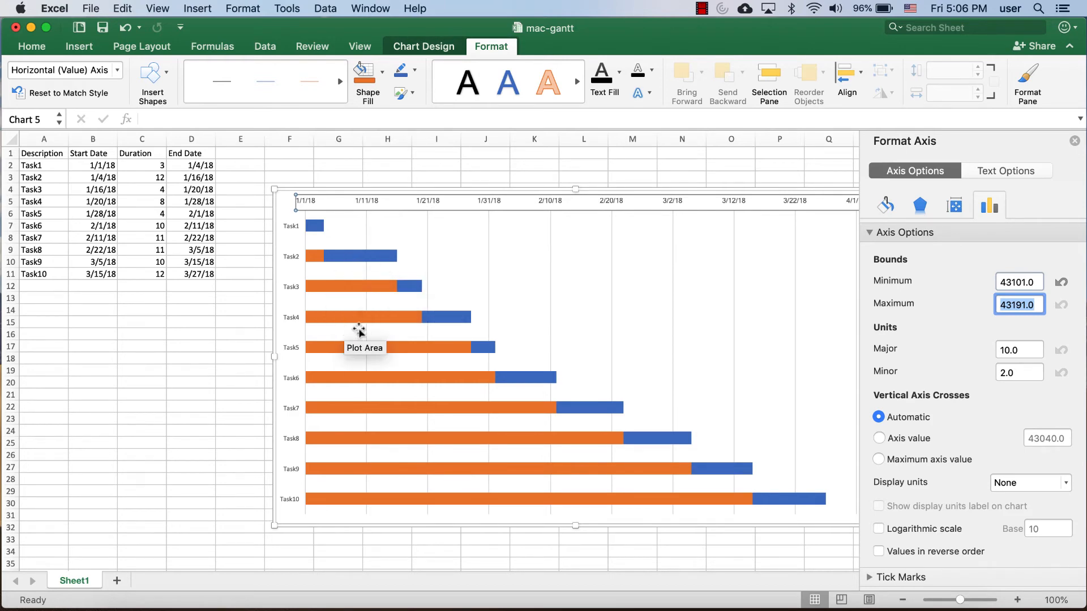
{"action": "mouse_move", "coordinate": [354, 305]}
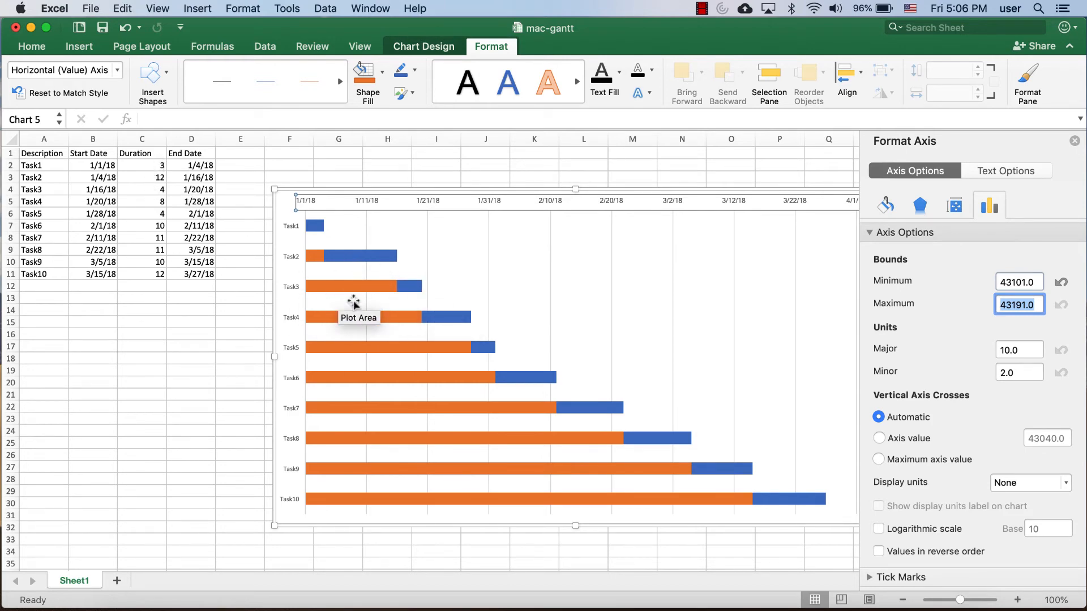
Give the Start Date series No fill and No line so only the blue bars show
{"action": "left_click", "coordinate": [353, 286]}
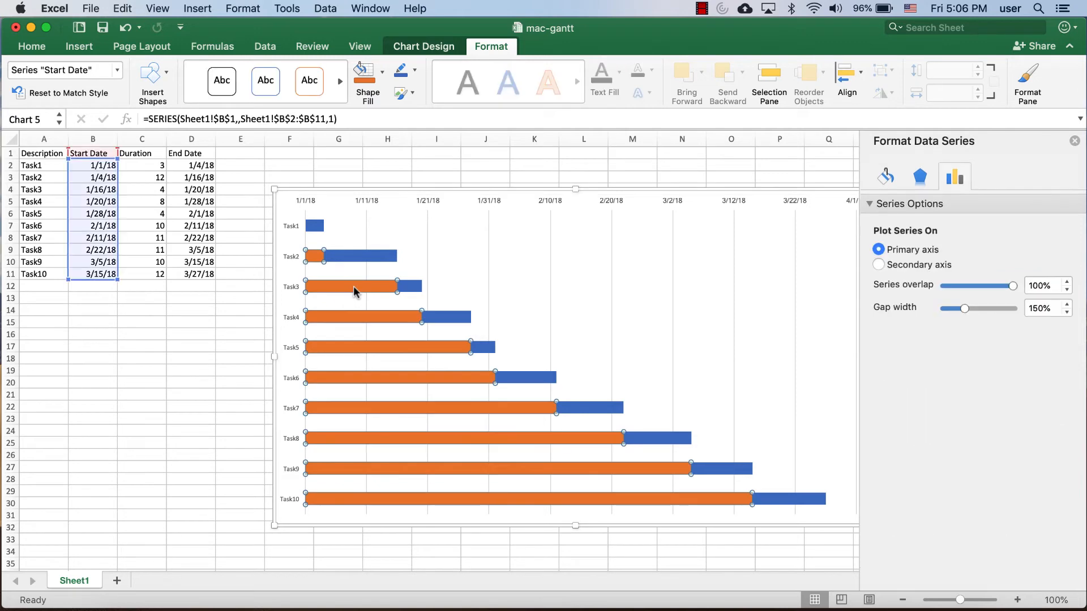
{"action": "mouse_move", "coordinate": [515, 232]}
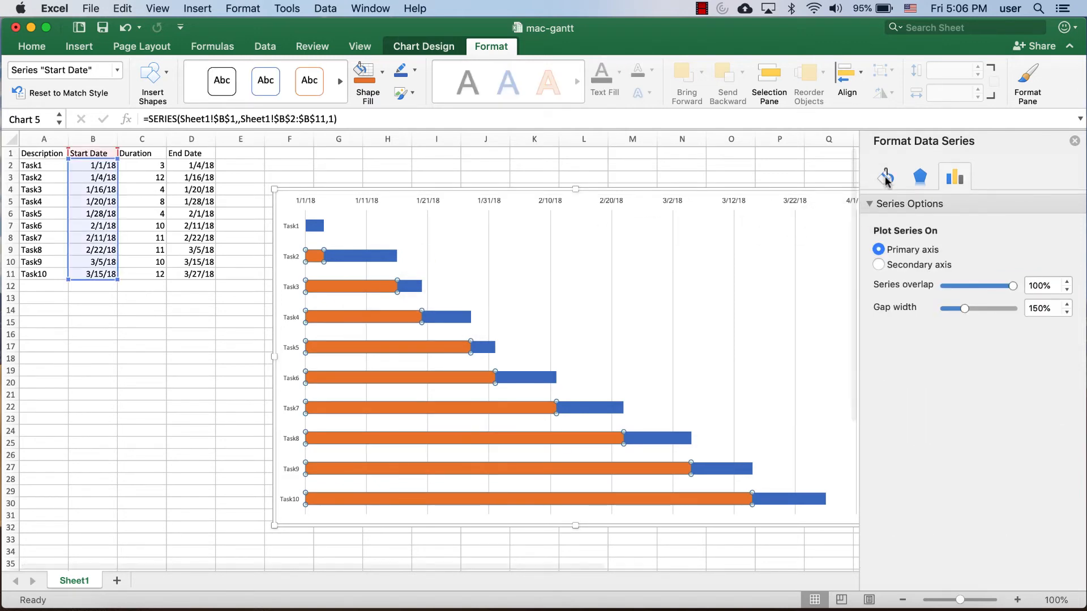
{"action": "left_click", "coordinate": [885, 177]}
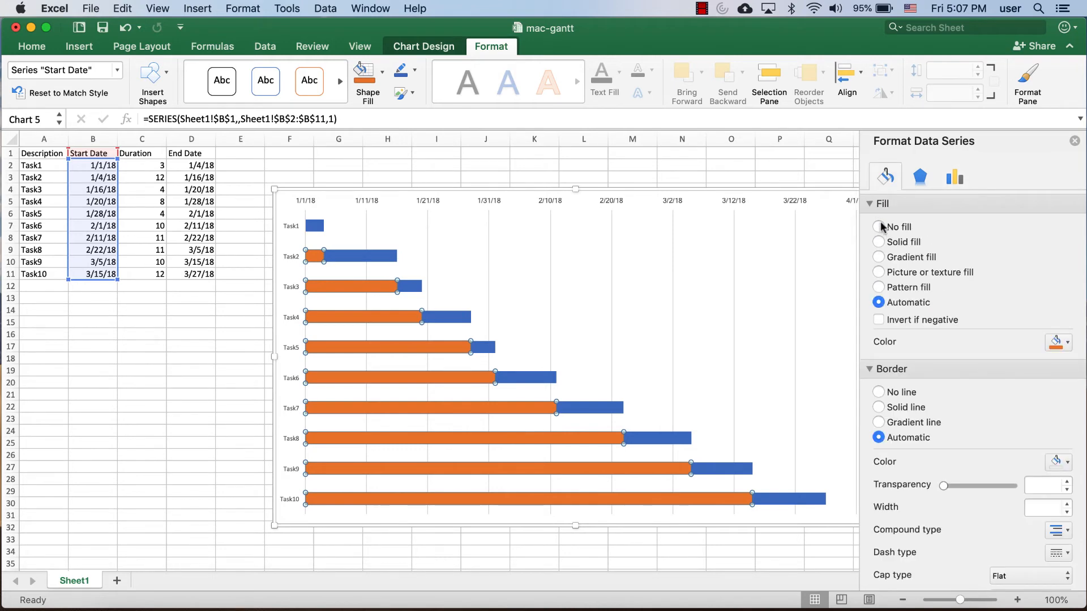
{"action": "left_click", "coordinate": [878, 227]}
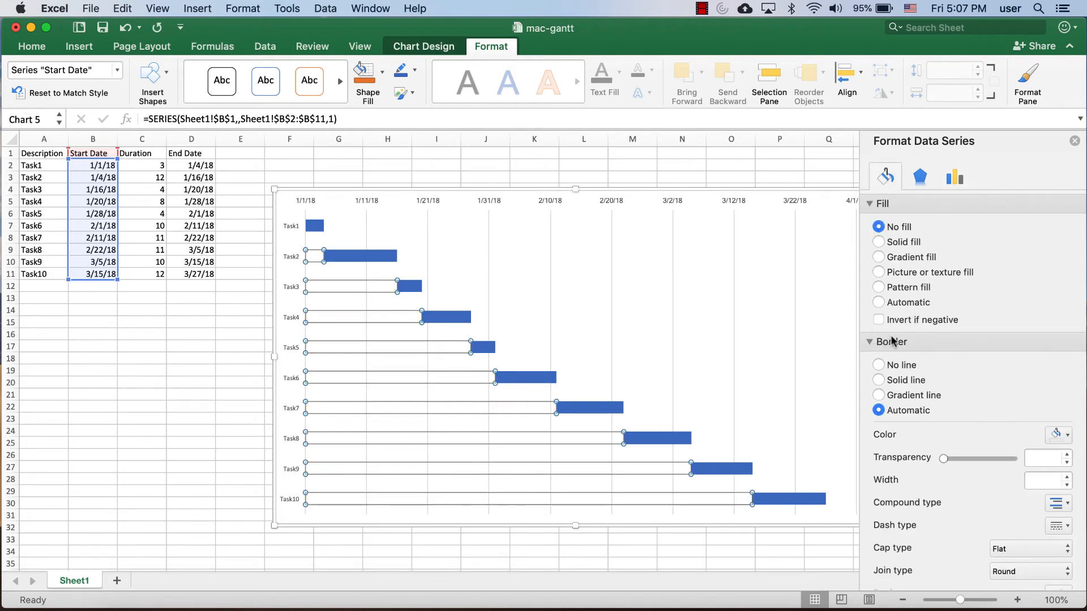
{"action": "left_click", "coordinate": [877, 365]}
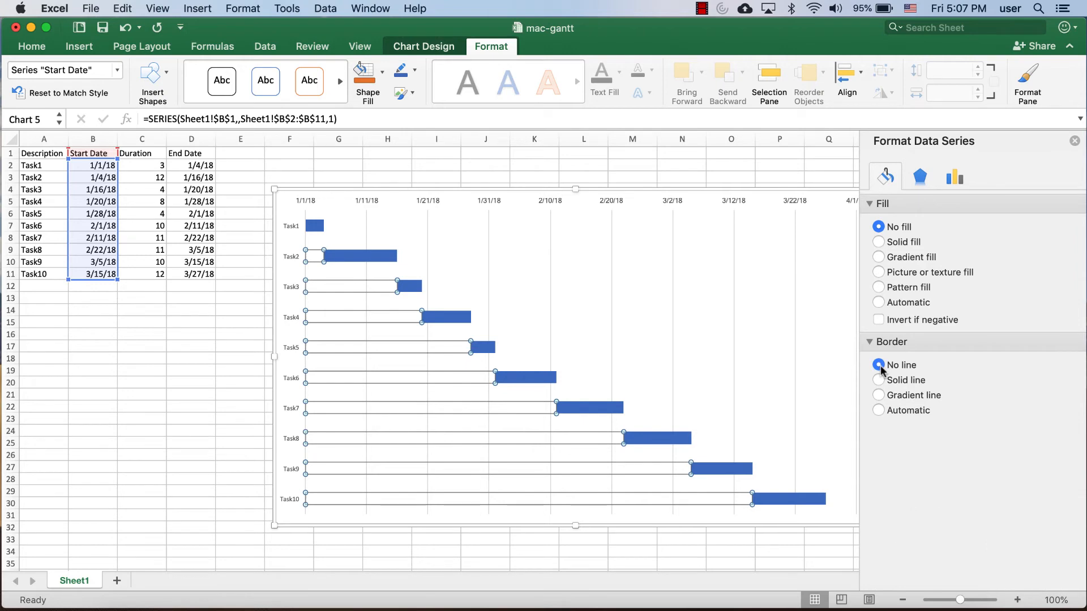
{"action": "left_click", "coordinate": [517, 291]}
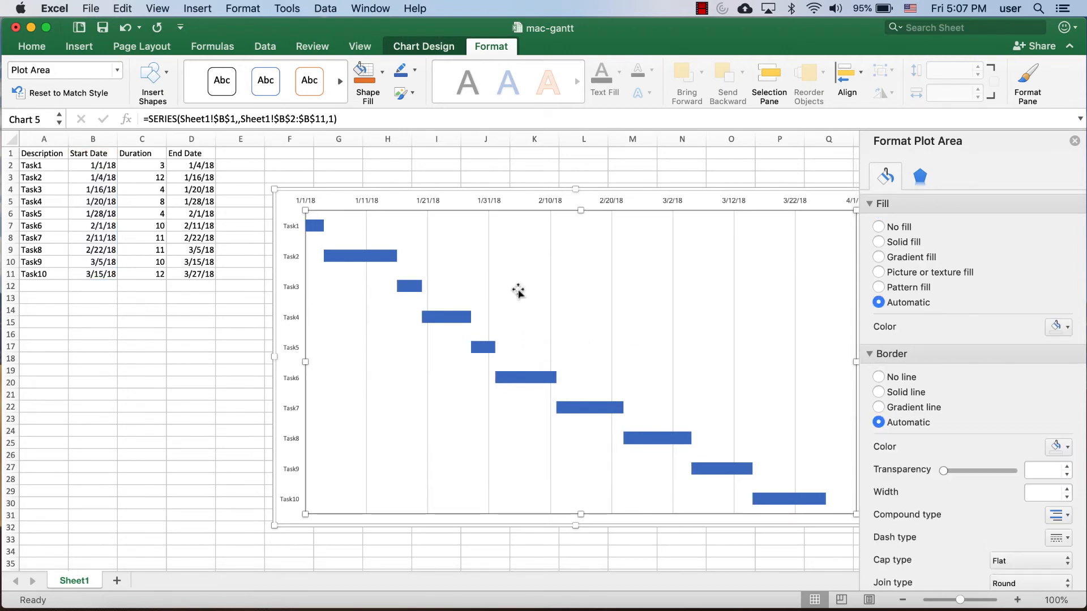
{"action": "mouse_move", "coordinate": [488, 239]}
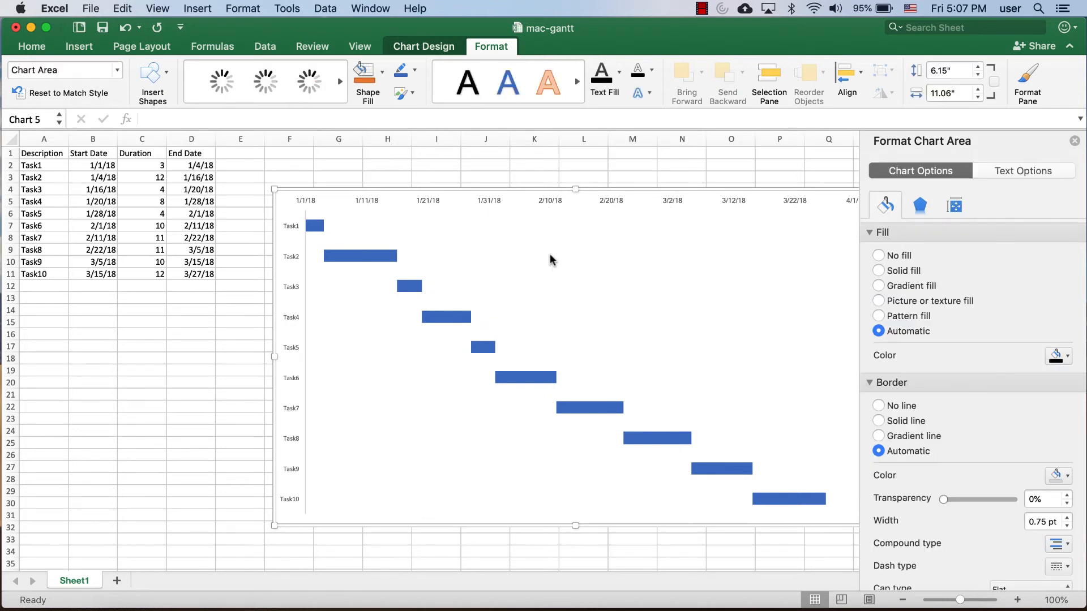
{"action": "mouse_move", "coordinate": [350, 259]}
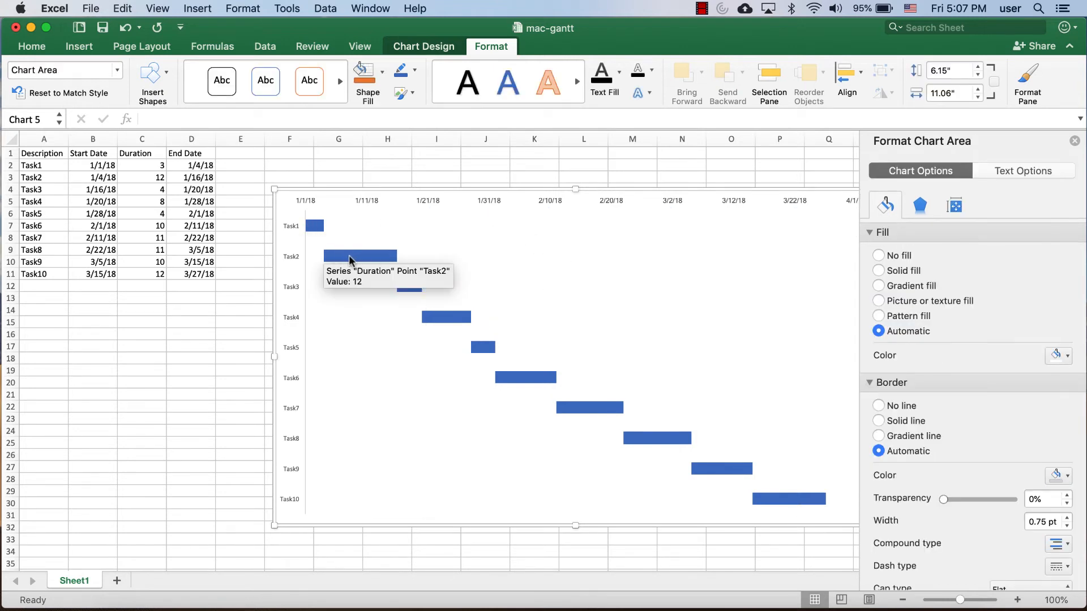
Add data labels to the blue Duration series
{"action": "left_click", "coordinate": [360, 256]}
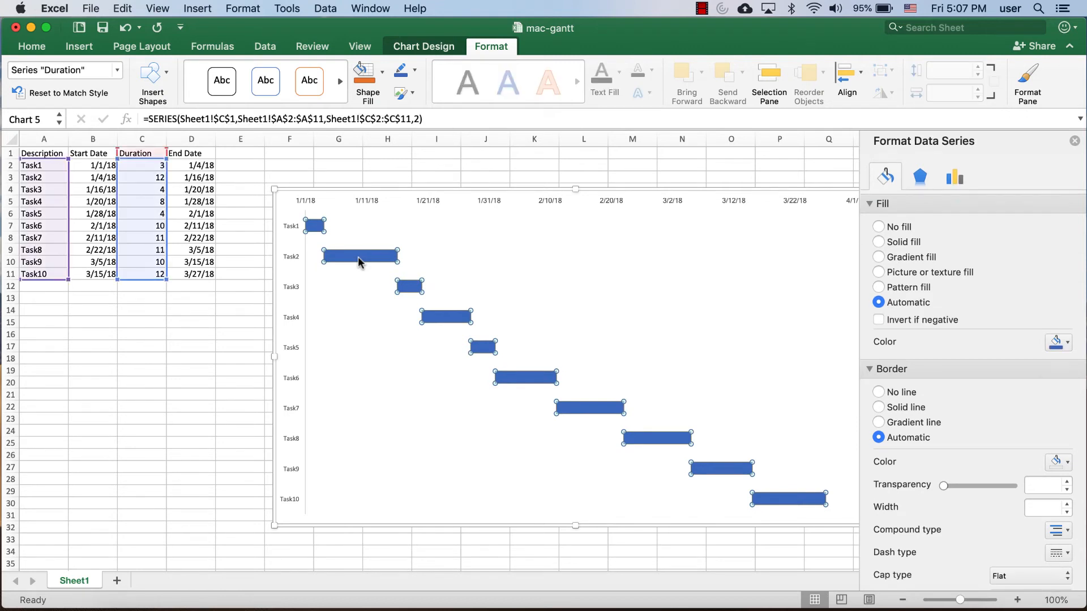
{"action": "right_click", "coordinate": [359, 262]}
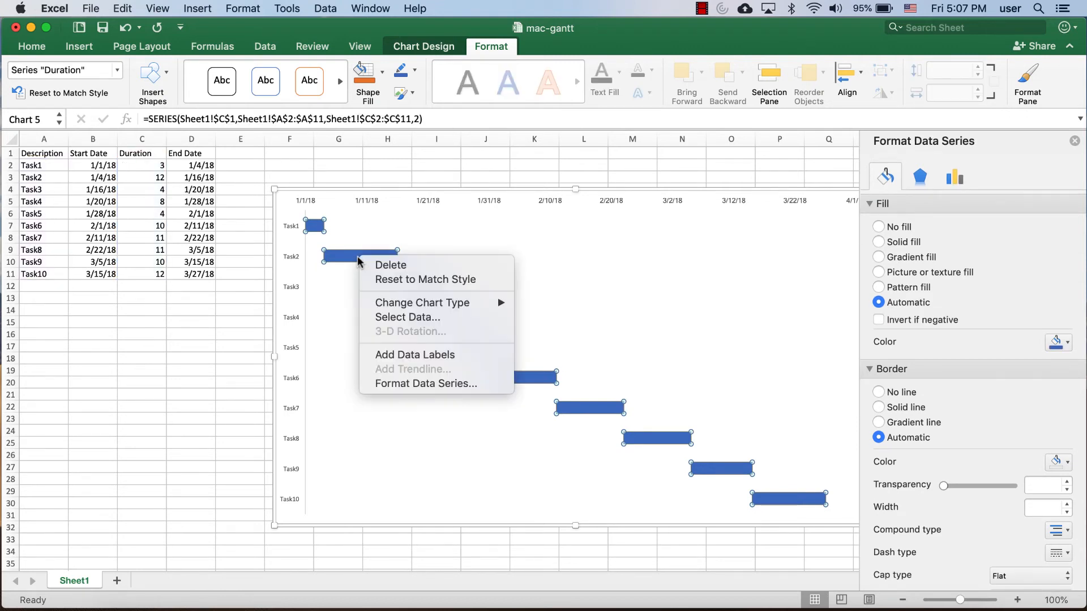
{"action": "mouse_move", "coordinate": [414, 354]}
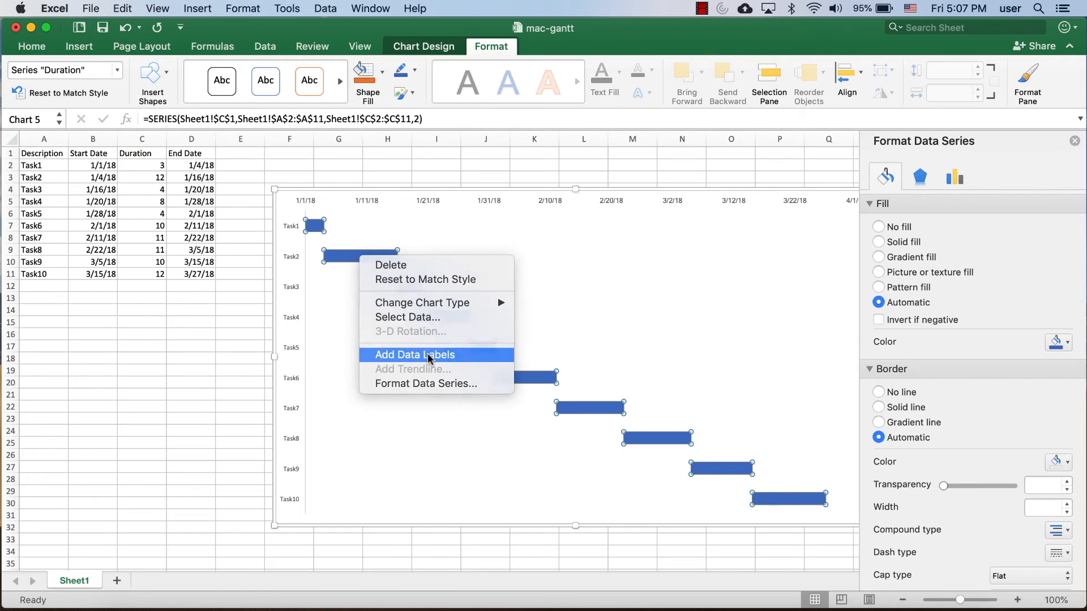
{"action": "left_click", "coordinate": [414, 355]}
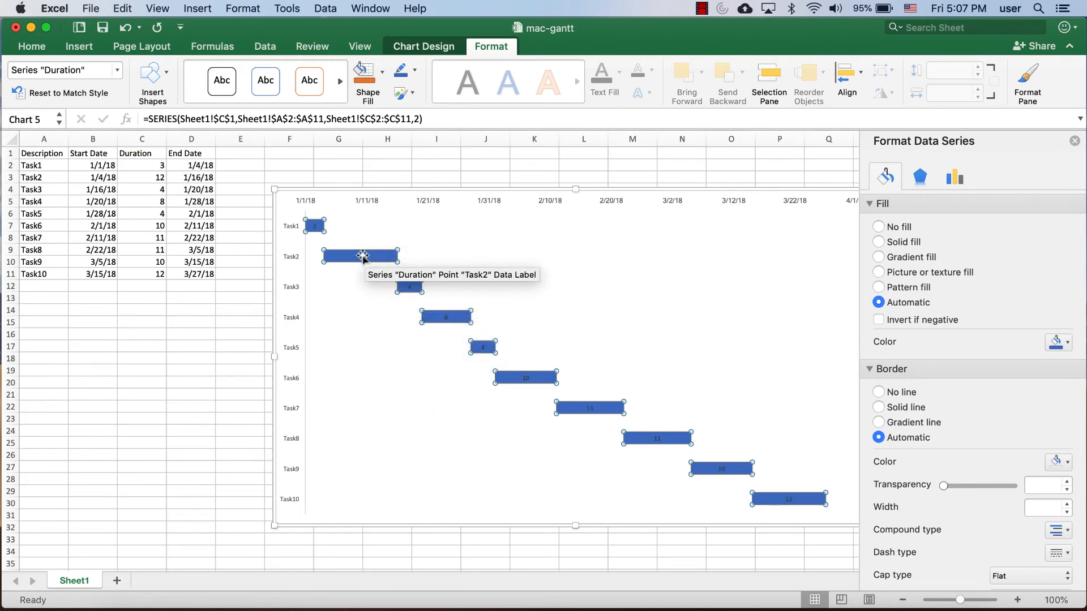
Switch the bar data labels to show Category name (task name) instead of the duration Value
{"action": "left_click", "coordinate": [361, 256]}
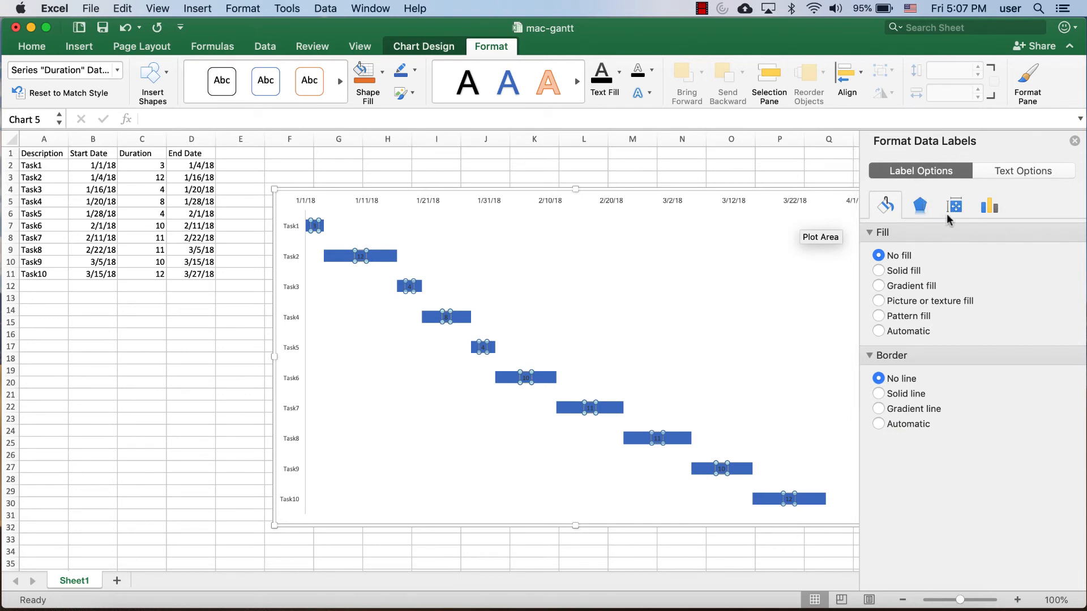
{"action": "left_click", "coordinate": [1022, 171]}
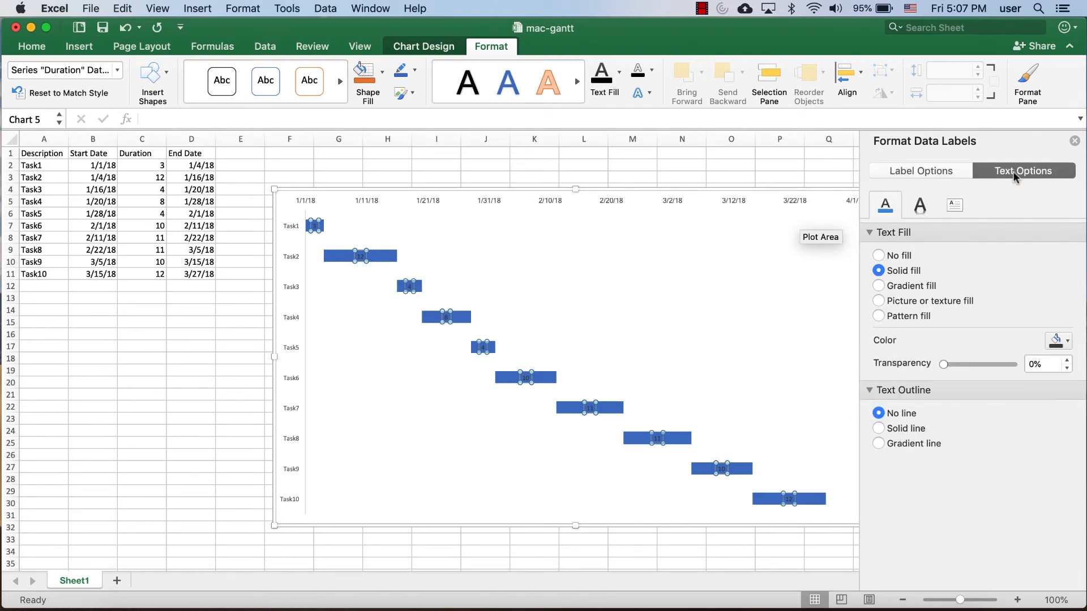
{"action": "mouse_move", "coordinate": [950, 212]}
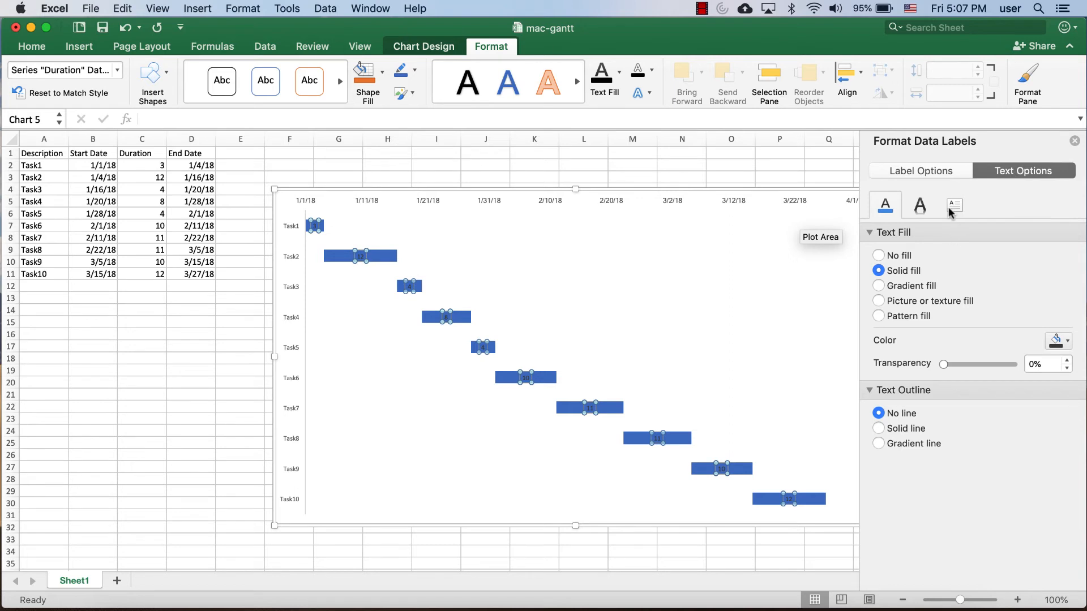
{"action": "left_click", "coordinate": [953, 205]}
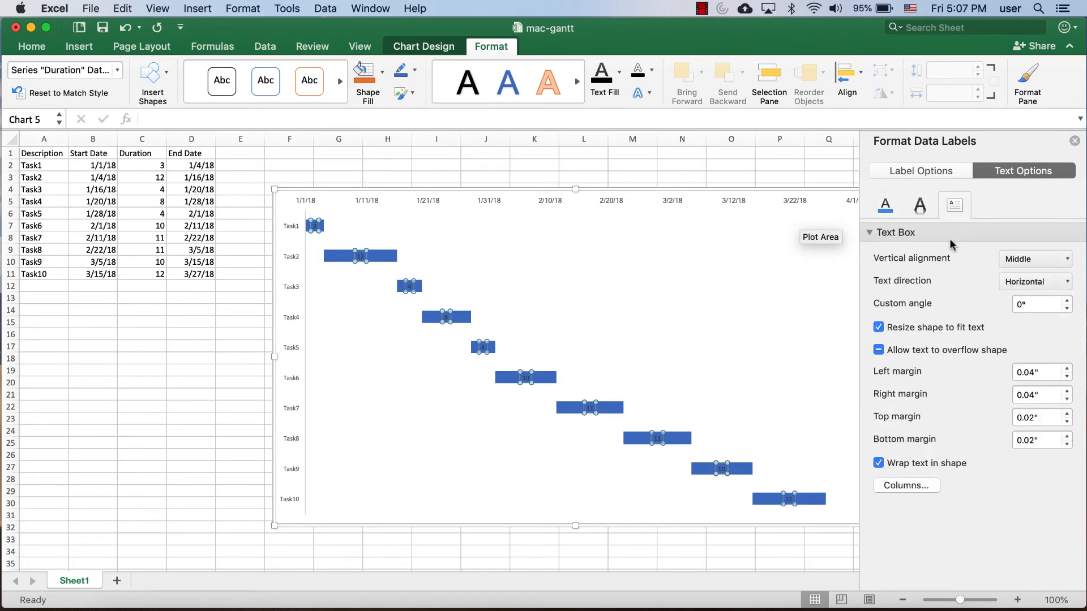
{"action": "mouse_move", "coordinate": [939, 172]}
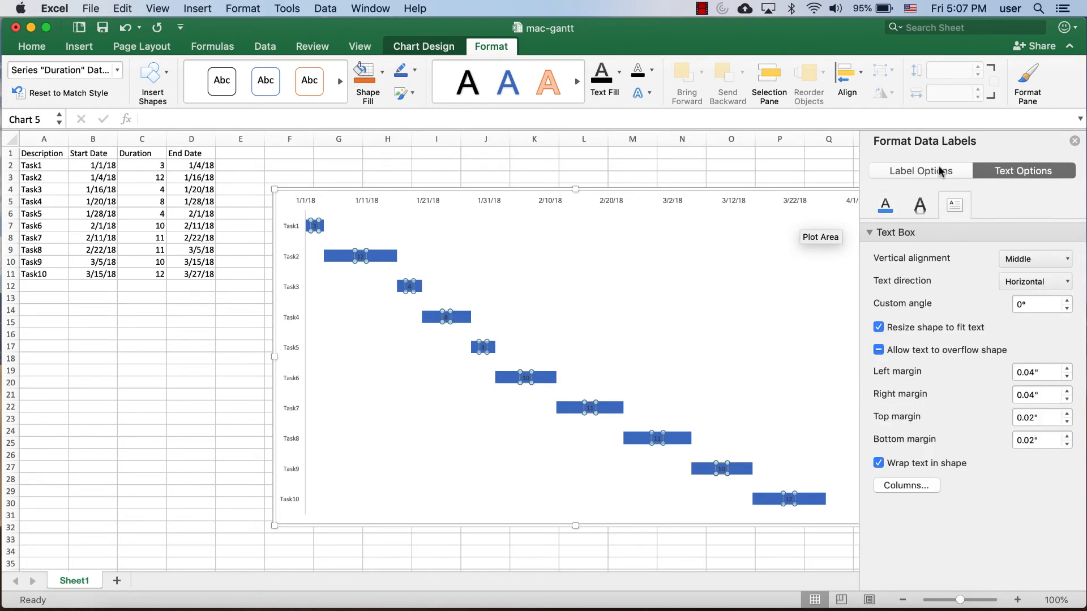
{"action": "left_click", "coordinate": [920, 171]}
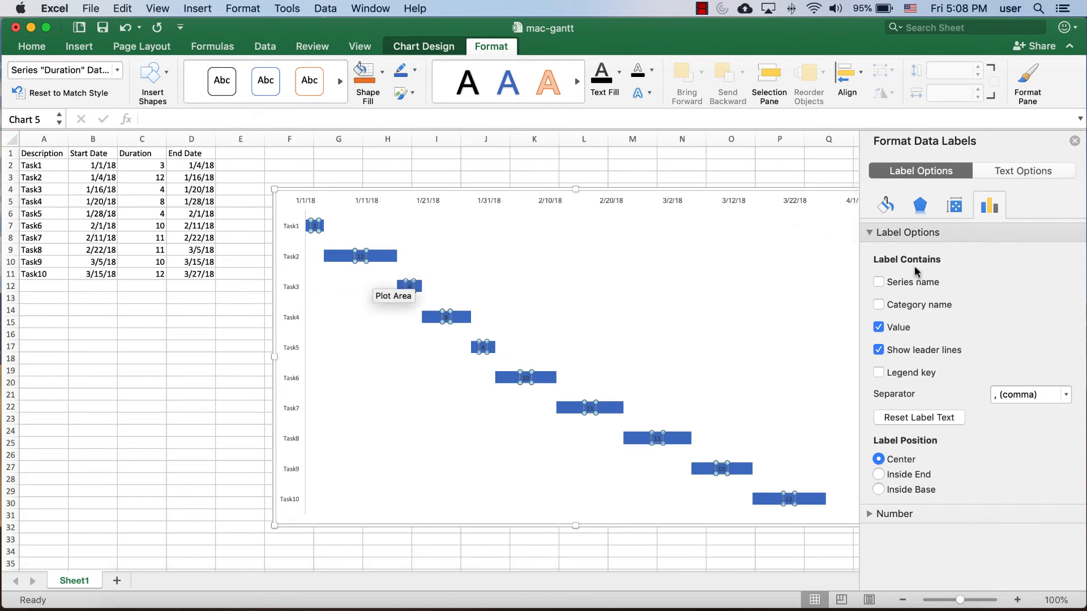
{"action": "left_click", "coordinate": [878, 305]}
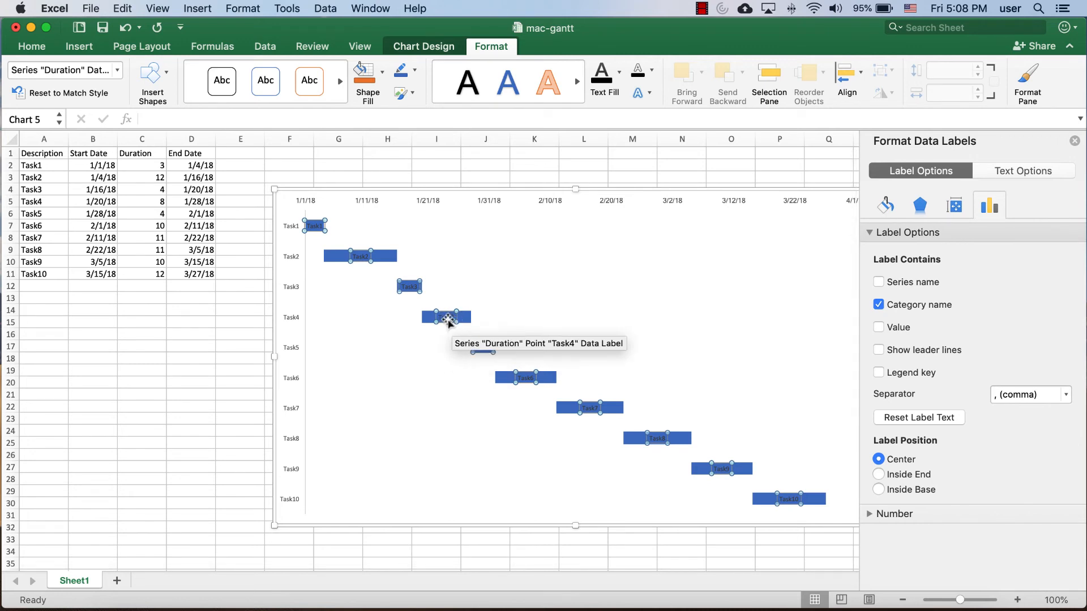
Set the task-name label text fill to solid white
{"action": "left_click", "coordinate": [1023, 170]}
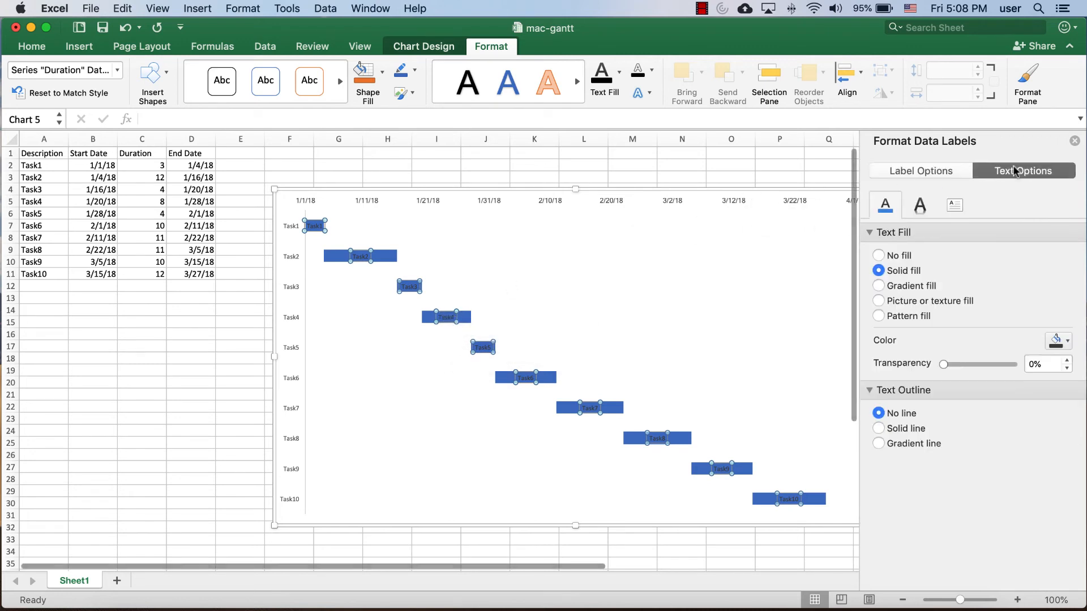
{"action": "mouse_move", "coordinate": [894, 239]}
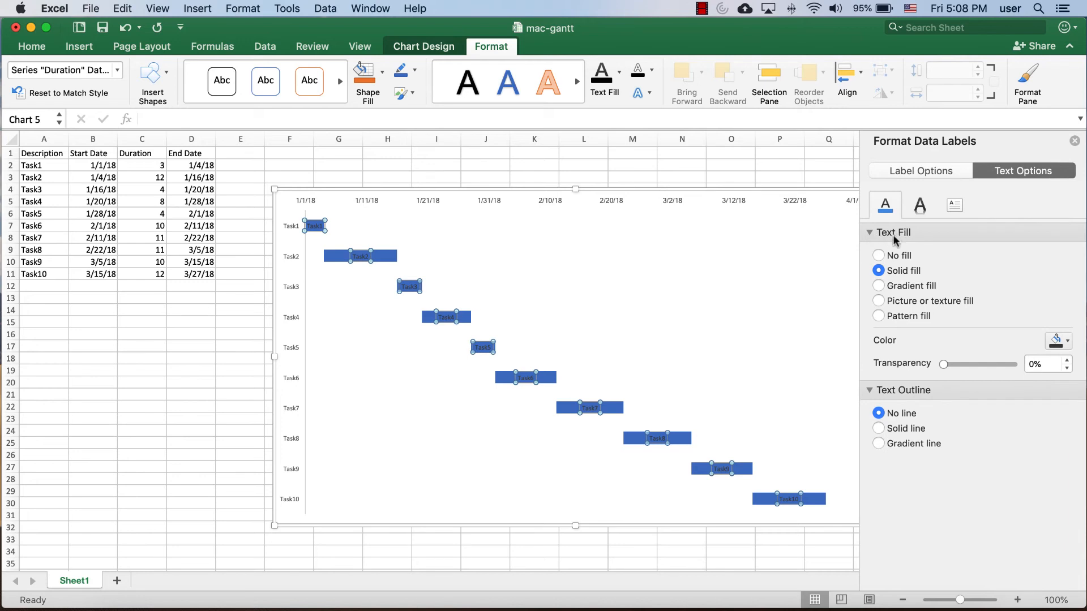
{"action": "left_click", "coordinate": [1057, 340]}
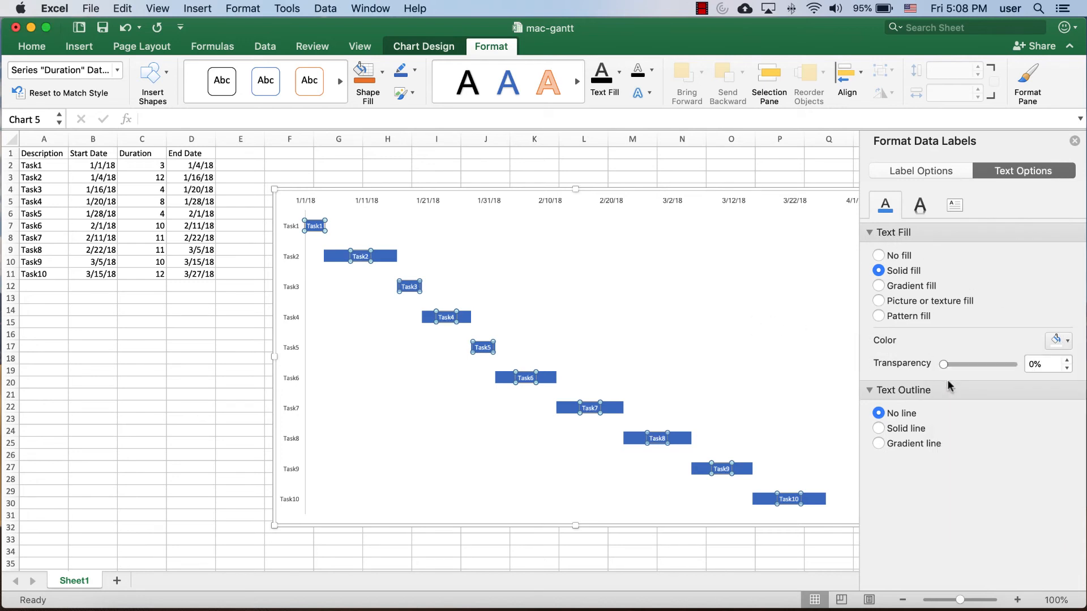
{"action": "mouse_move", "coordinate": [408, 270]}
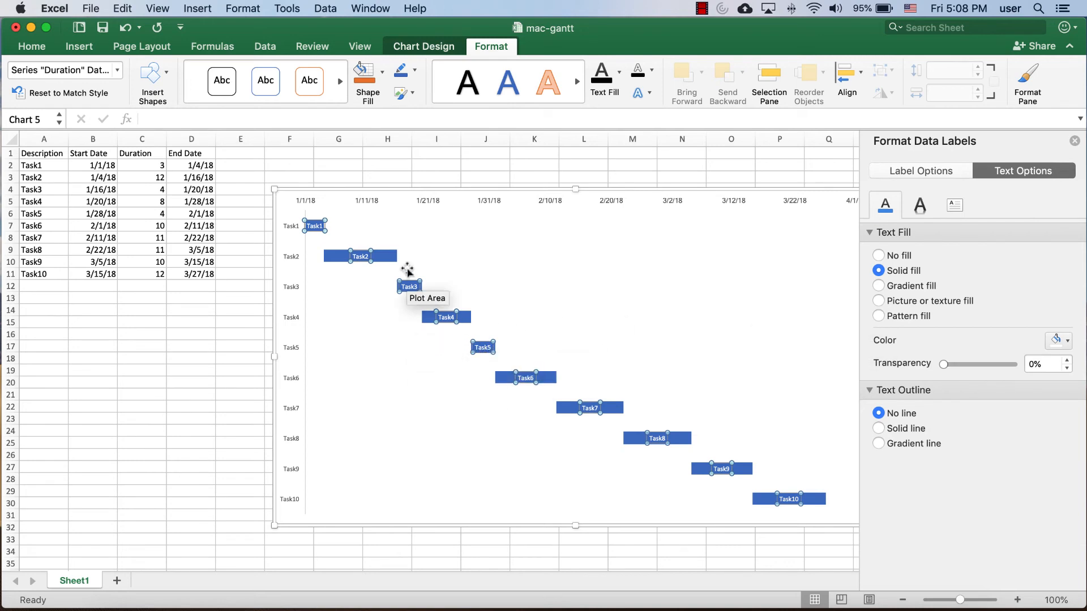
{"action": "mouse_move", "coordinate": [968, 163]}
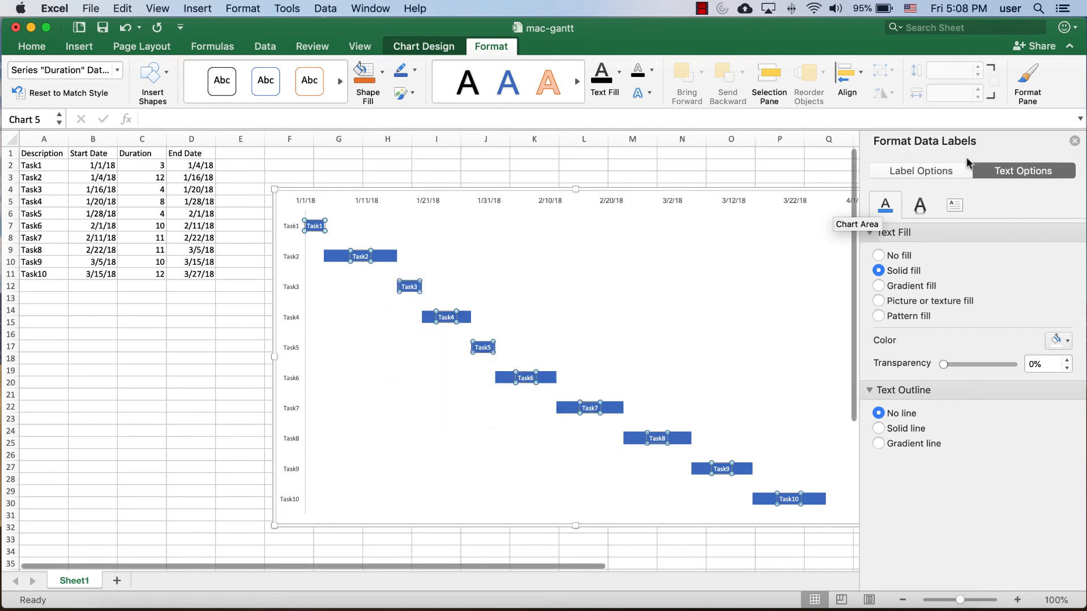
Dismiss the Format Data Labels pane and deselect the finished chart
{"action": "left_click", "coordinate": [1074, 141]}
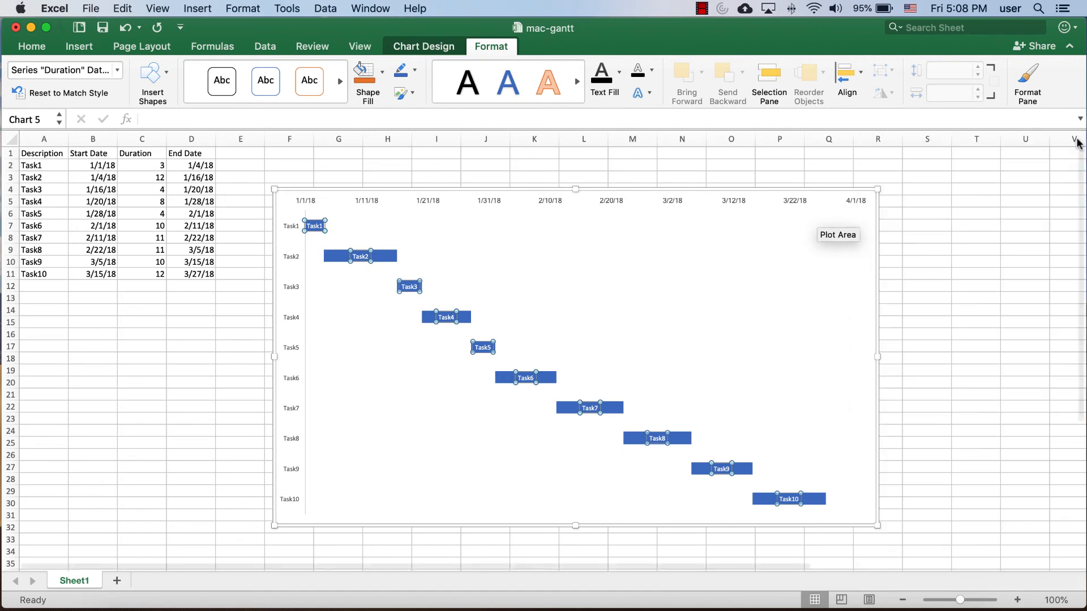
{"action": "left_click", "coordinate": [926, 322]}
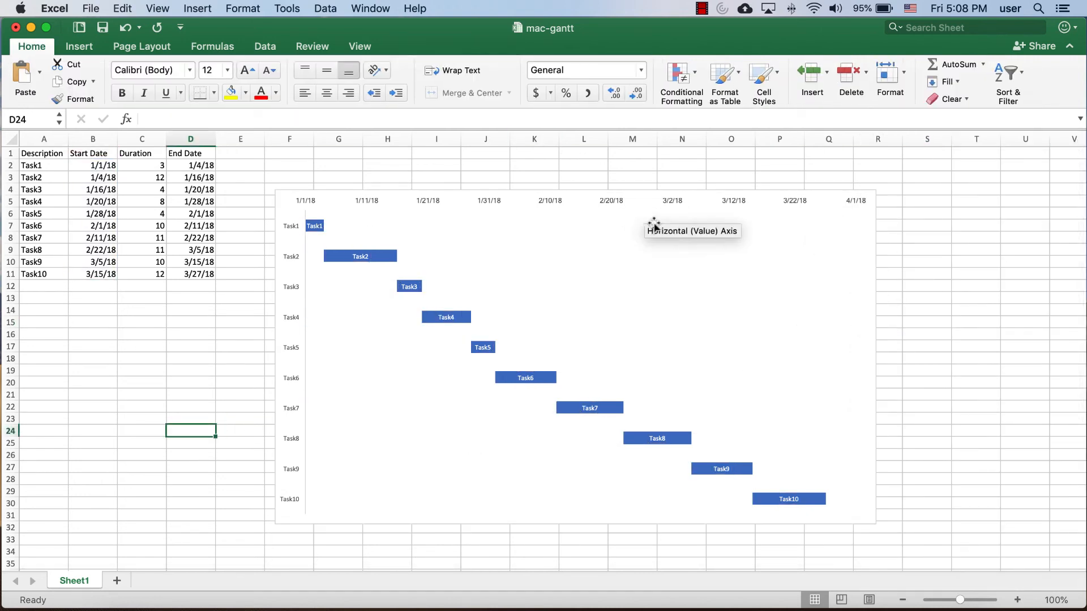
{"action": "mouse_move", "coordinate": [305, 208]}
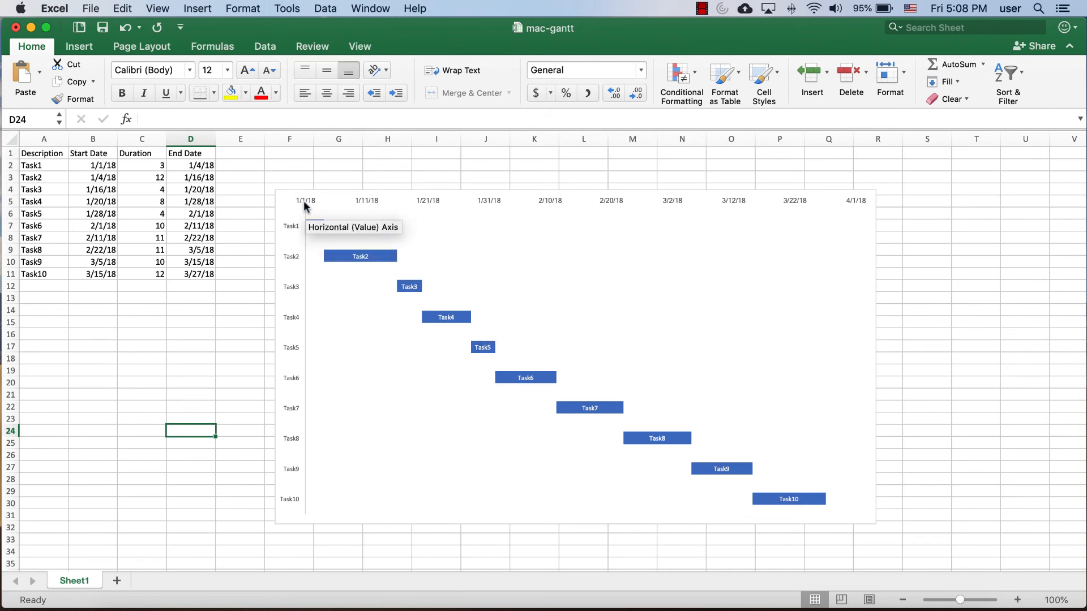
{"action": "mouse_move", "coordinate": [846, 211]}
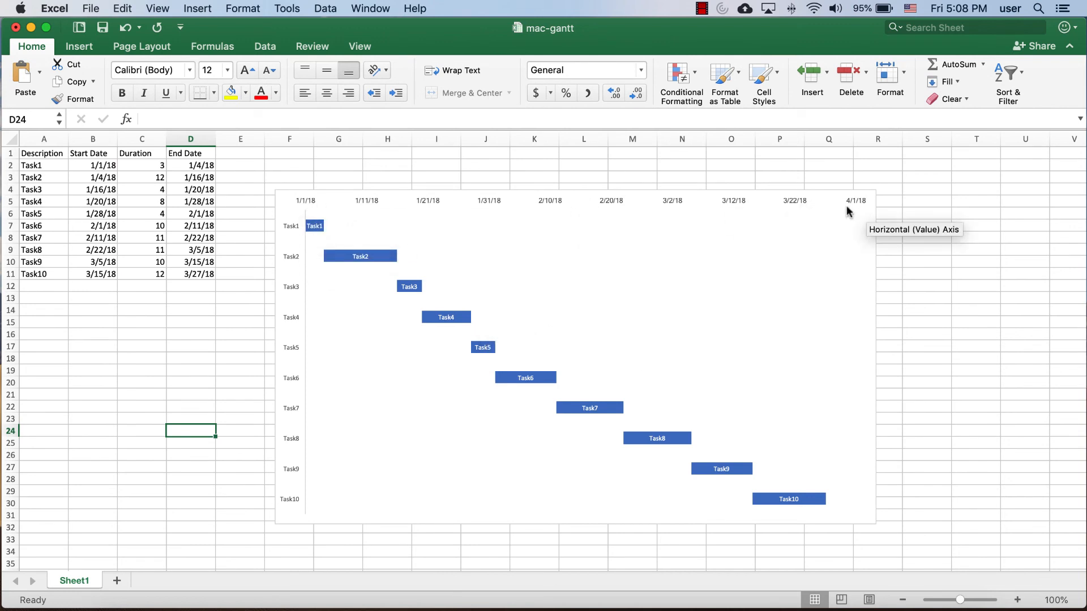
{"action": "mouse_move", "coordinate": [320, 337]}
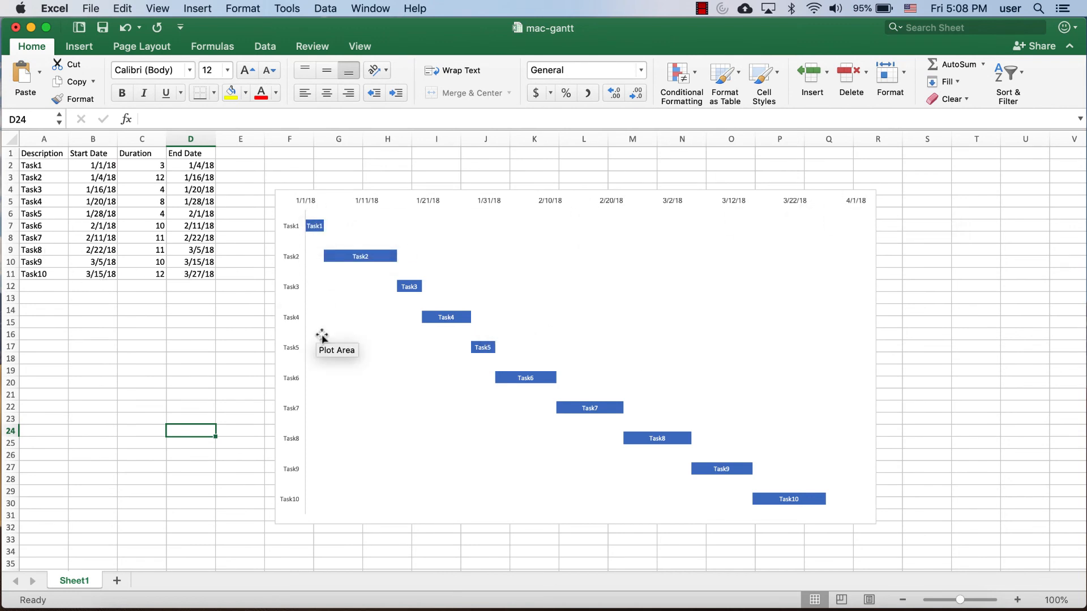
{"action": "mouse_move", "coordinate": [245, 169]}
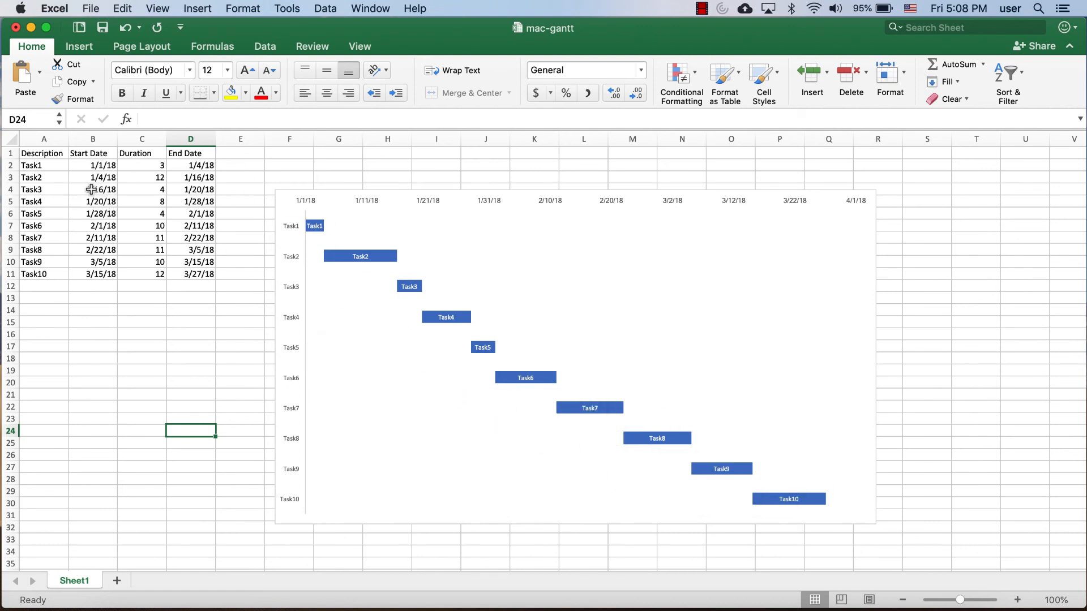
Replace Task5's start-date formula in B6 with 1/20/18 so later tasks shift earlier
{"action": "left_click", "coordinate": [93, 189]}
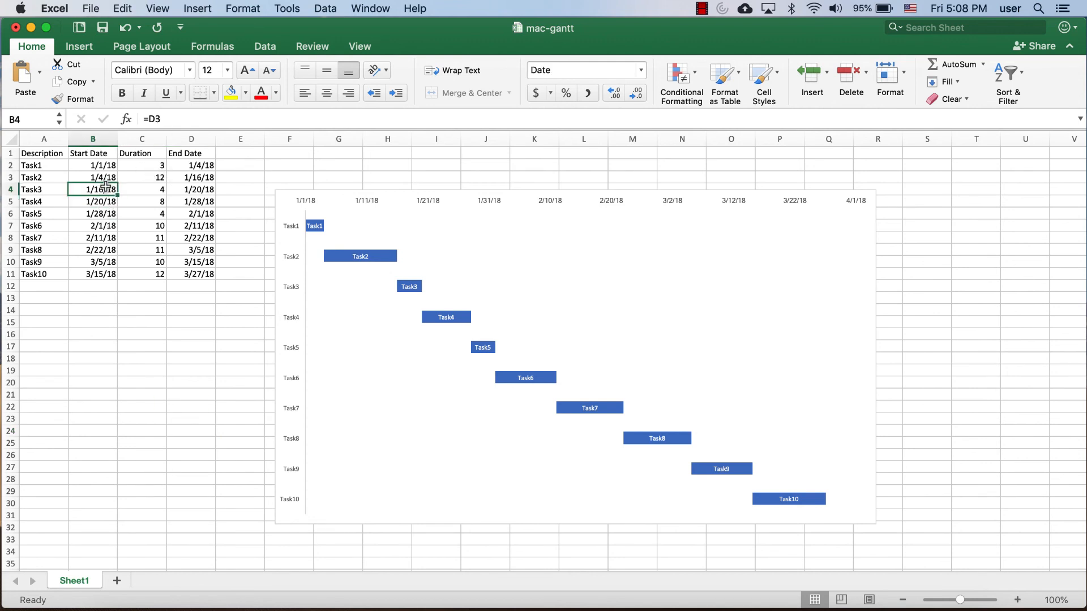
{"action": "left_click", "coordinate": [93, 214]}
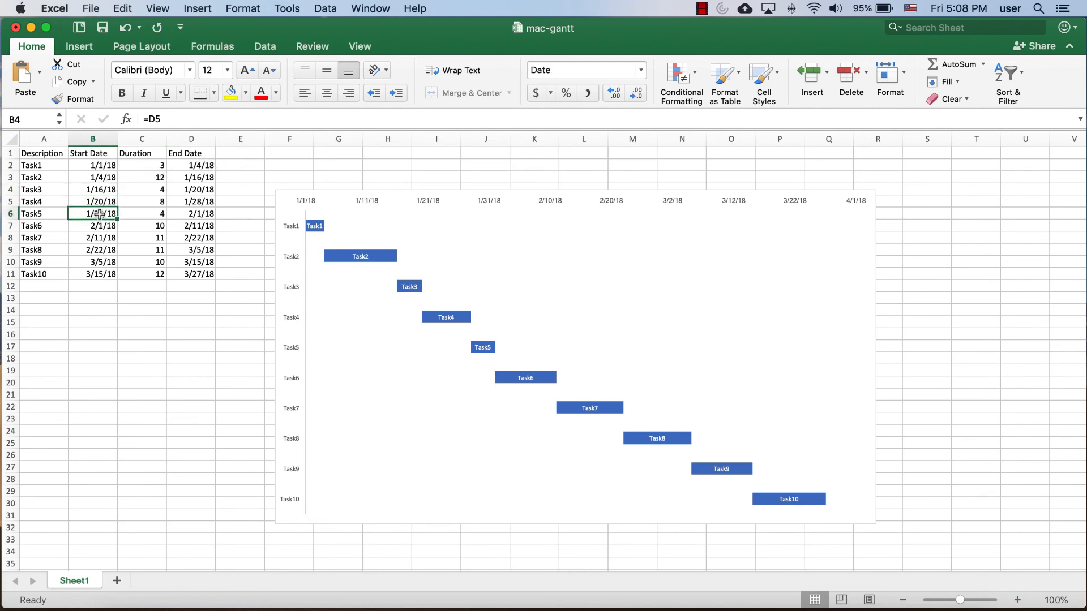
{"action": "double_click", "coordinate": [93, 214]}
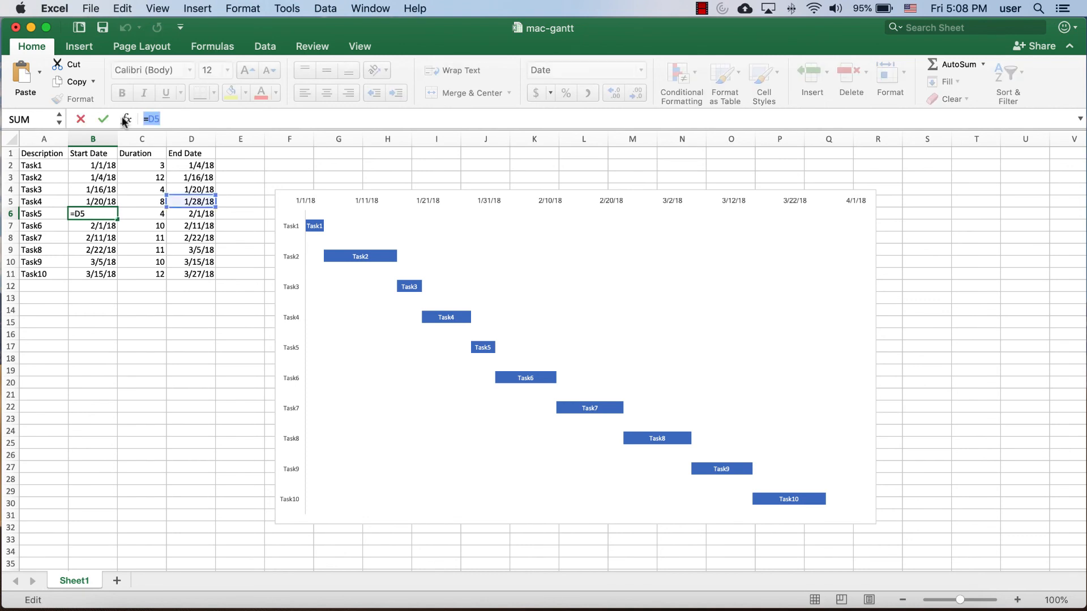
{"action": "type", "text": "1/20"}
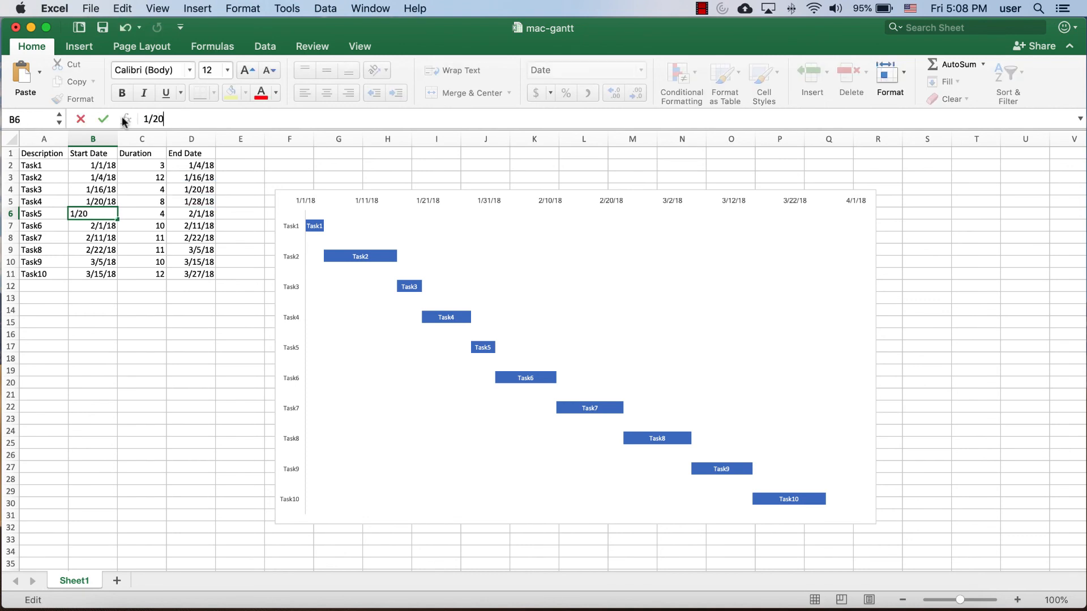
{"action": "type", "text": "/18"}
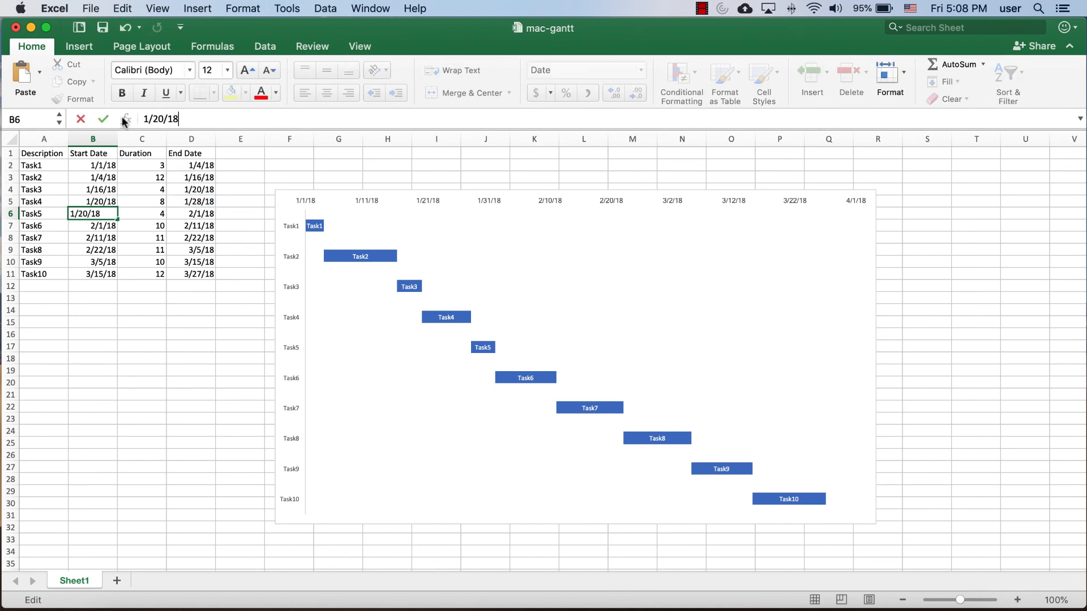
{"action": "key", "text": "Return"}
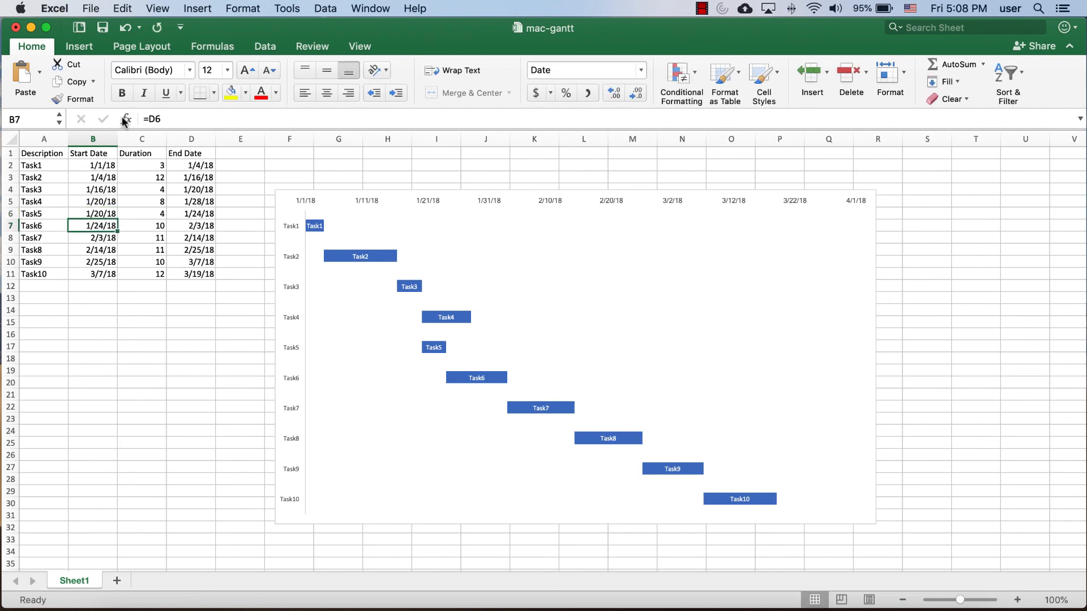
{"action": "mouse_move", "coordinate": [320, 322]}
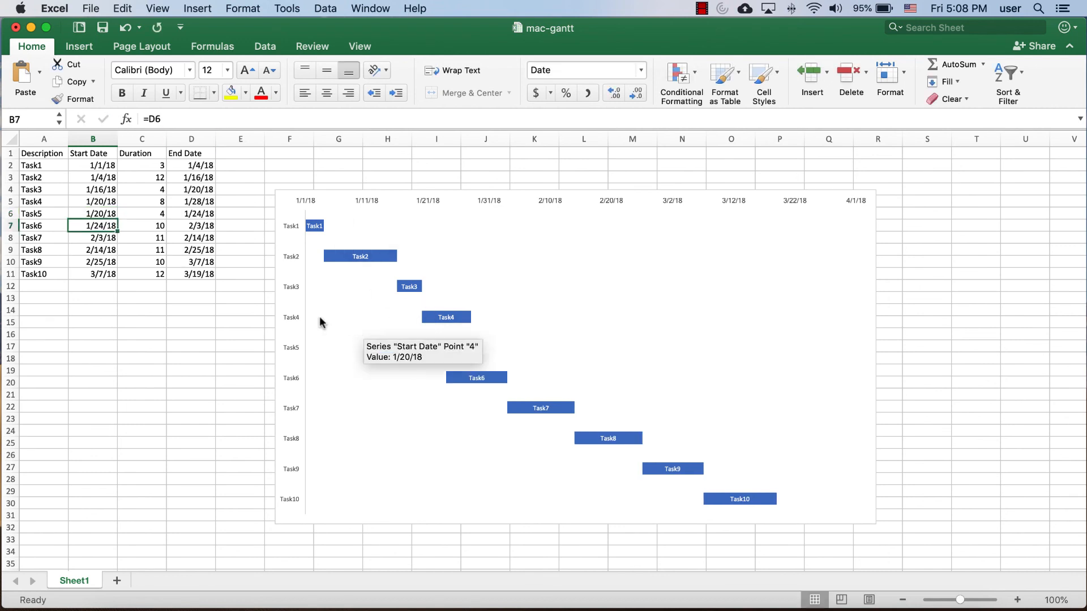
{"action": "mouse_move", "coordinate": [135, 261]}
{"action": "type", "text": "2/14/"}
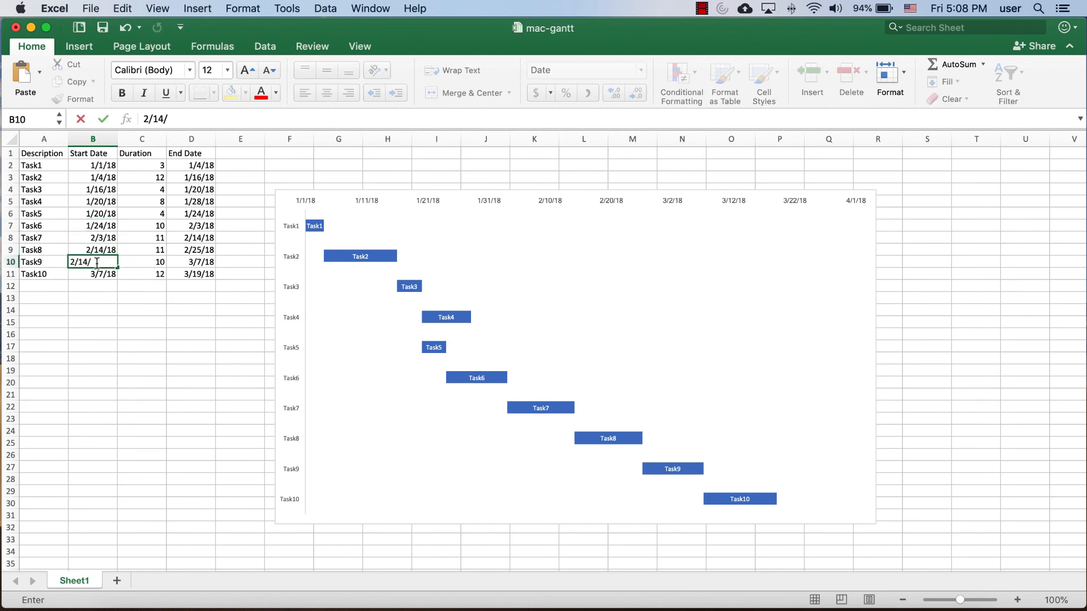
Confirm Task9's start date as 2/14/18 in B10, shifting Task10 earlier
{"action": "key", "text": "Return"}
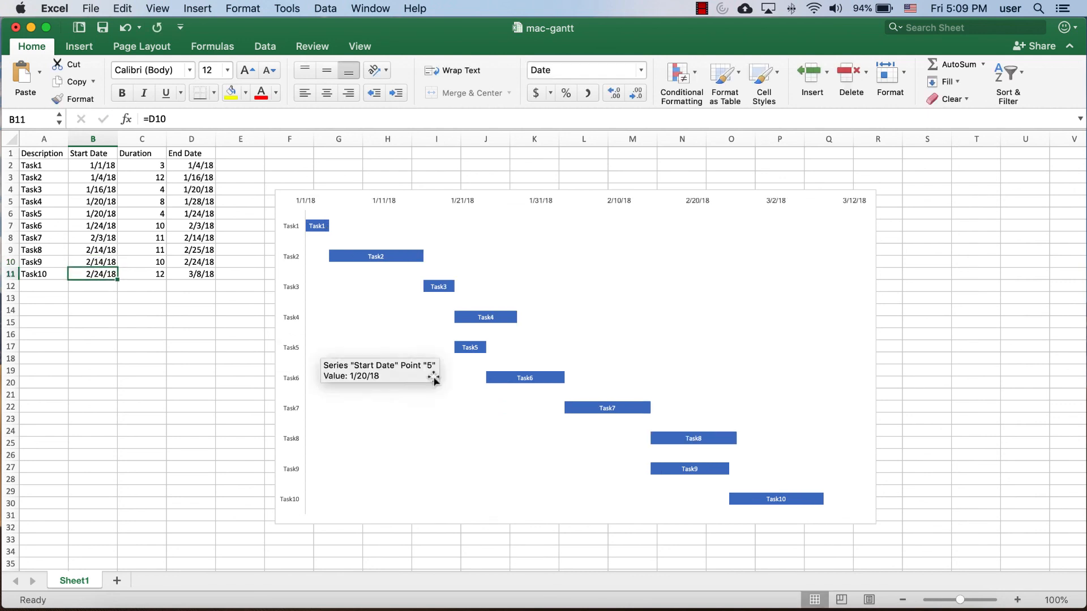
{"action": "mouse_move", "coordinate": [627, 458]}
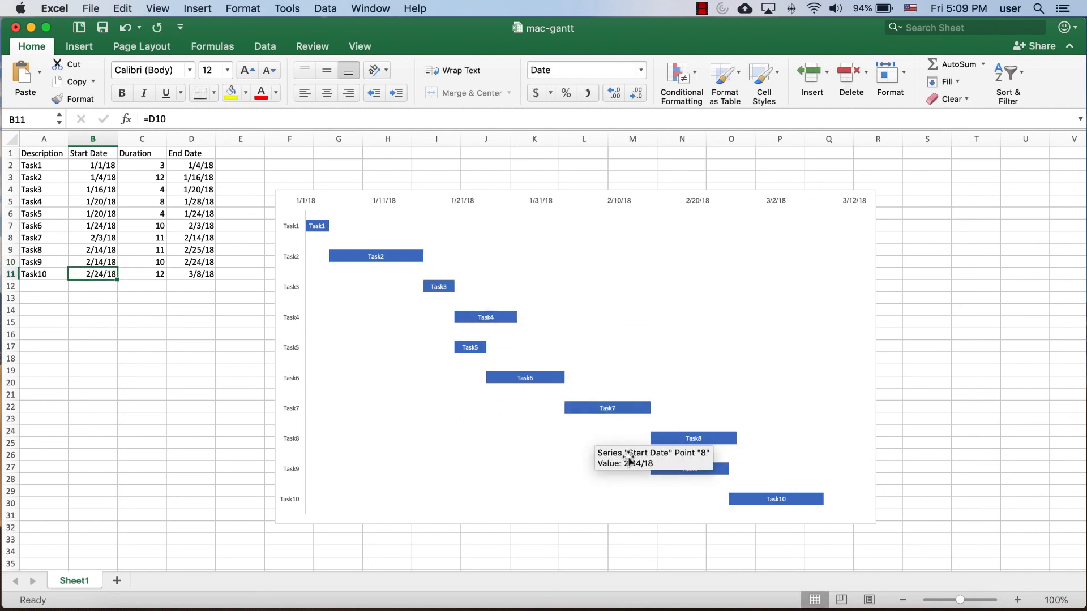
{"action": "mouse_move", "coordinate": [405, 280]}
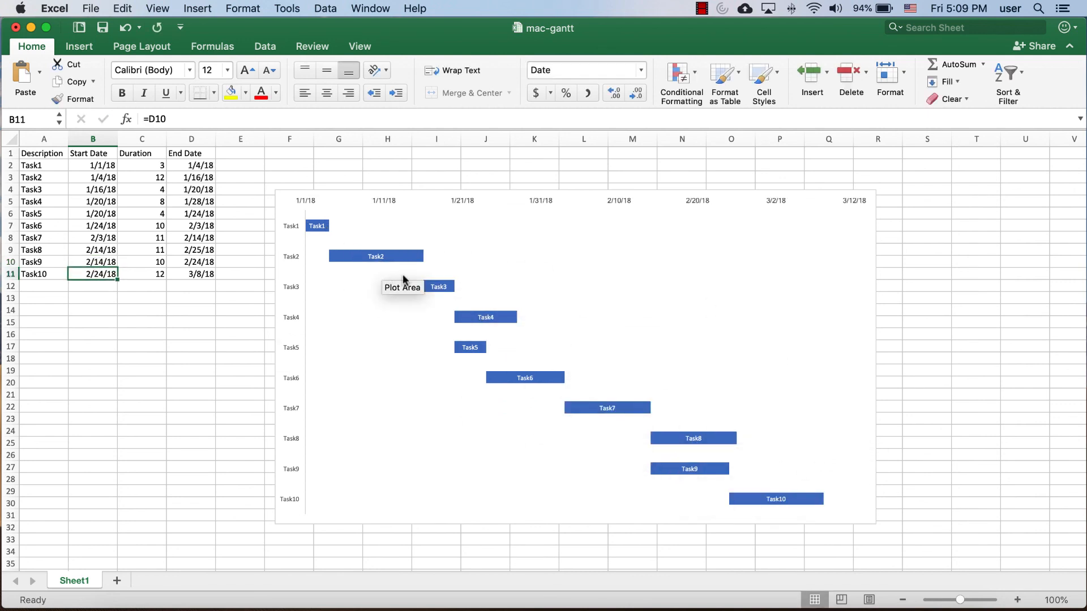
{"action": "mouse_move", "coordinate": [350, 257]}
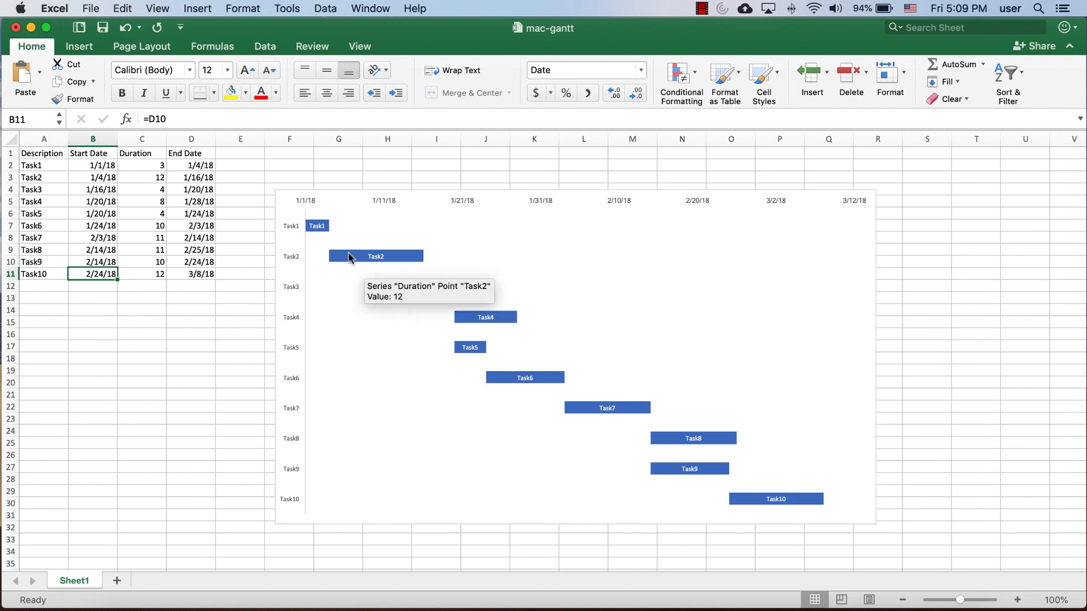
{"action": "mouse_move", "coordinate": [470, 330]}
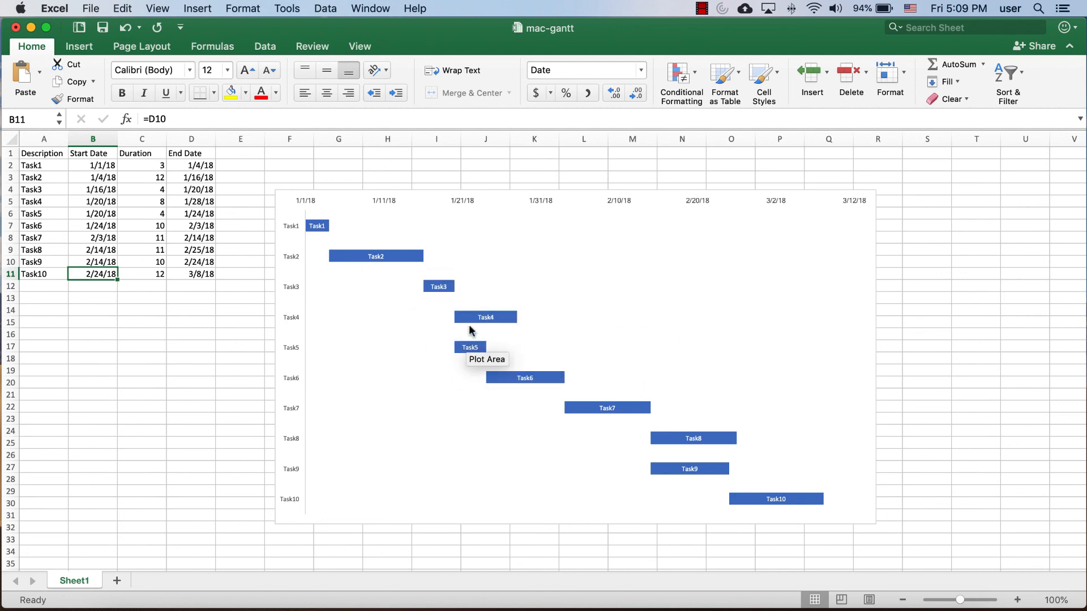
{"action": "mouse_move", "coordinate": [836, 341]}
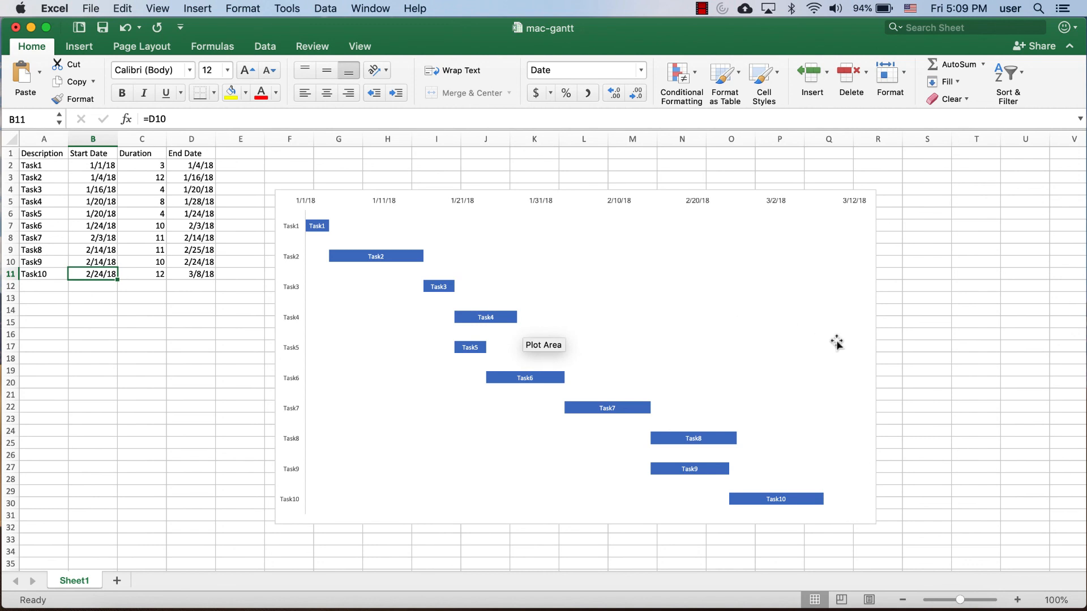